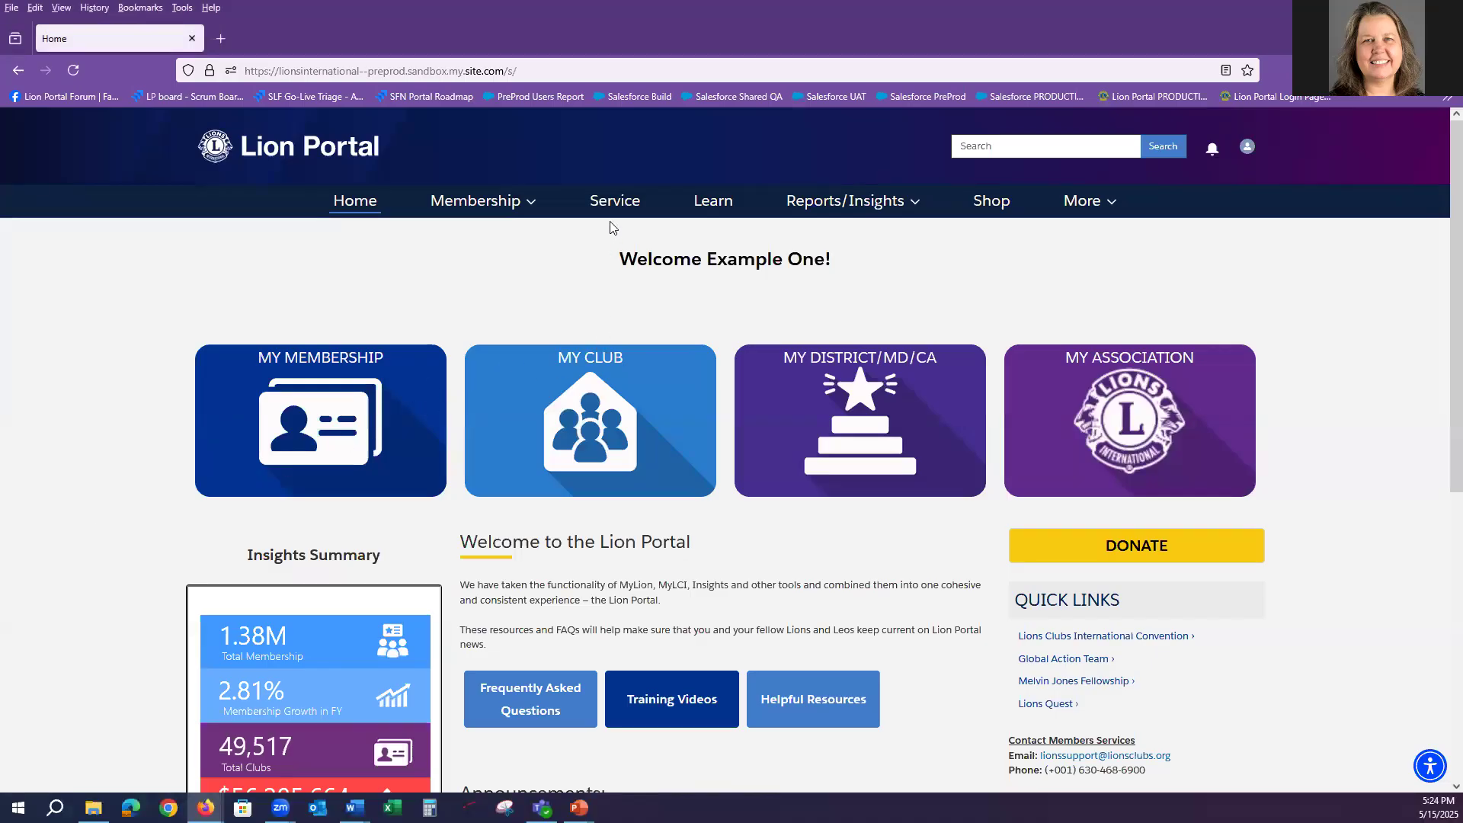
pyautogui.moveTo(615, 207)
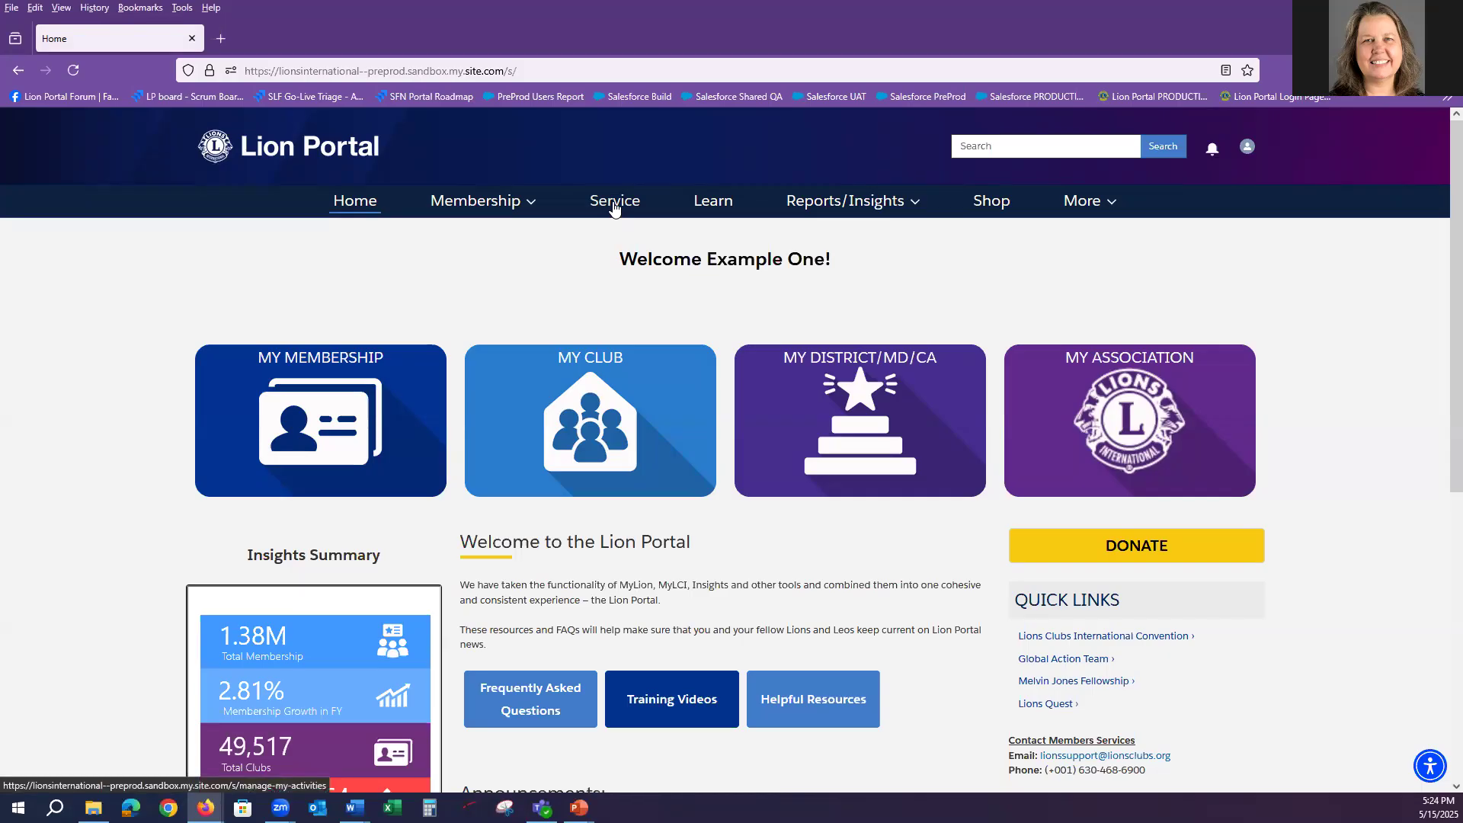
# Go to Service to reach the Manage My Activities page with its 17 club activities
pyautogui.click(615, 202)
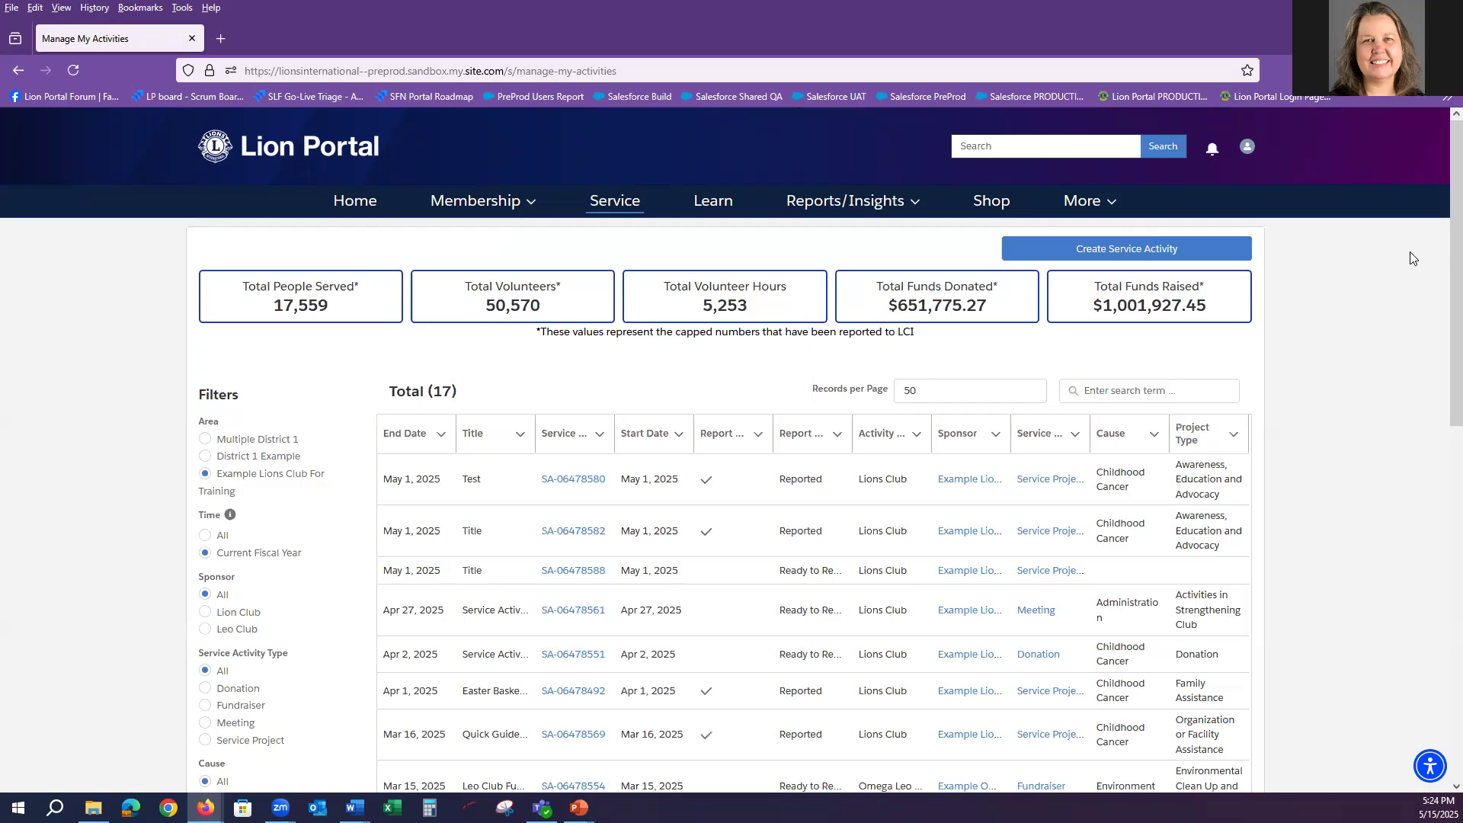
pyautogui.moveTo(1441, 216)
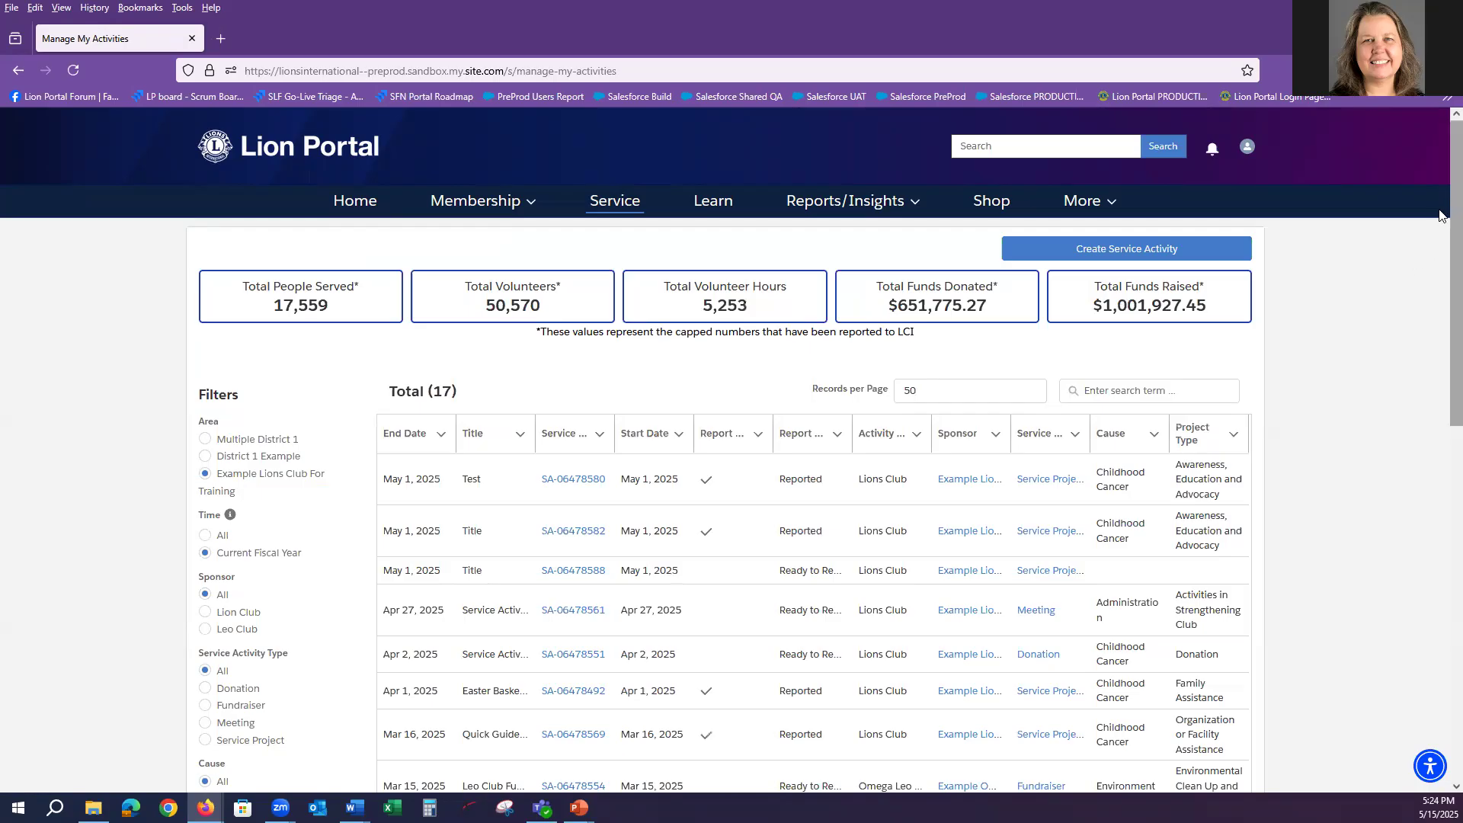
# Select District 1 Example under Area, widening the listing to 18 activities
pyautogui.scroll(-3)
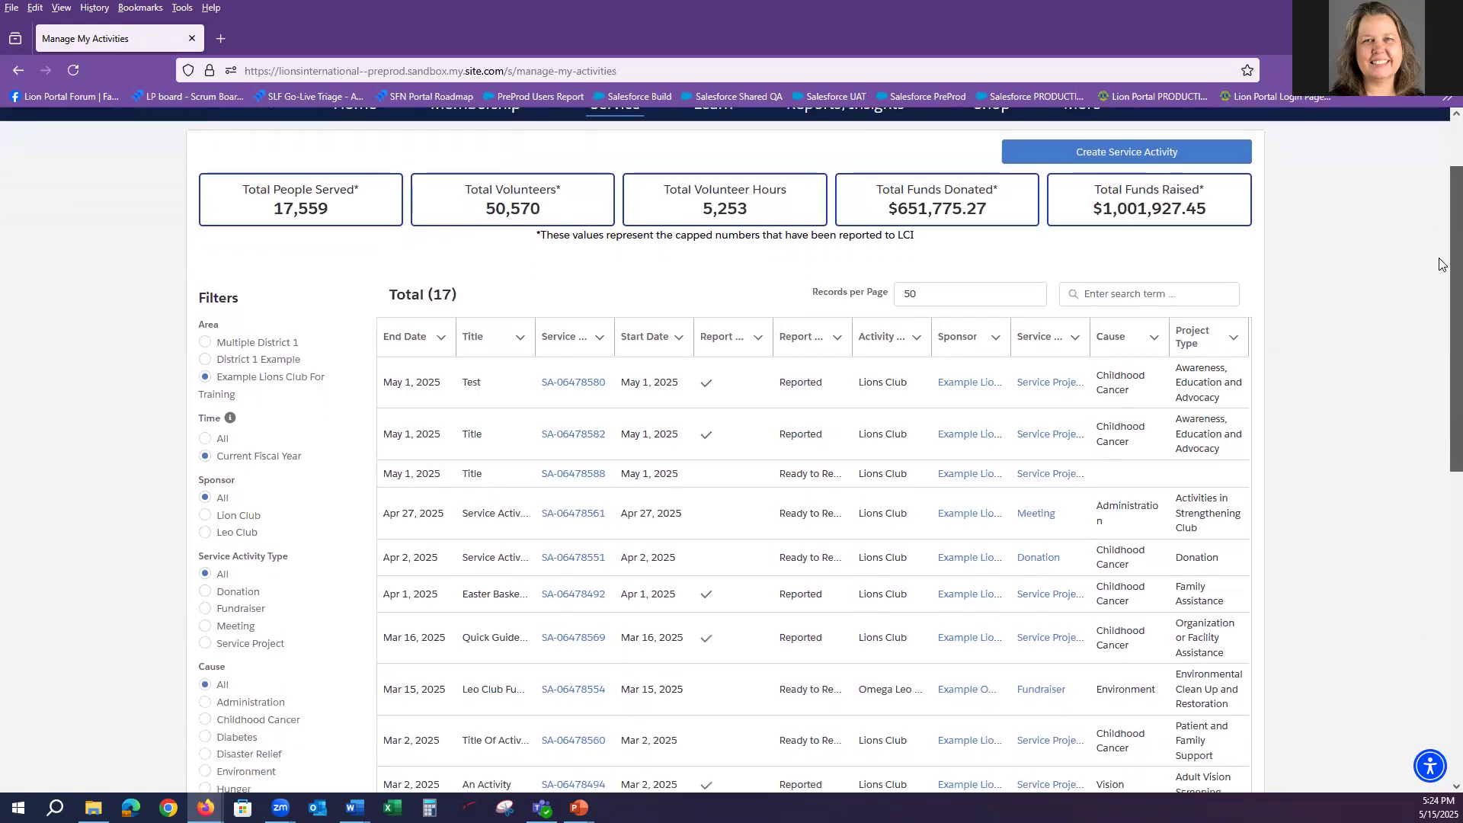
pyautogui.scroll(-3)
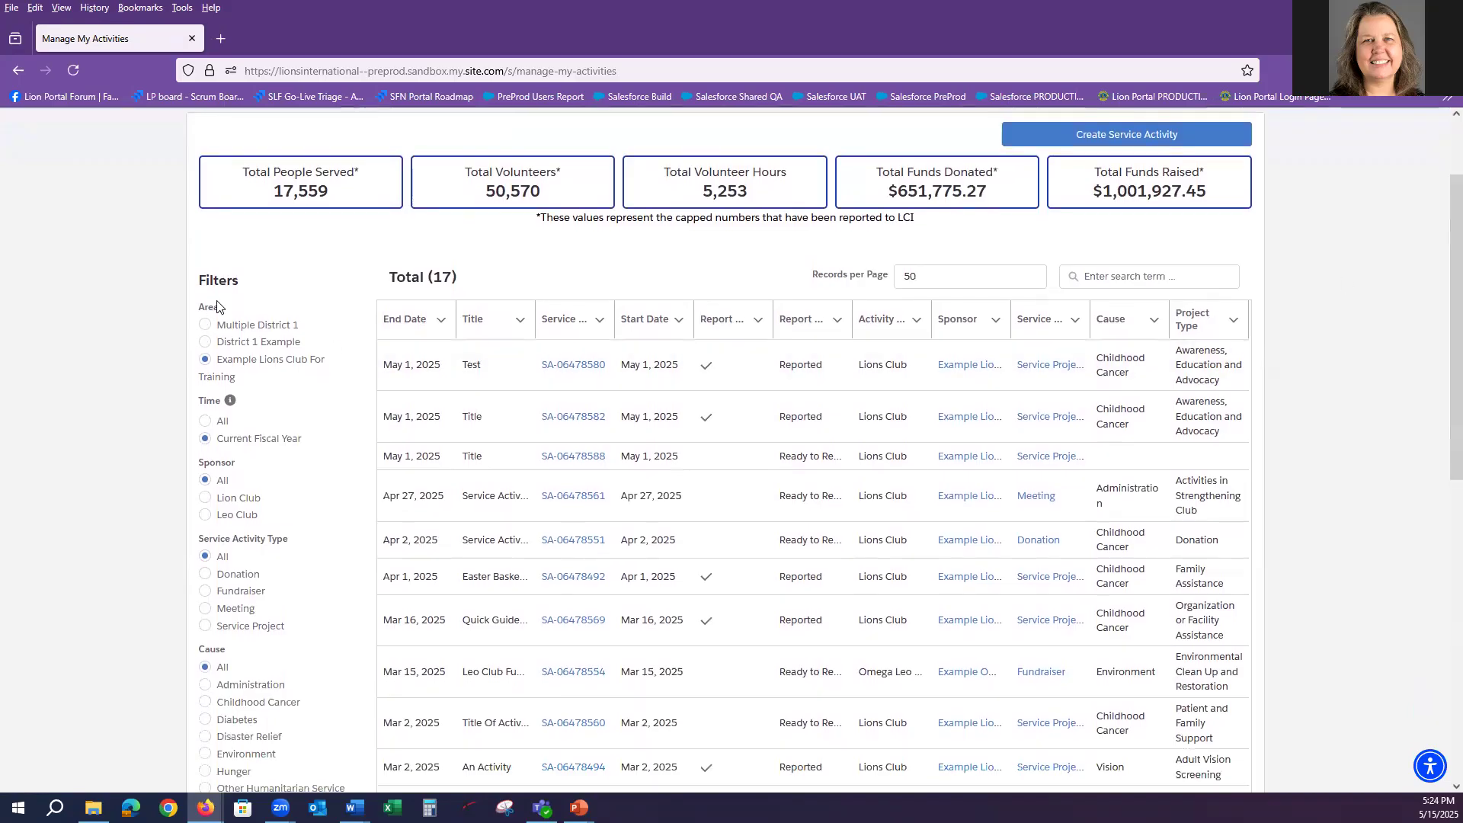
pyautogui.moveTo(231, 301)
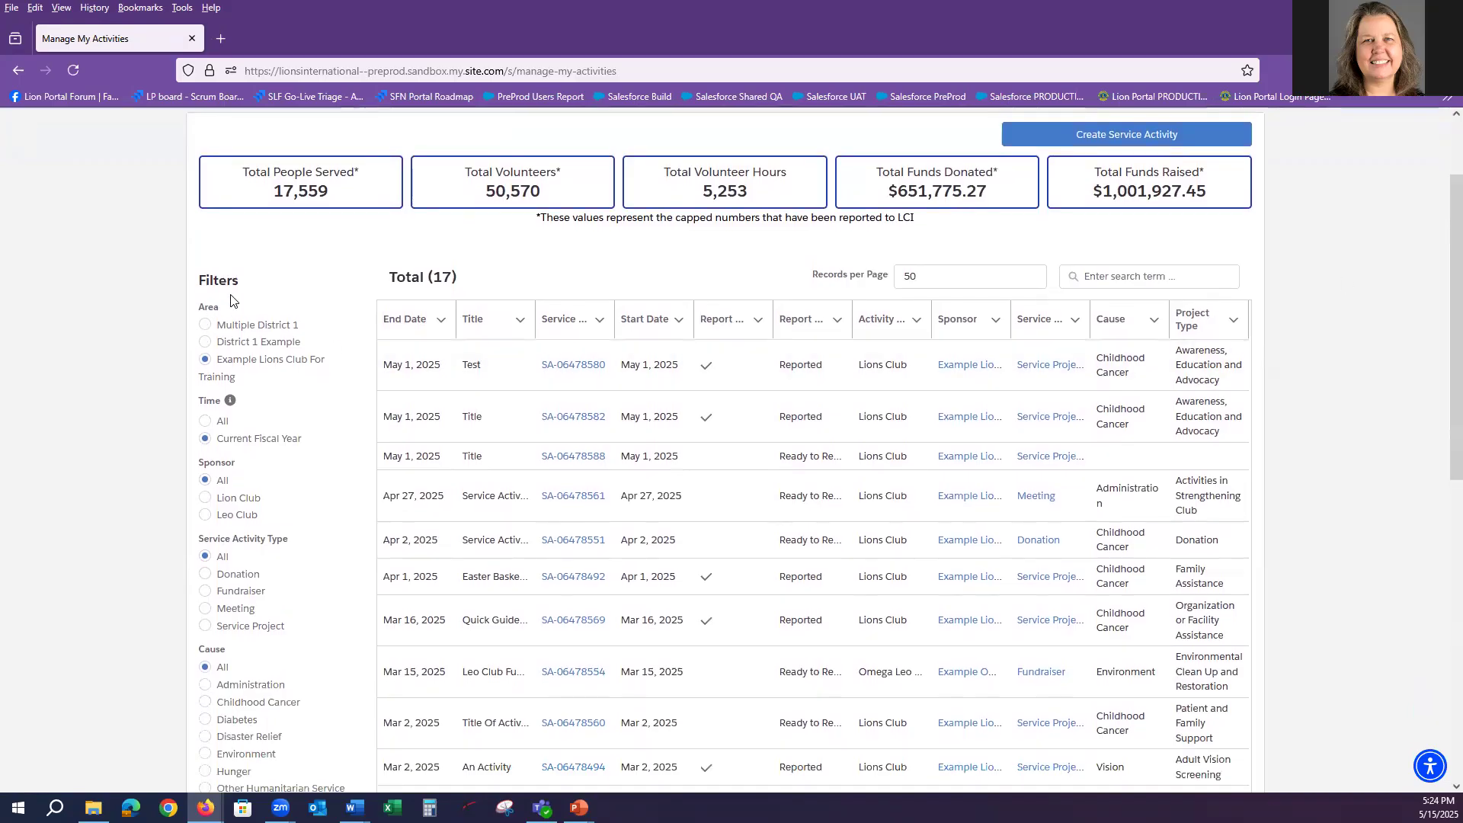
pyautogui.moveTo(290, 369)
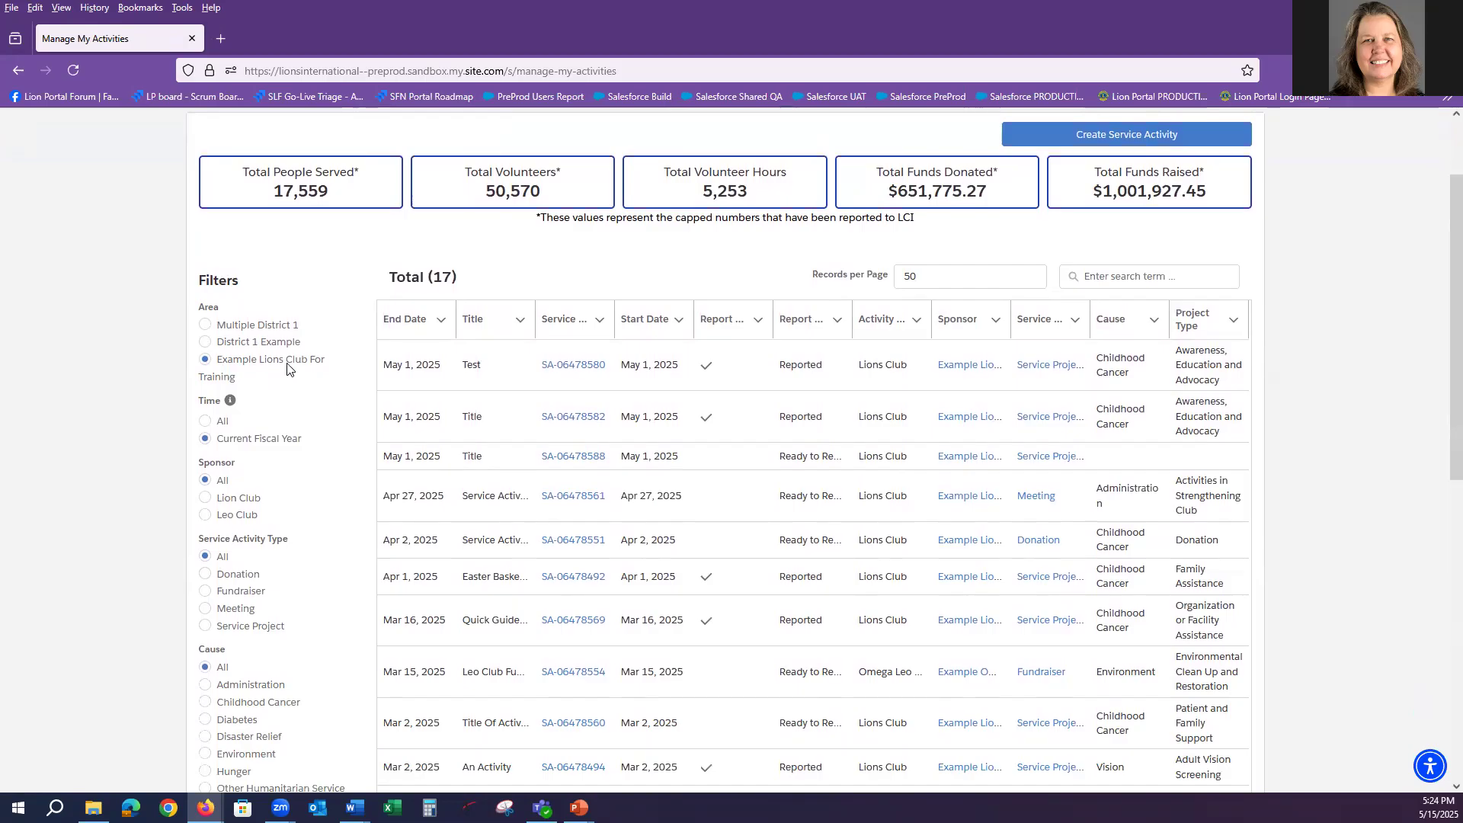
pyautogui.moveTo(301, 365)
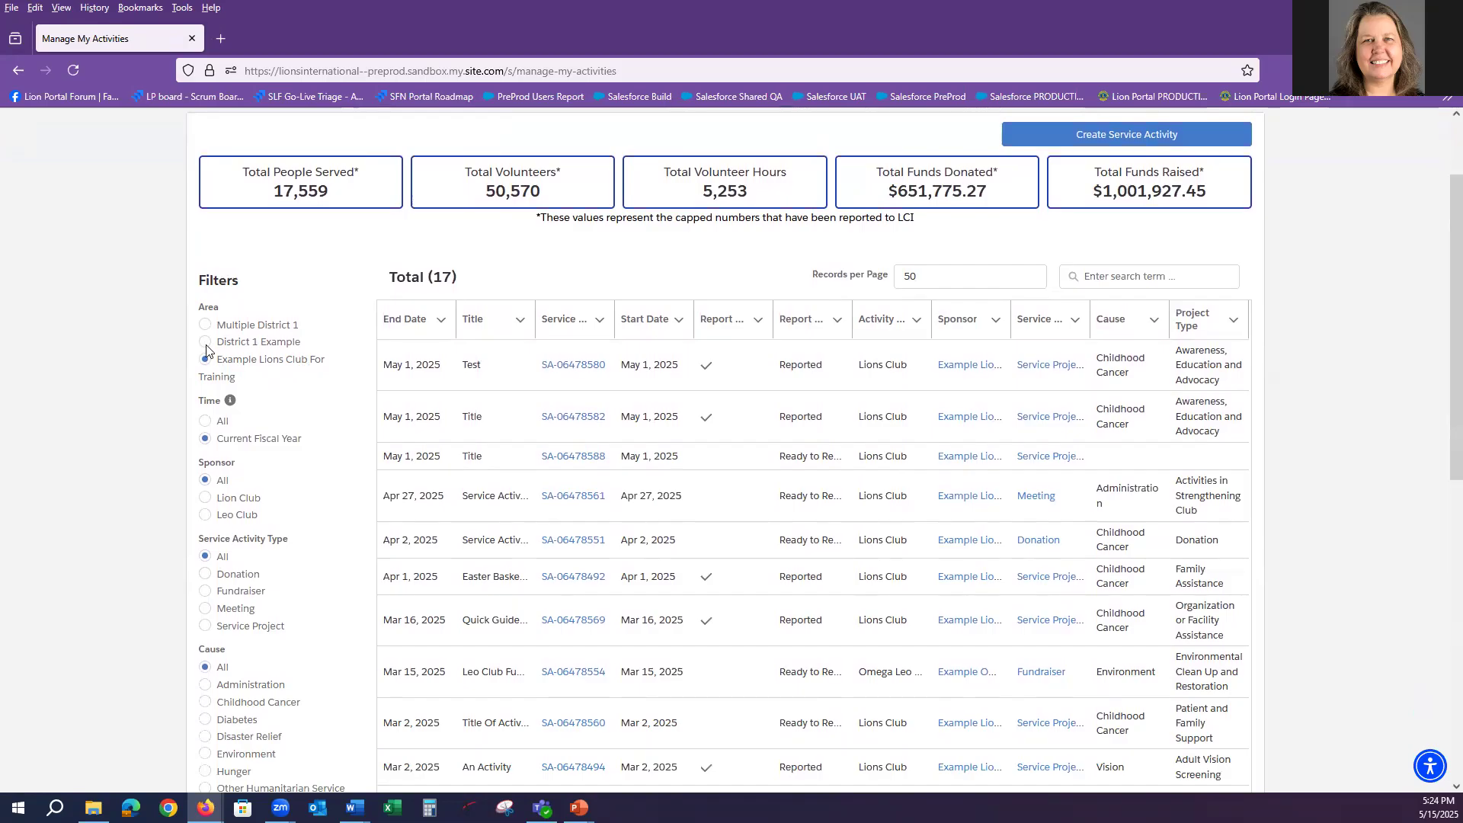
pyautogui.click(204, 342)
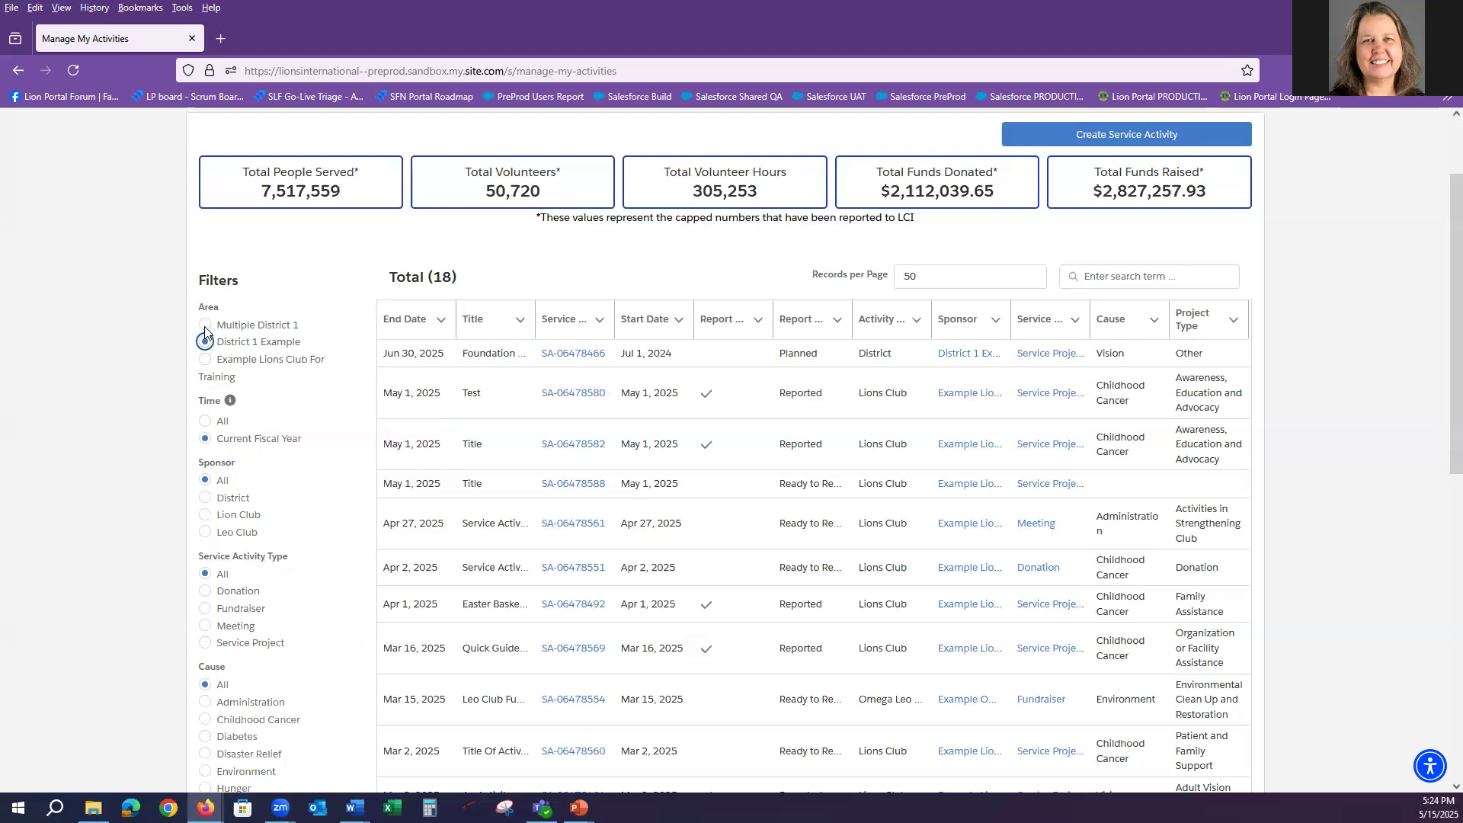
# Select Multiple District 1 under Area, showing 2000 of 2422 activities with a cap warning
pyautogui.click(204, 325)
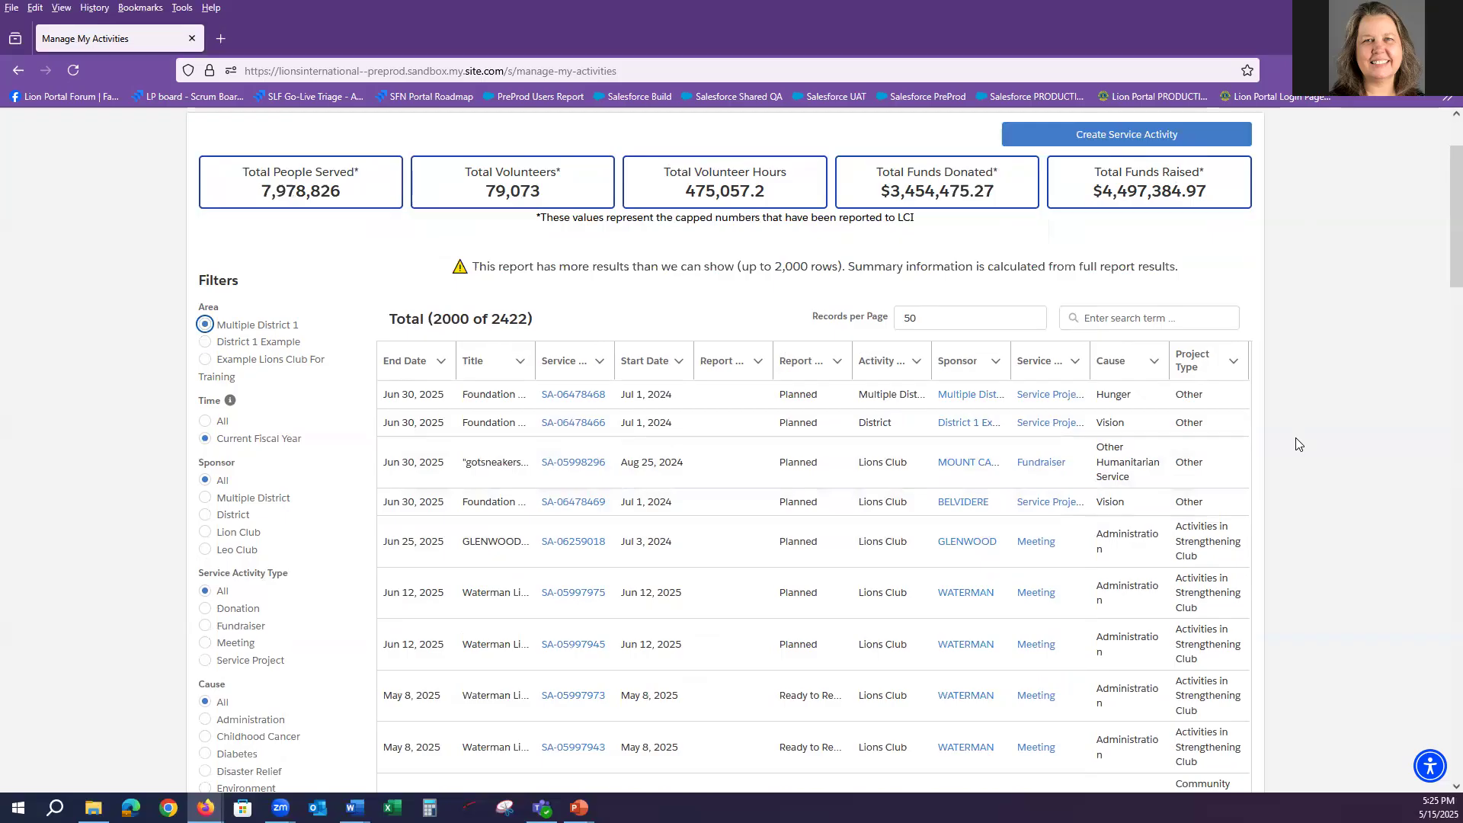
pyautogui.moveTo(559, 291)
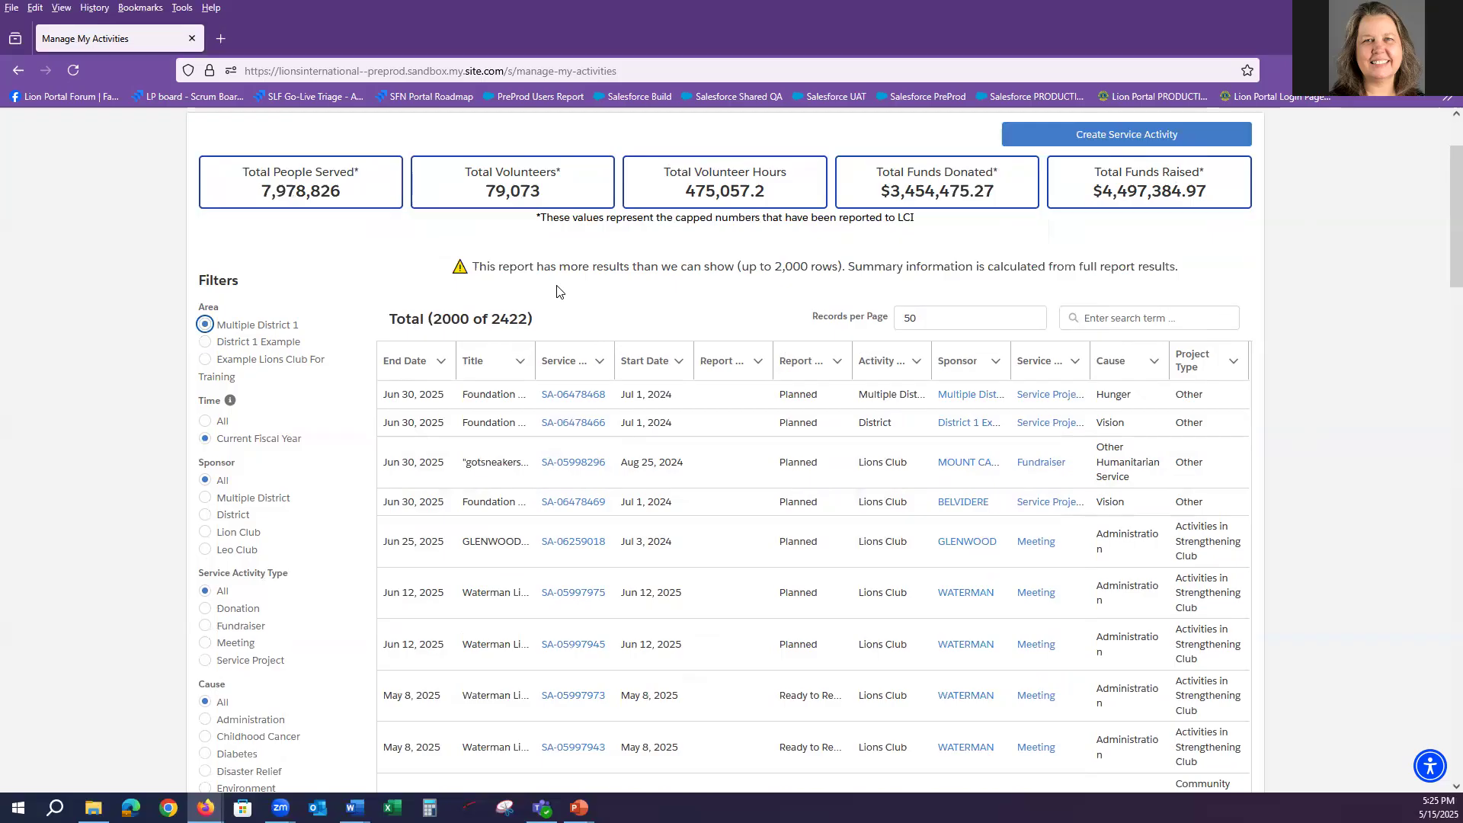
pyautogui.moveTo(861, 287)
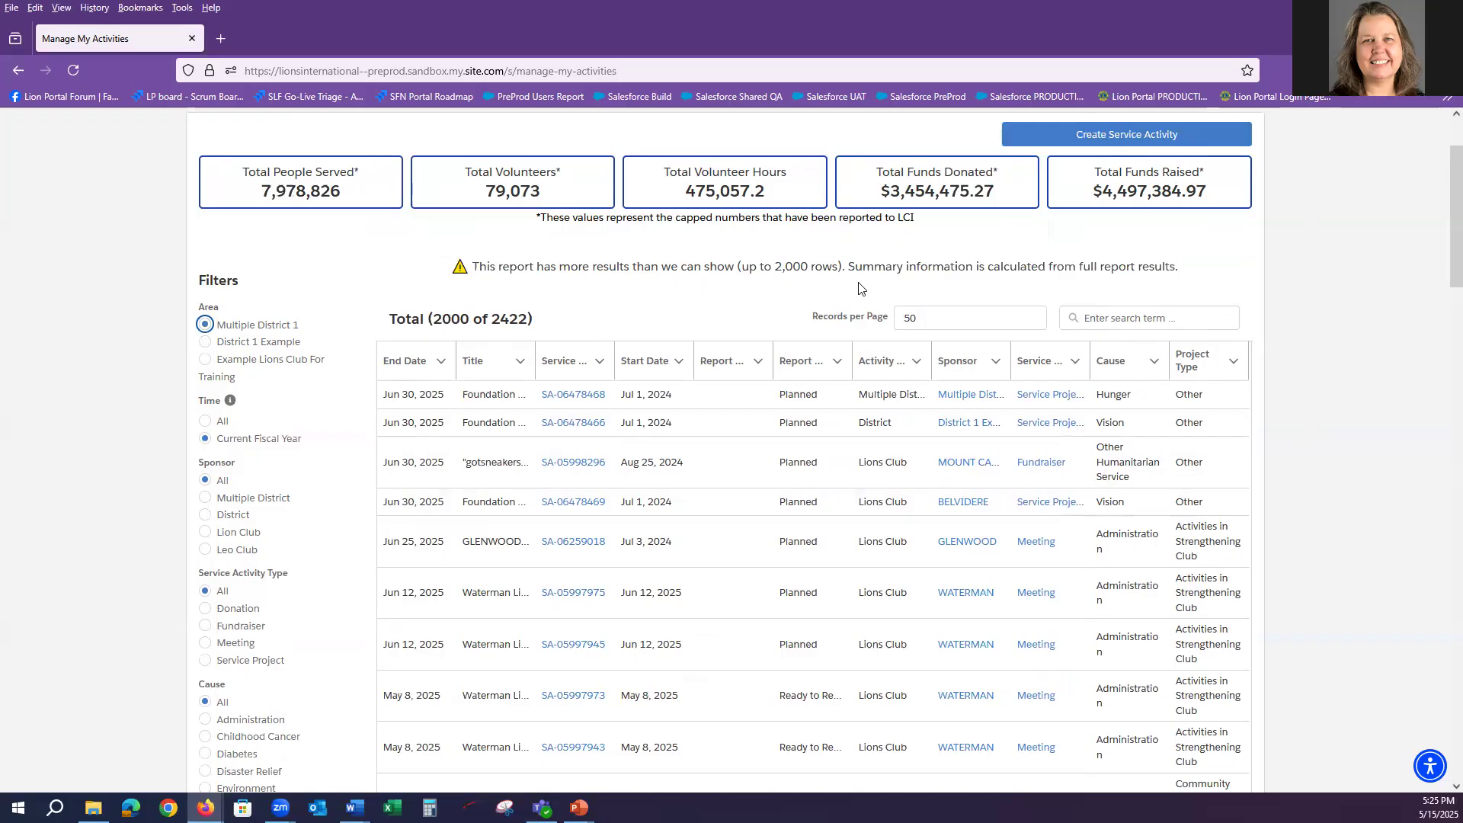
pyautogui.moveTo(454, 337)
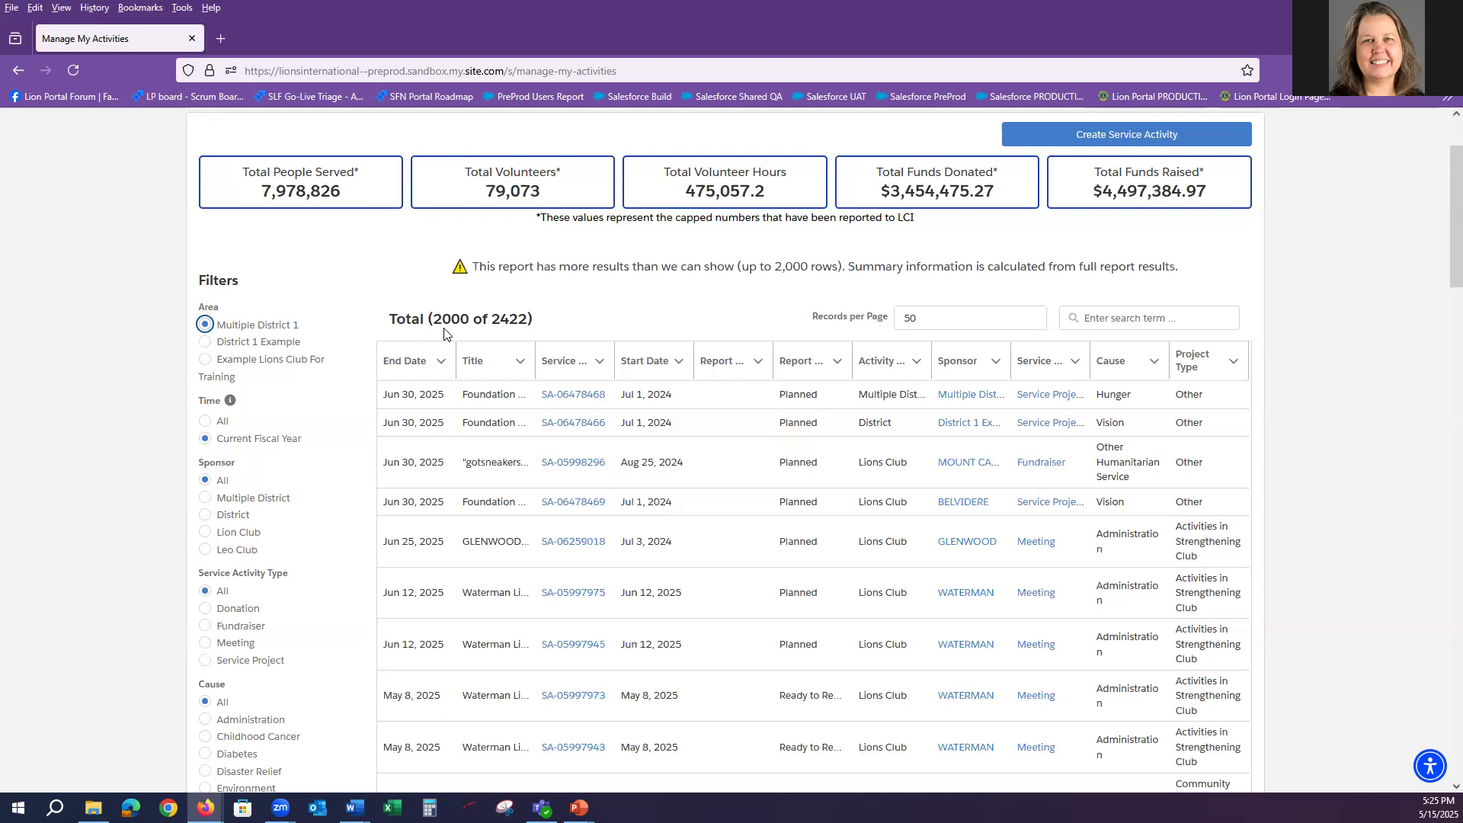
pyautogui.moveTo(535, 333)
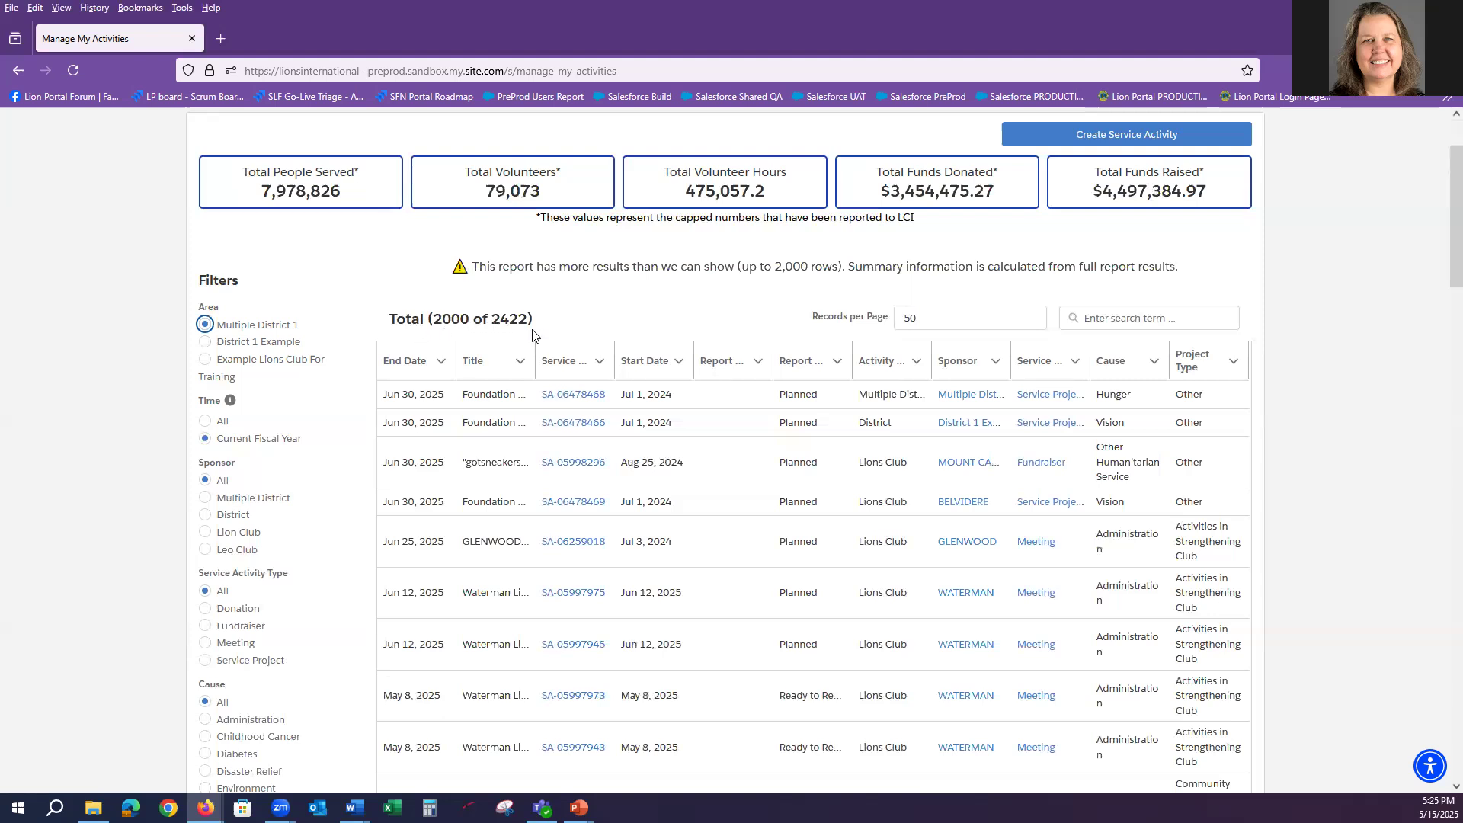
pyautogui.moveTo(765, 317)
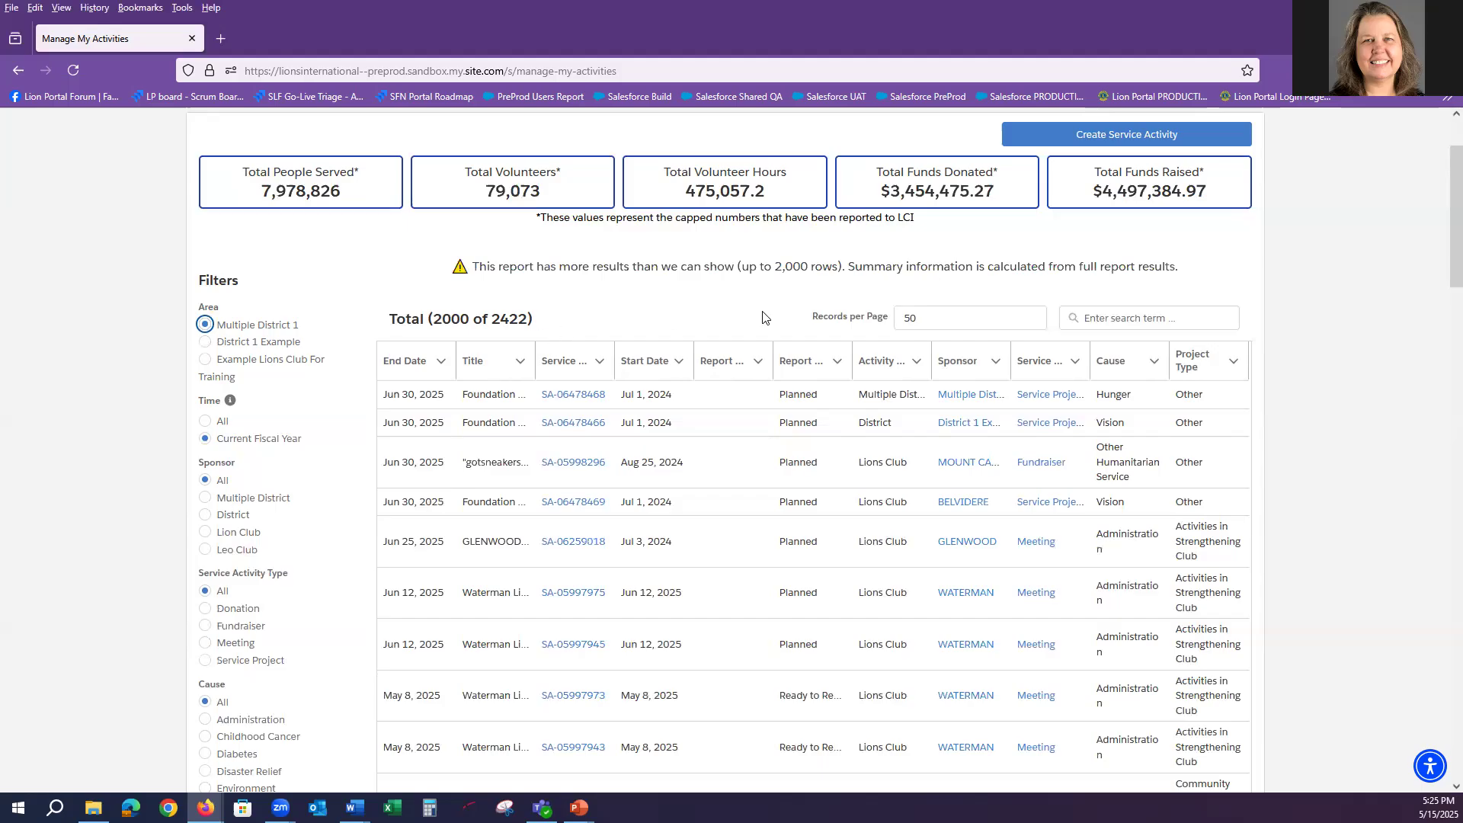
pyautogui.moveTo(1234, 293)
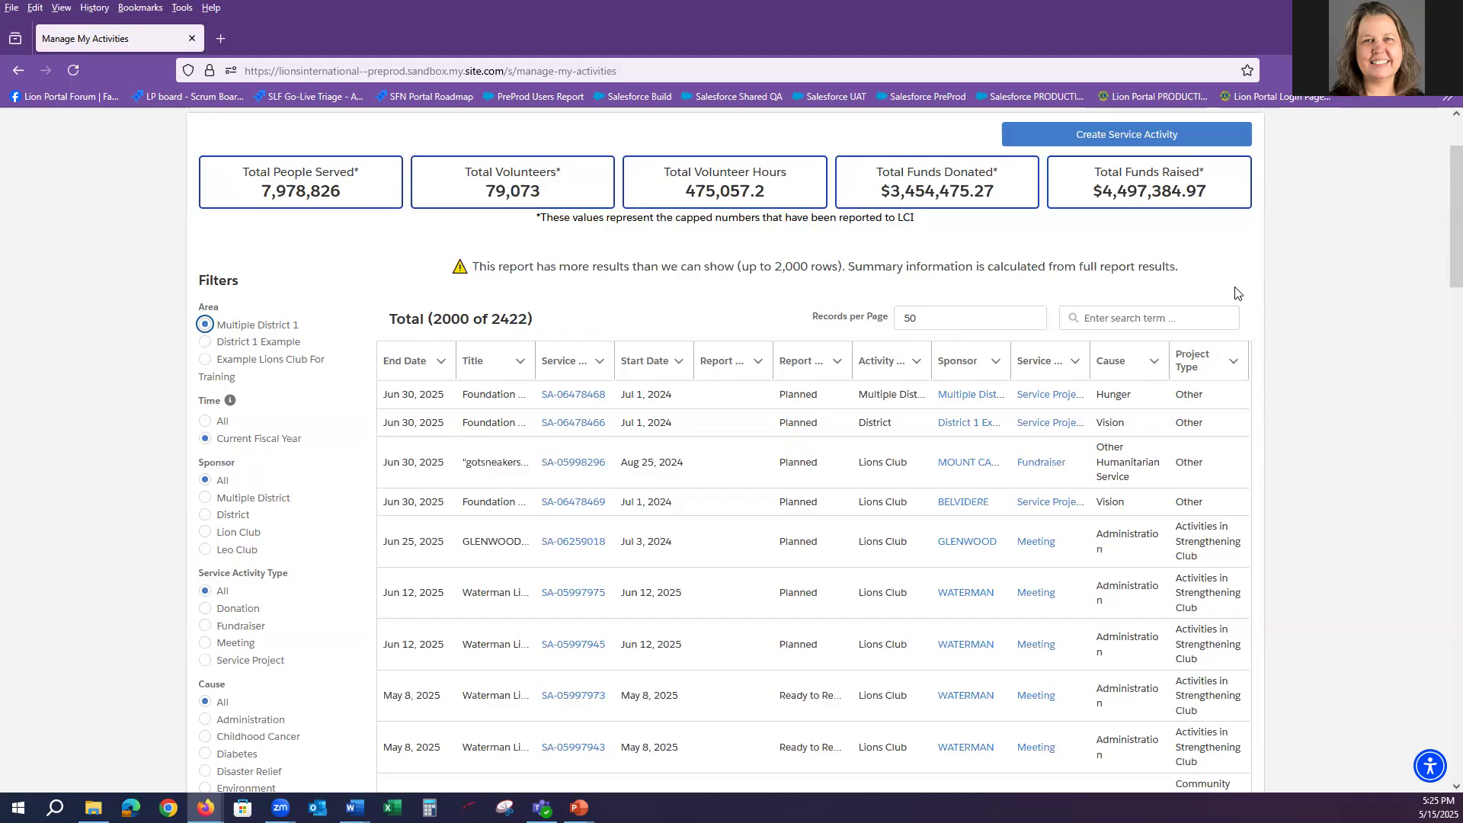
pyautogui.moveTo(1209, 299)
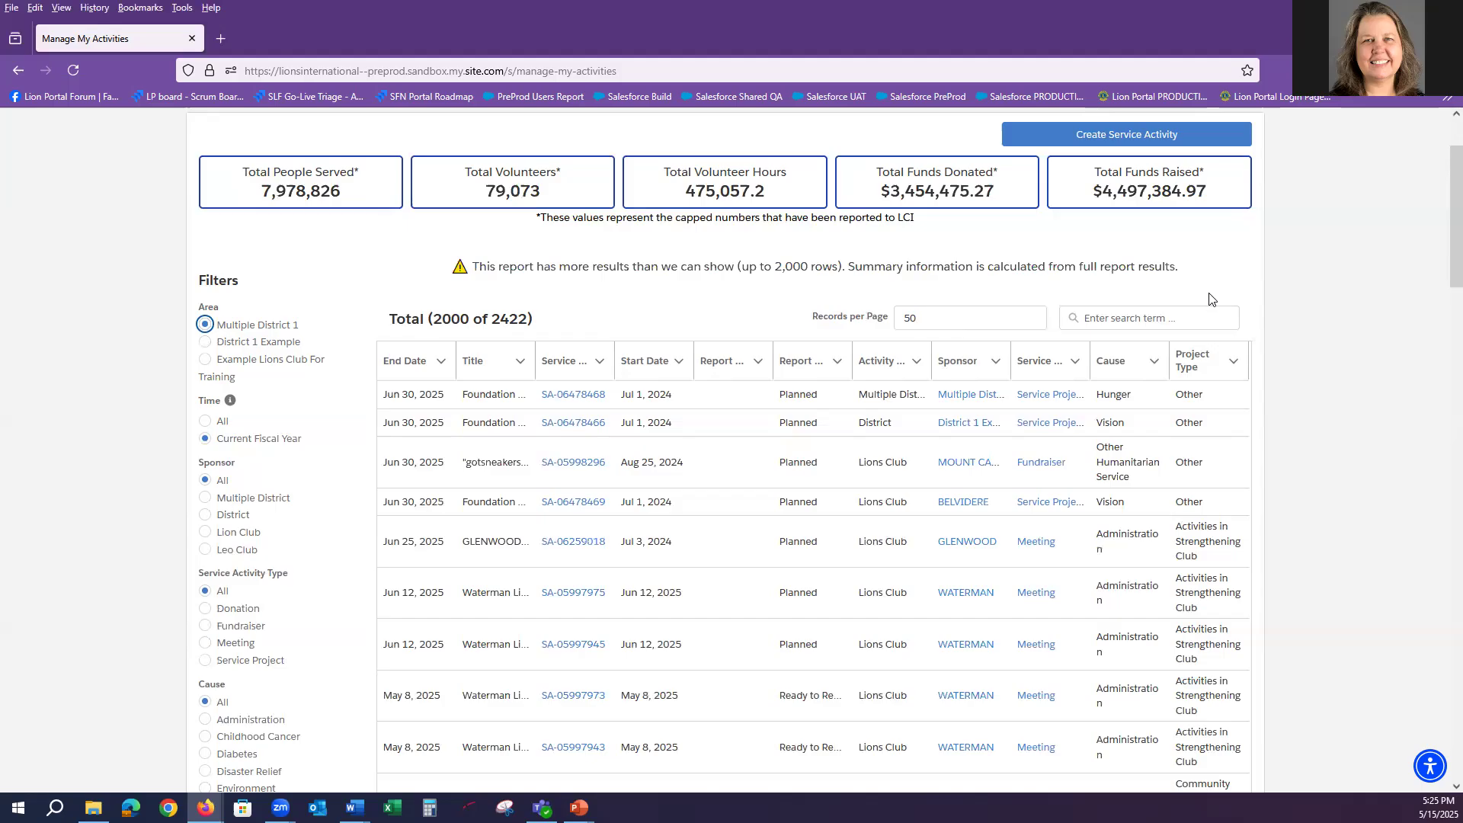
pyautogui.moveTo(1201, 308)
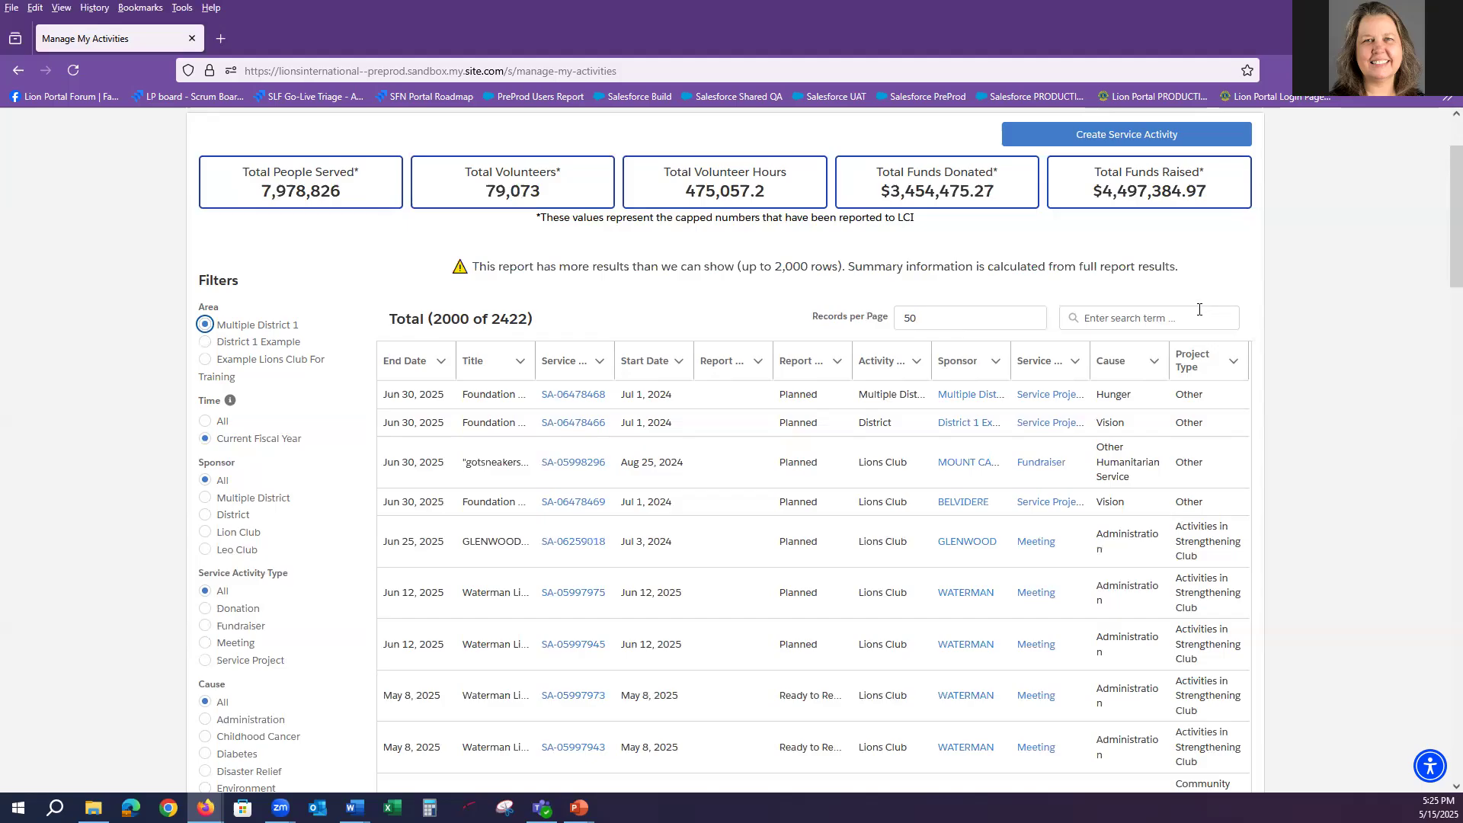
# Search the activity table for 'bel' to narrow it to the 8 Belvidere-sponsored records
pyautogui.click(1149, 317)
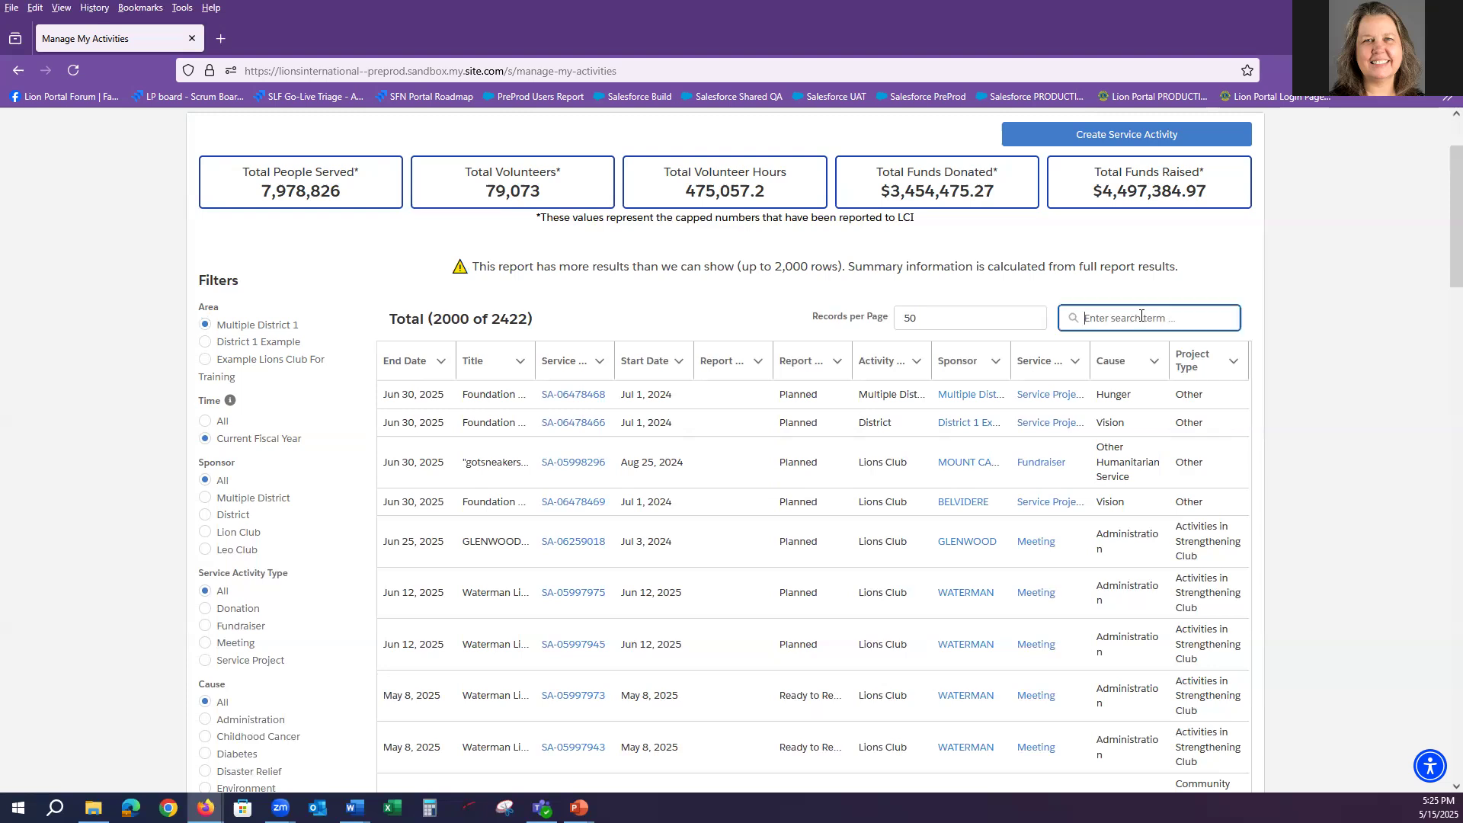
pyautogui.moveTo(1192, 282)
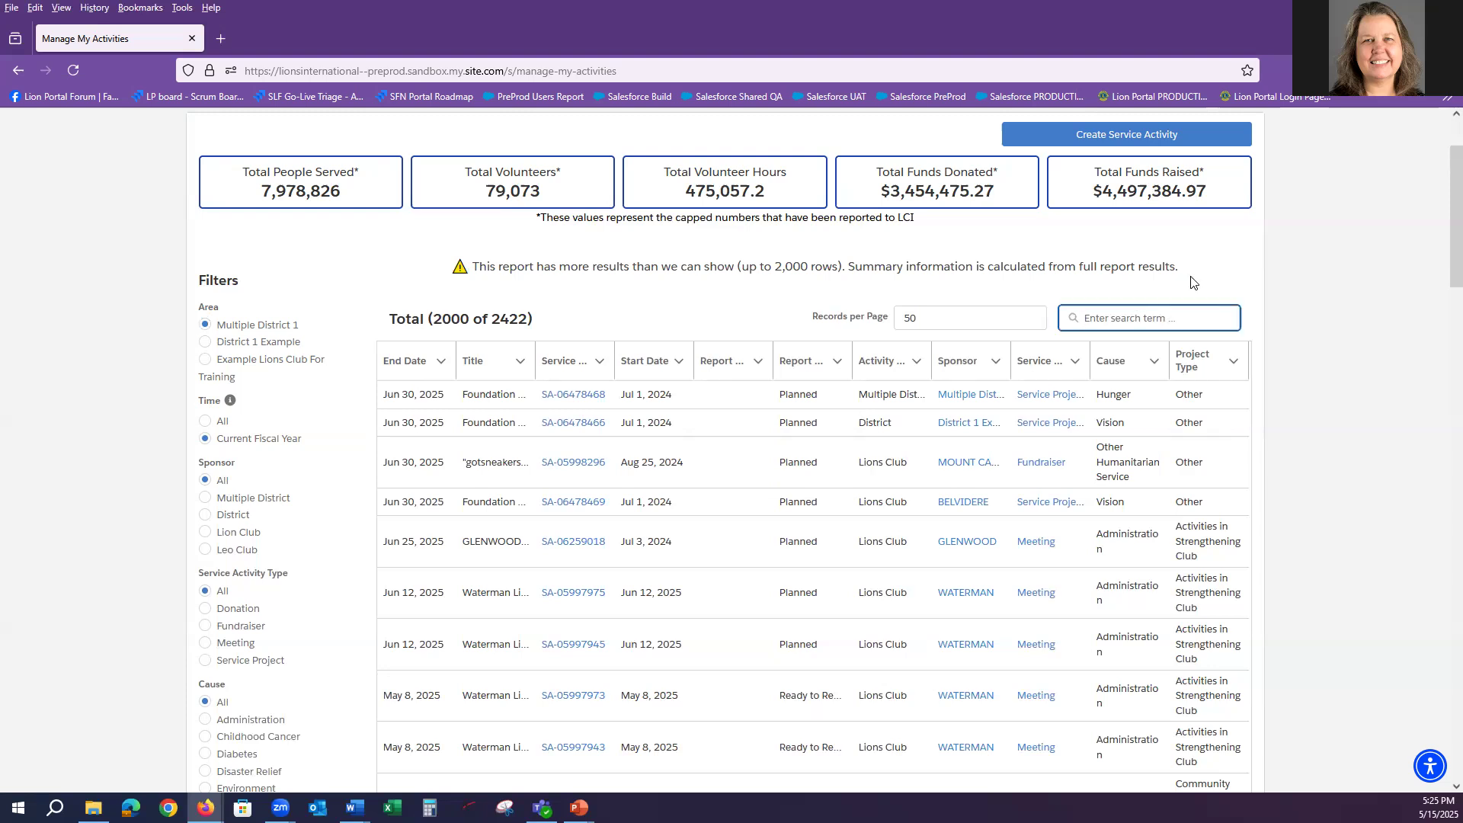
pyautogui.write('belvi')
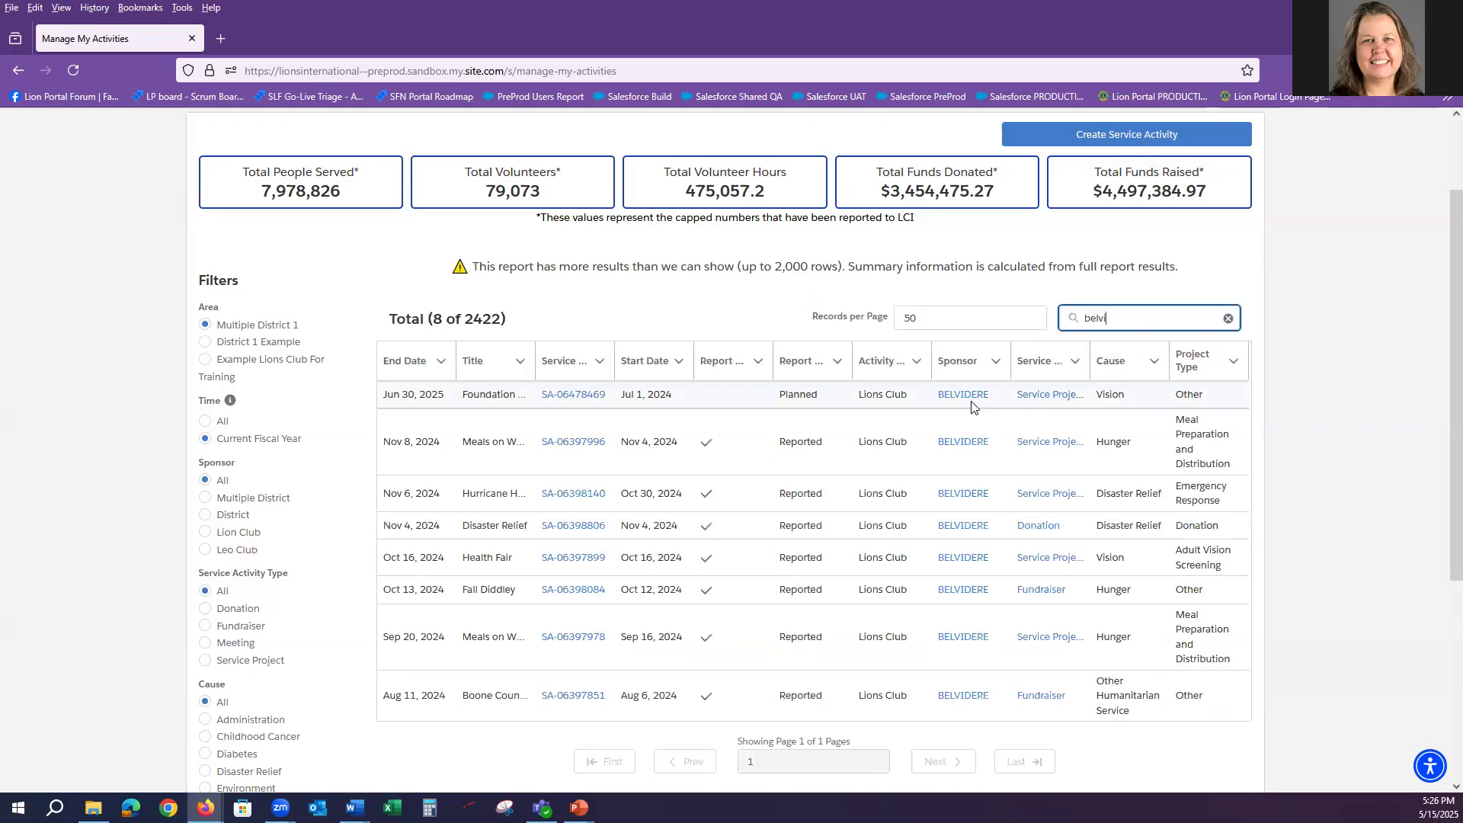
pyautogui.moveTo(1111, 329)
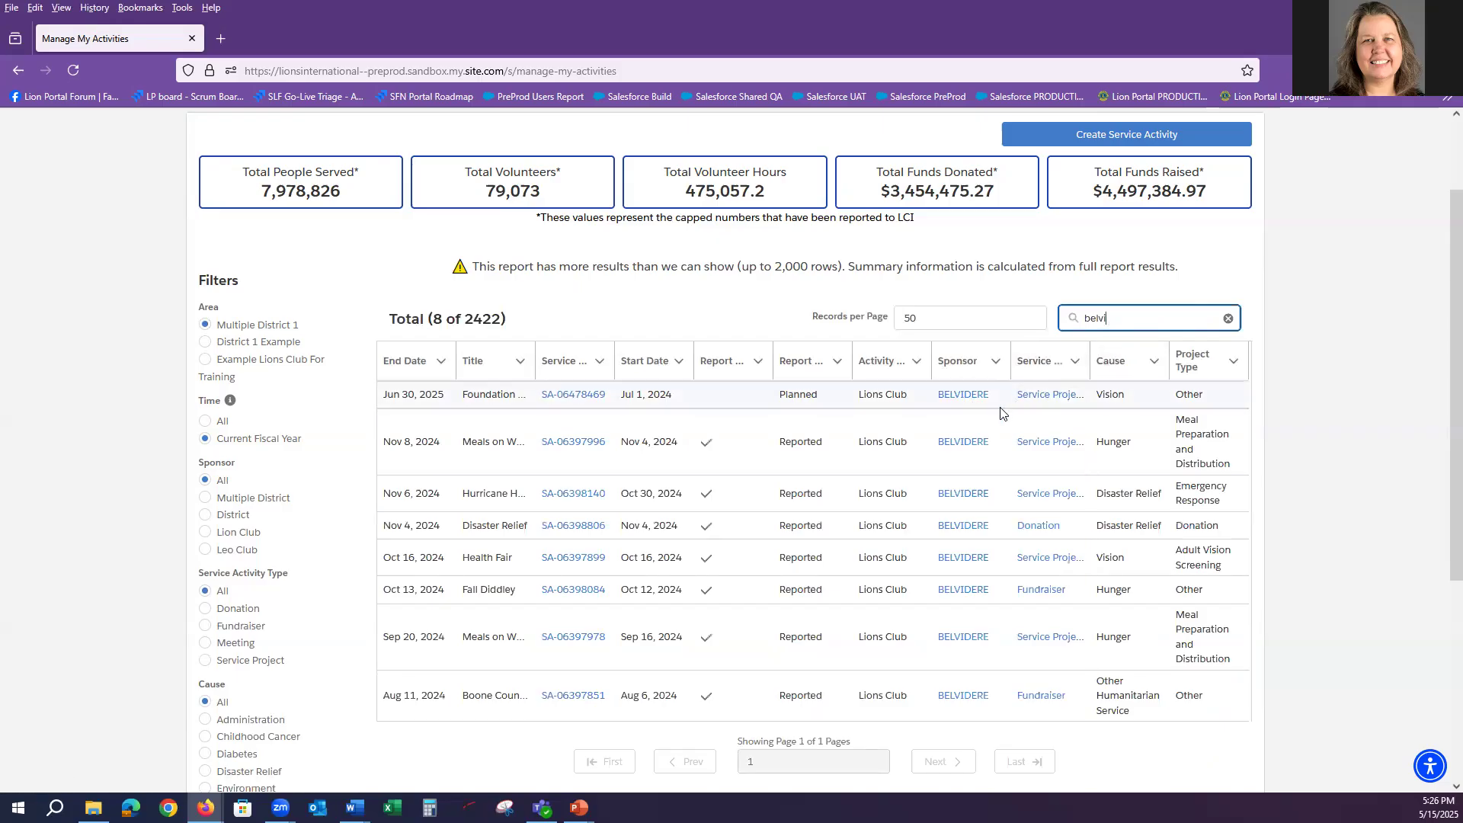
pyautogui.moveTo(969, 529)
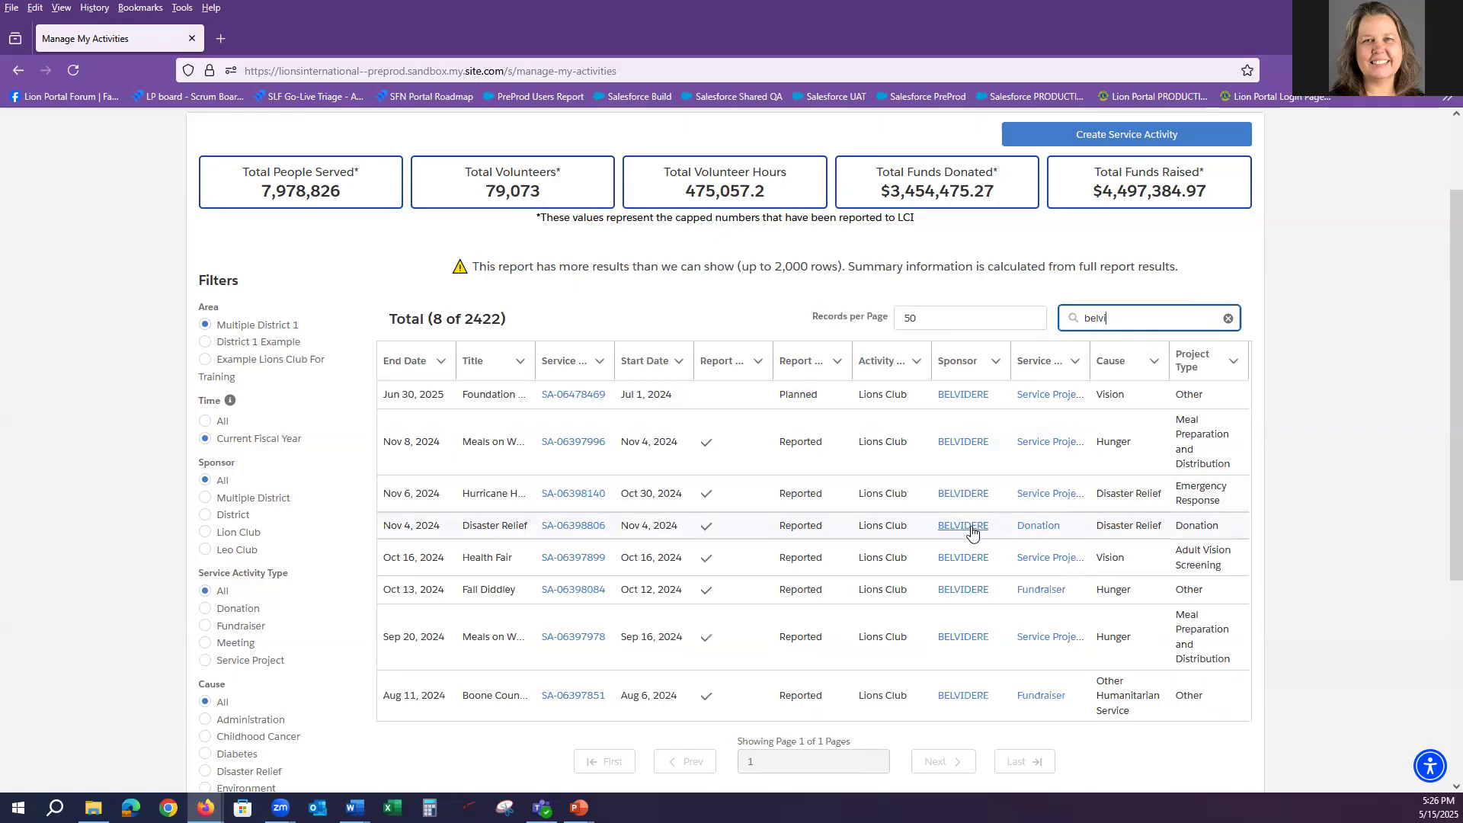
pyautogui.moveTo(976, 704)
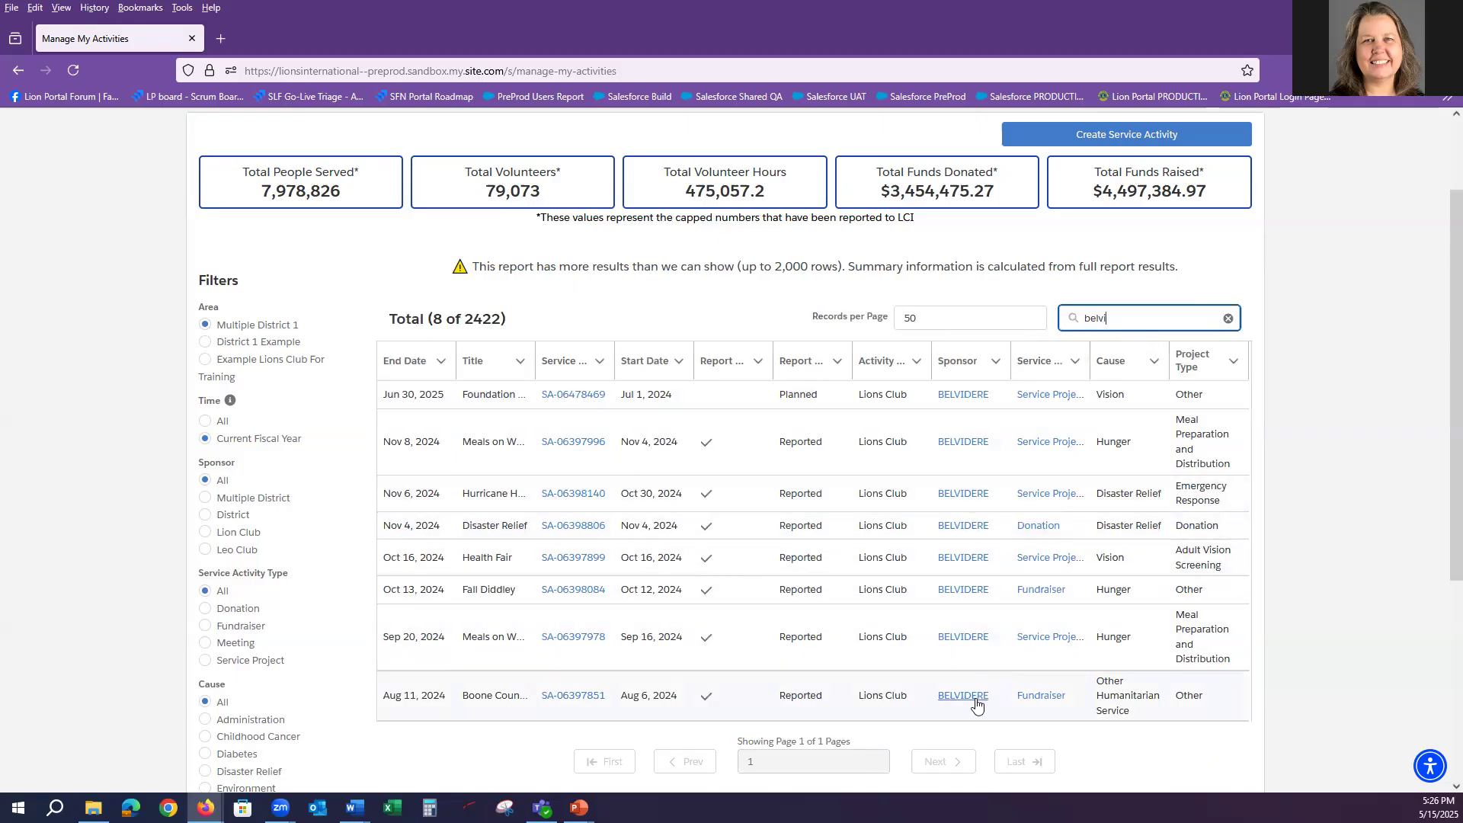
pyautogui.moveTo(963, 531)
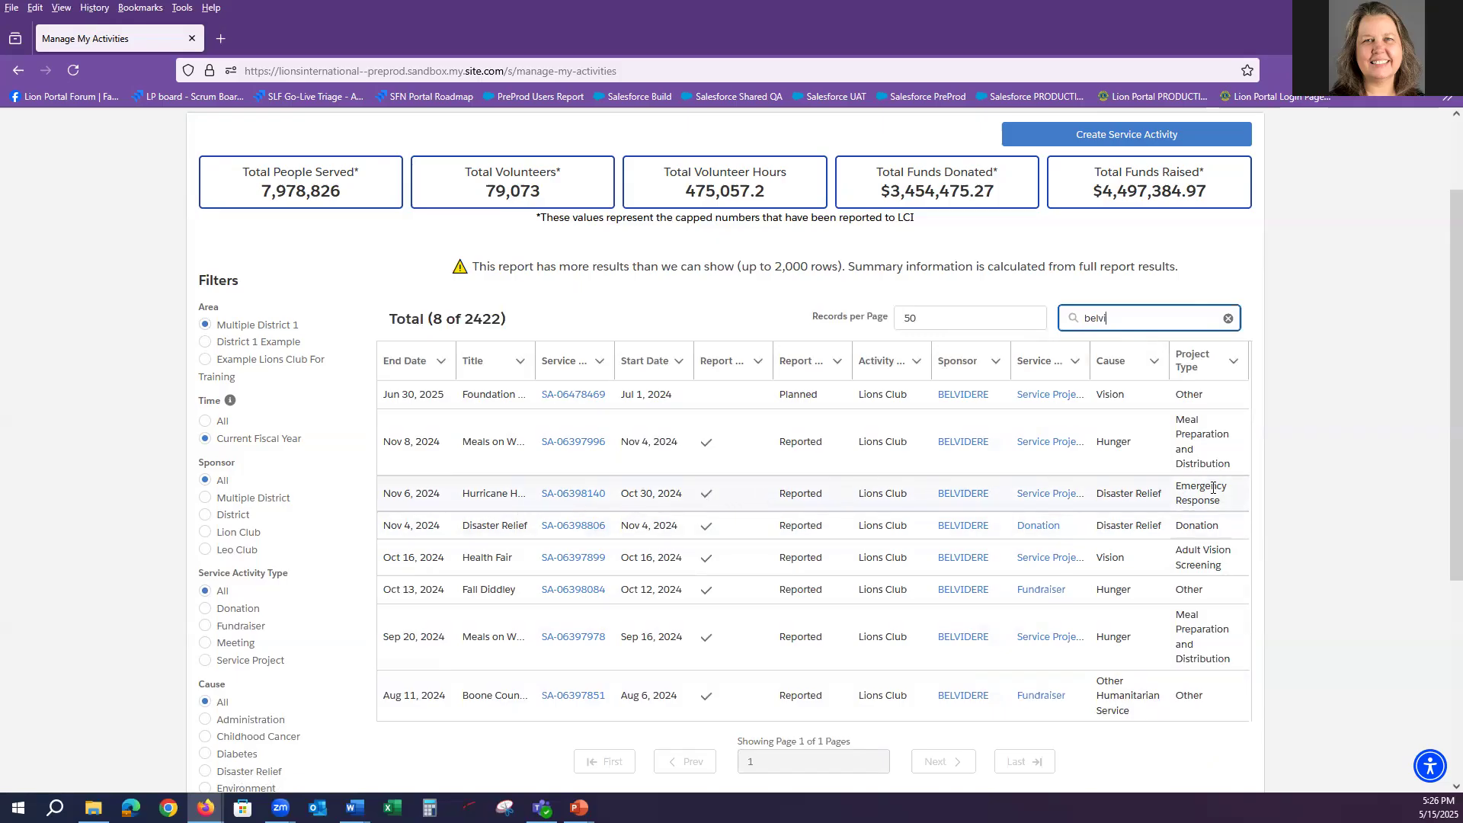
pyautogui.moveTo(853, 473)
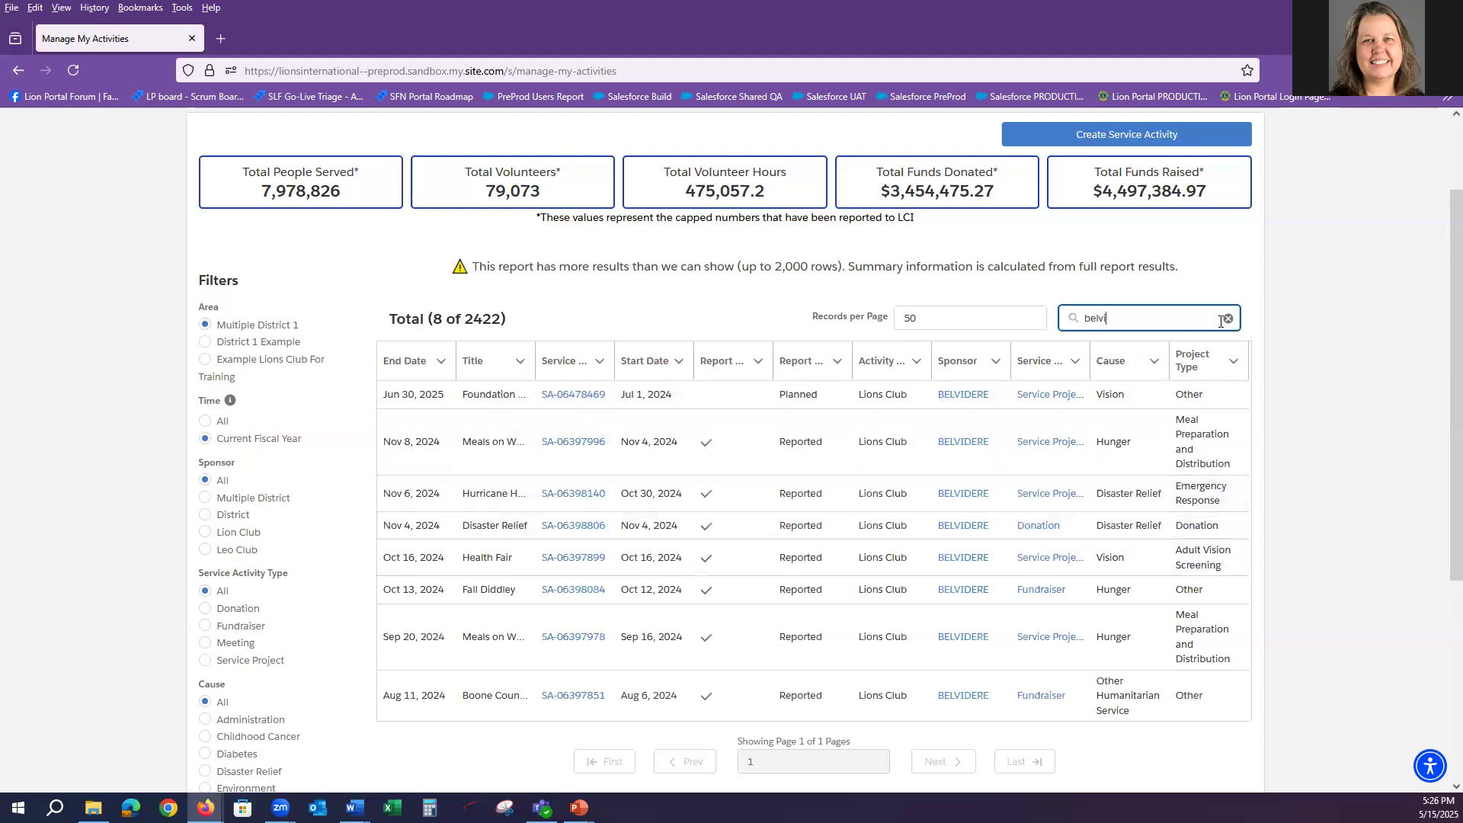
# Clear the search and try the multiple-district and district sponsor filters
pyautogui.click(1226, 317)
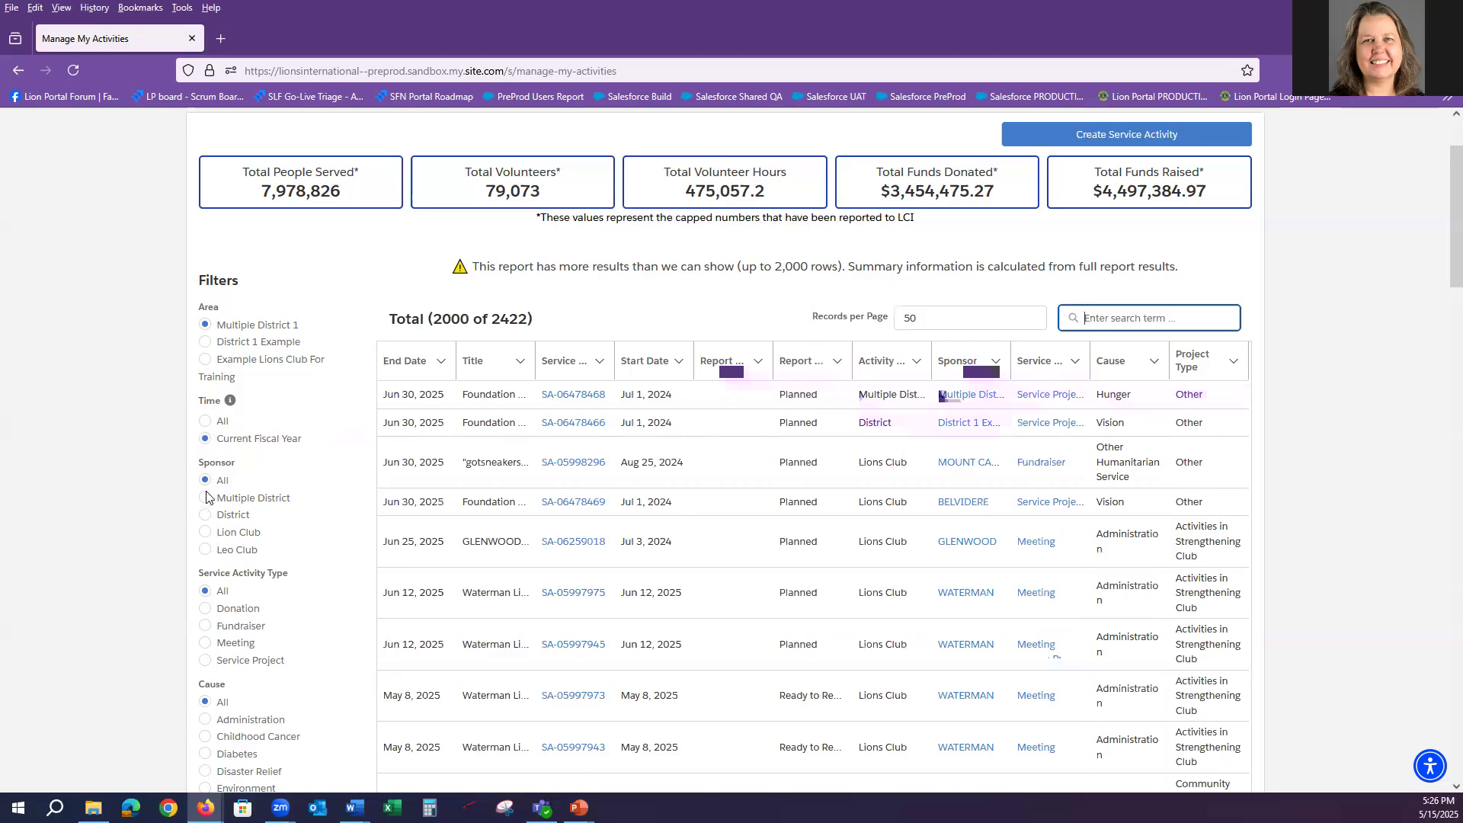
pyautogui.moveTo(210, 512)
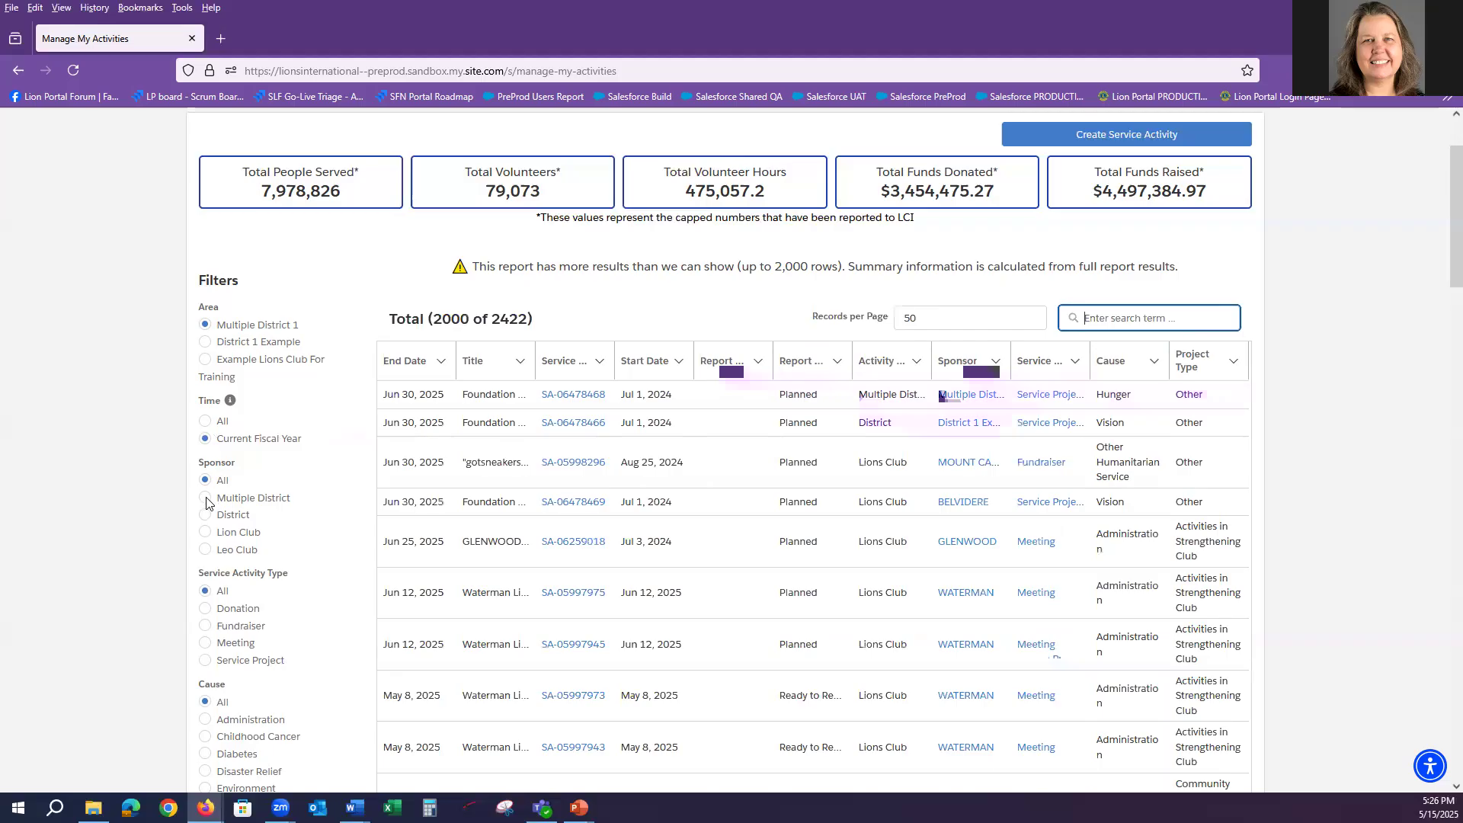
pyautogui.click(205, 497)
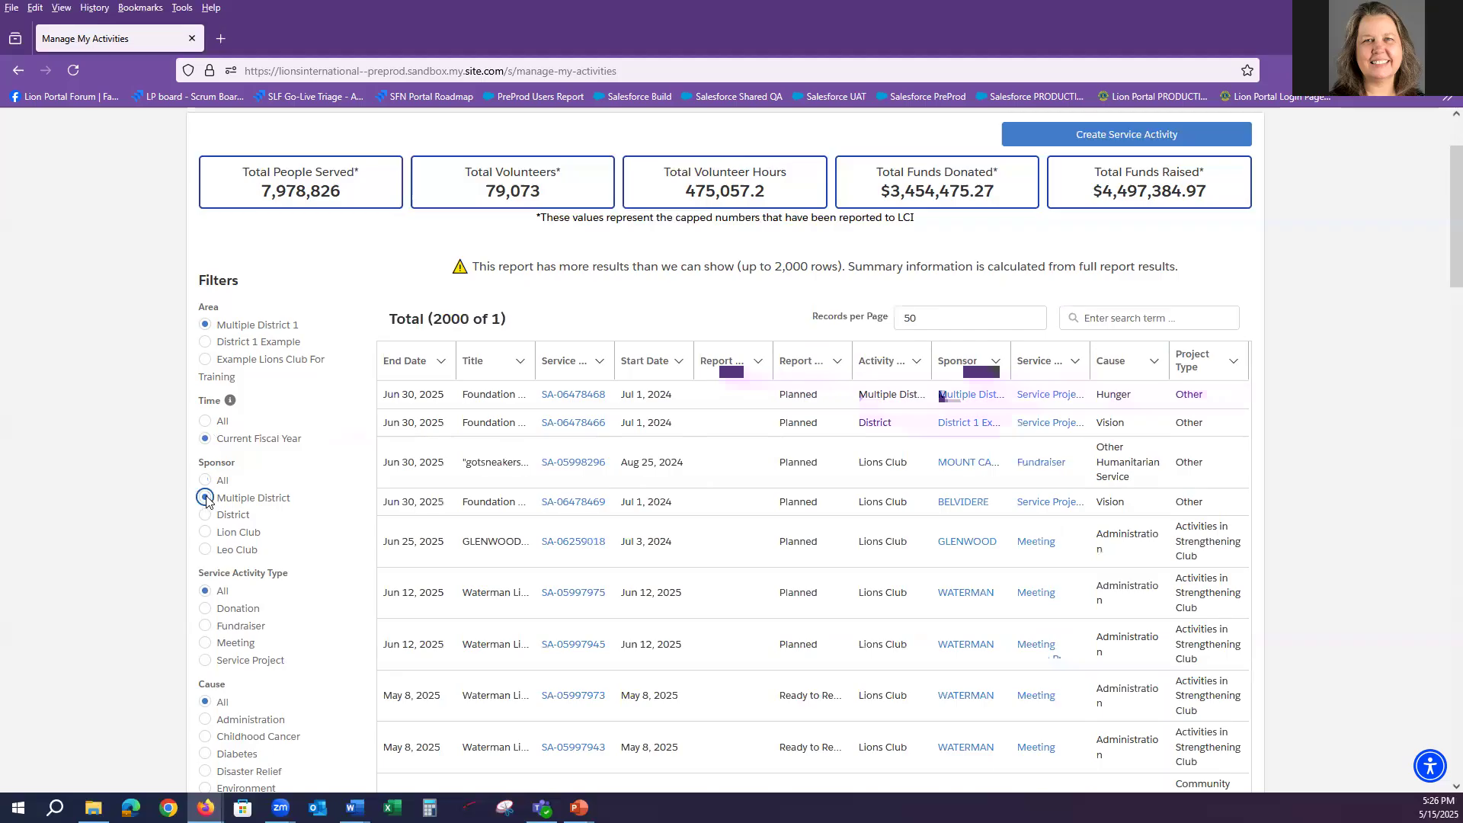
pyautogui.click(205, 497)
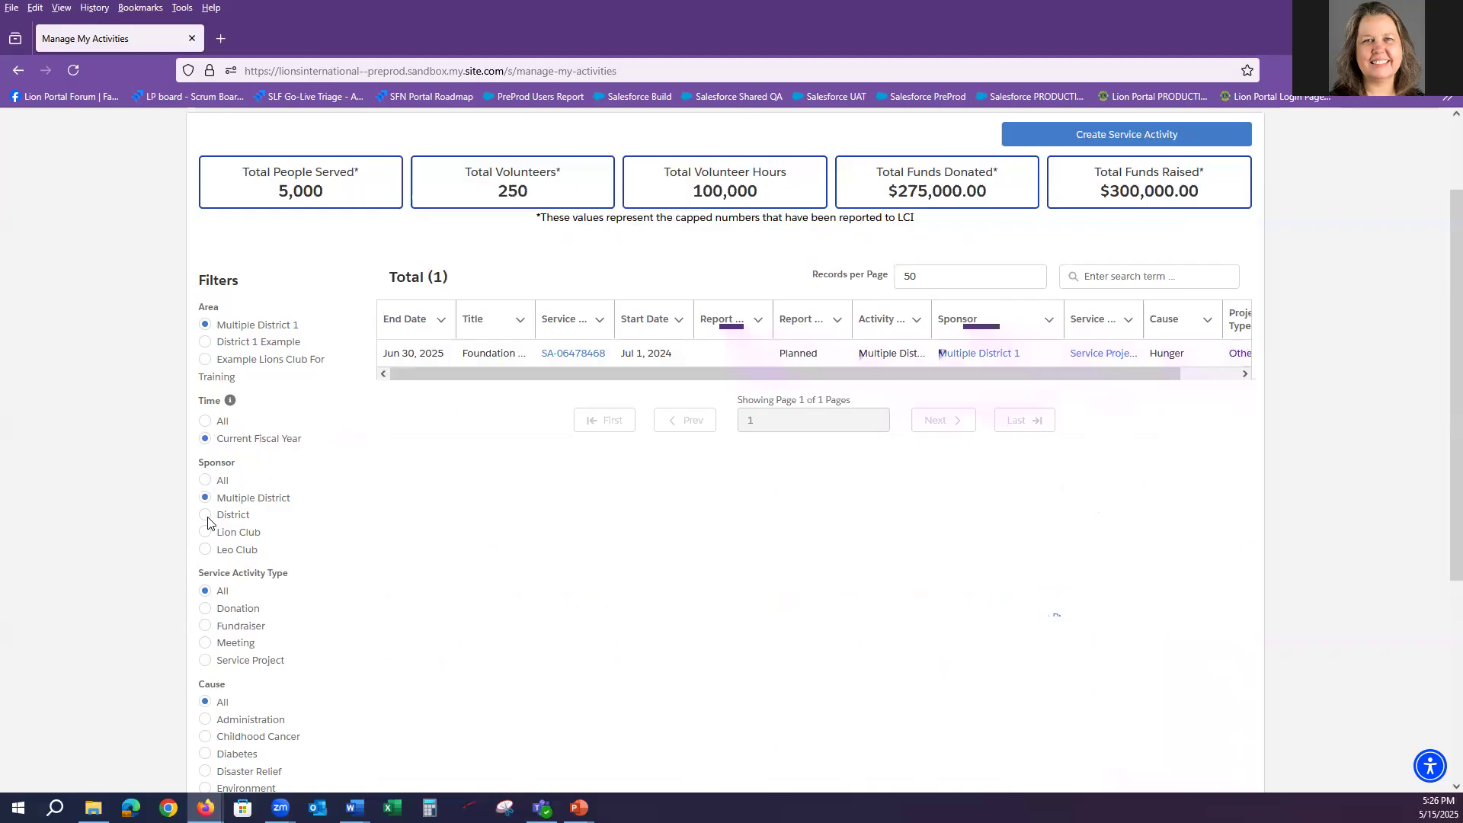
pyautogui.click(204, 515)
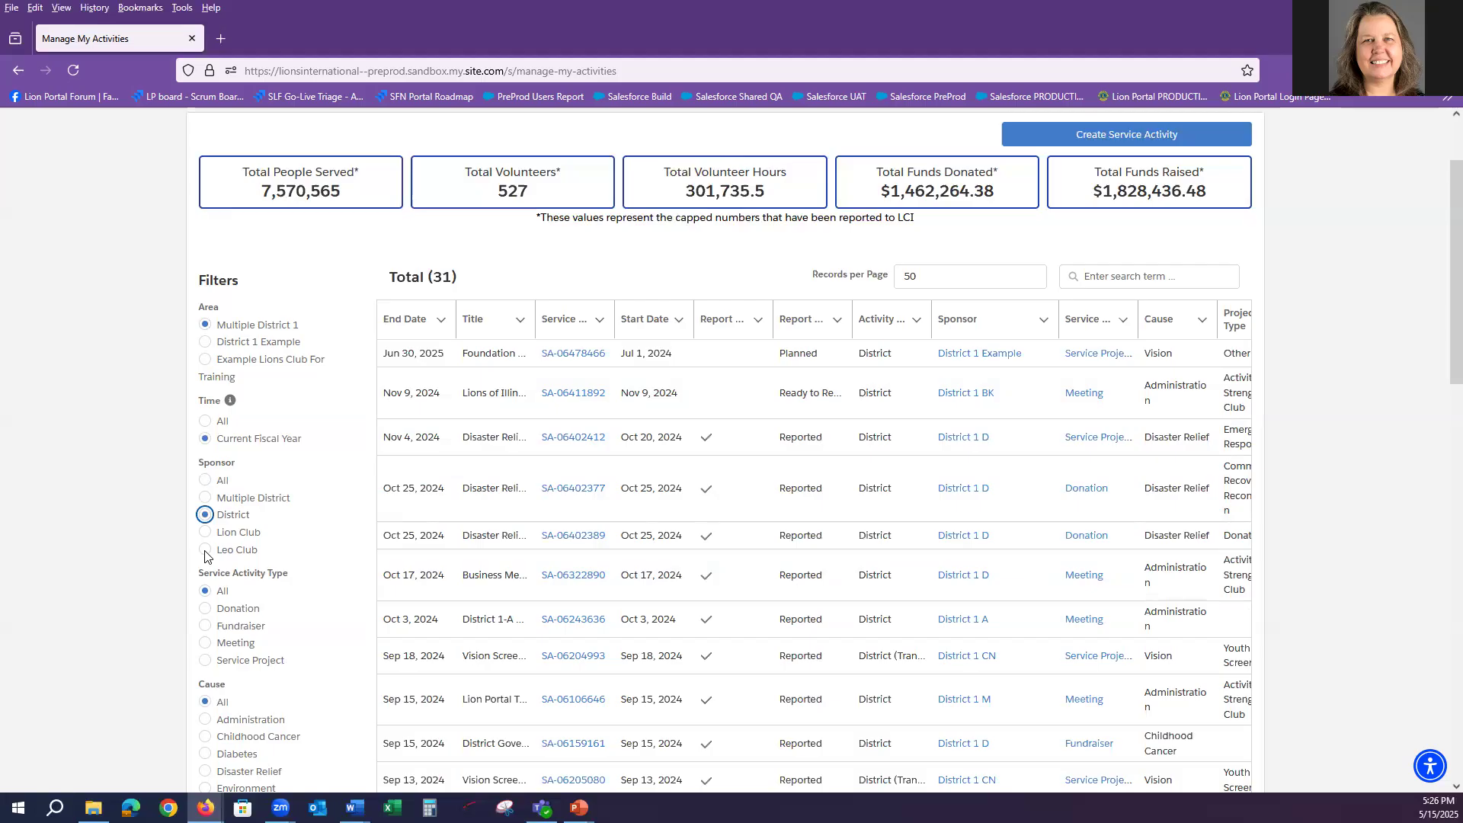
# Filter the sponsor to Leo Club, leaving 11 activities with recalculated totals
pyautogui.click(204, 549)
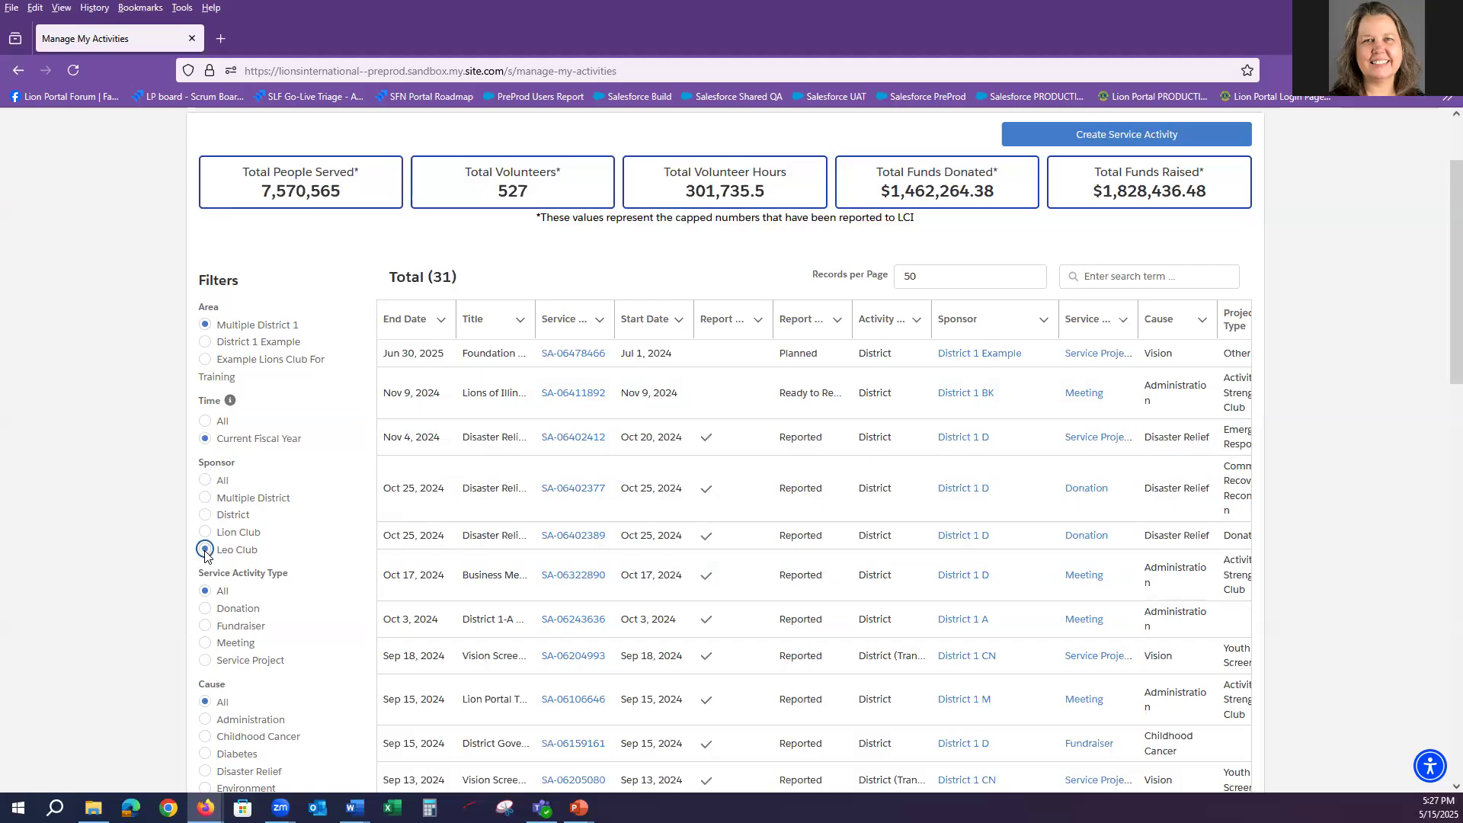
pyautogui.click(204, 549)
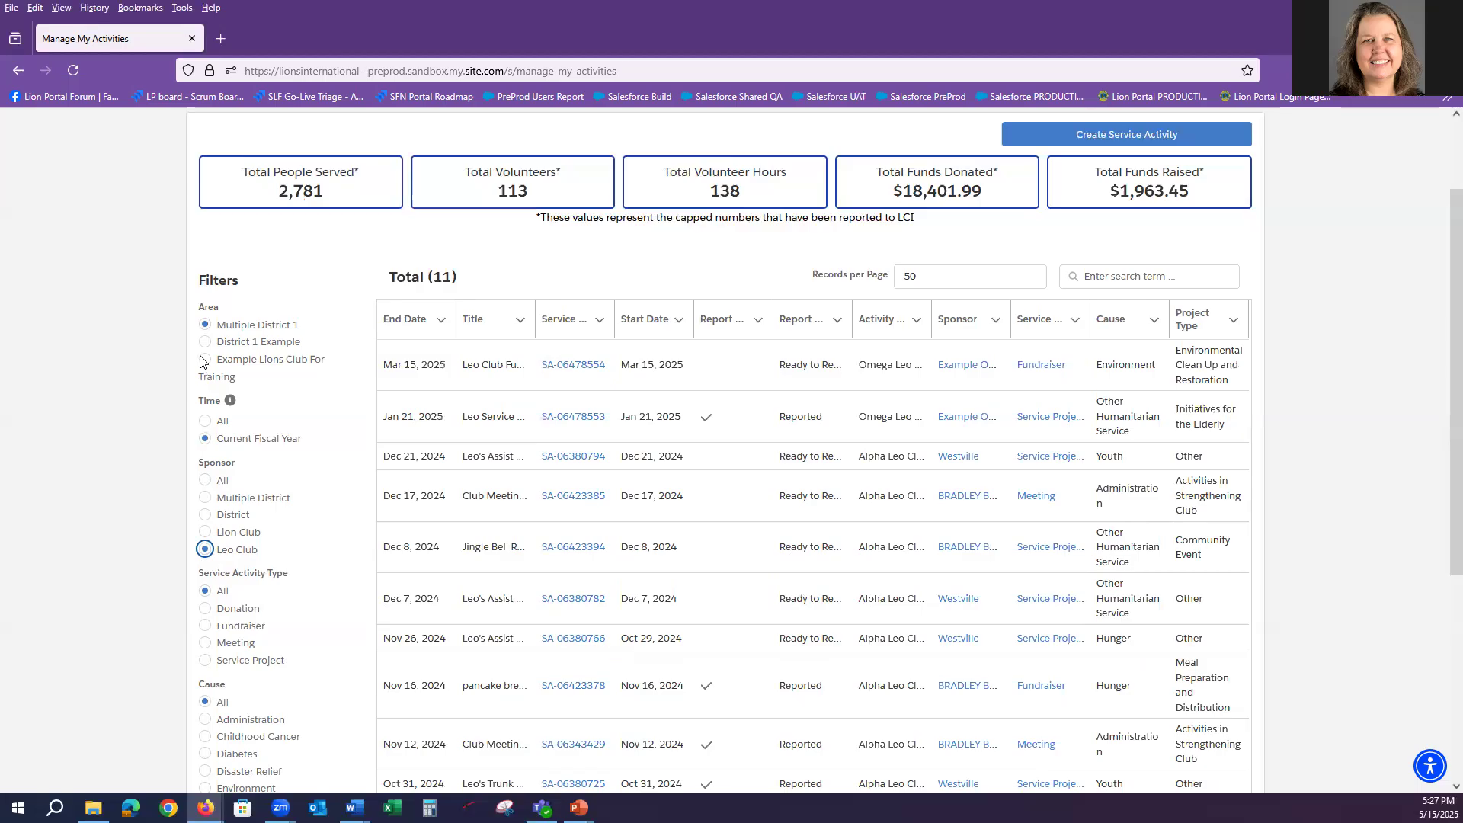
# Set the area back to Example Lions Club For Training and dismiss the Time tooltip
pyautogui.click(204, 358)
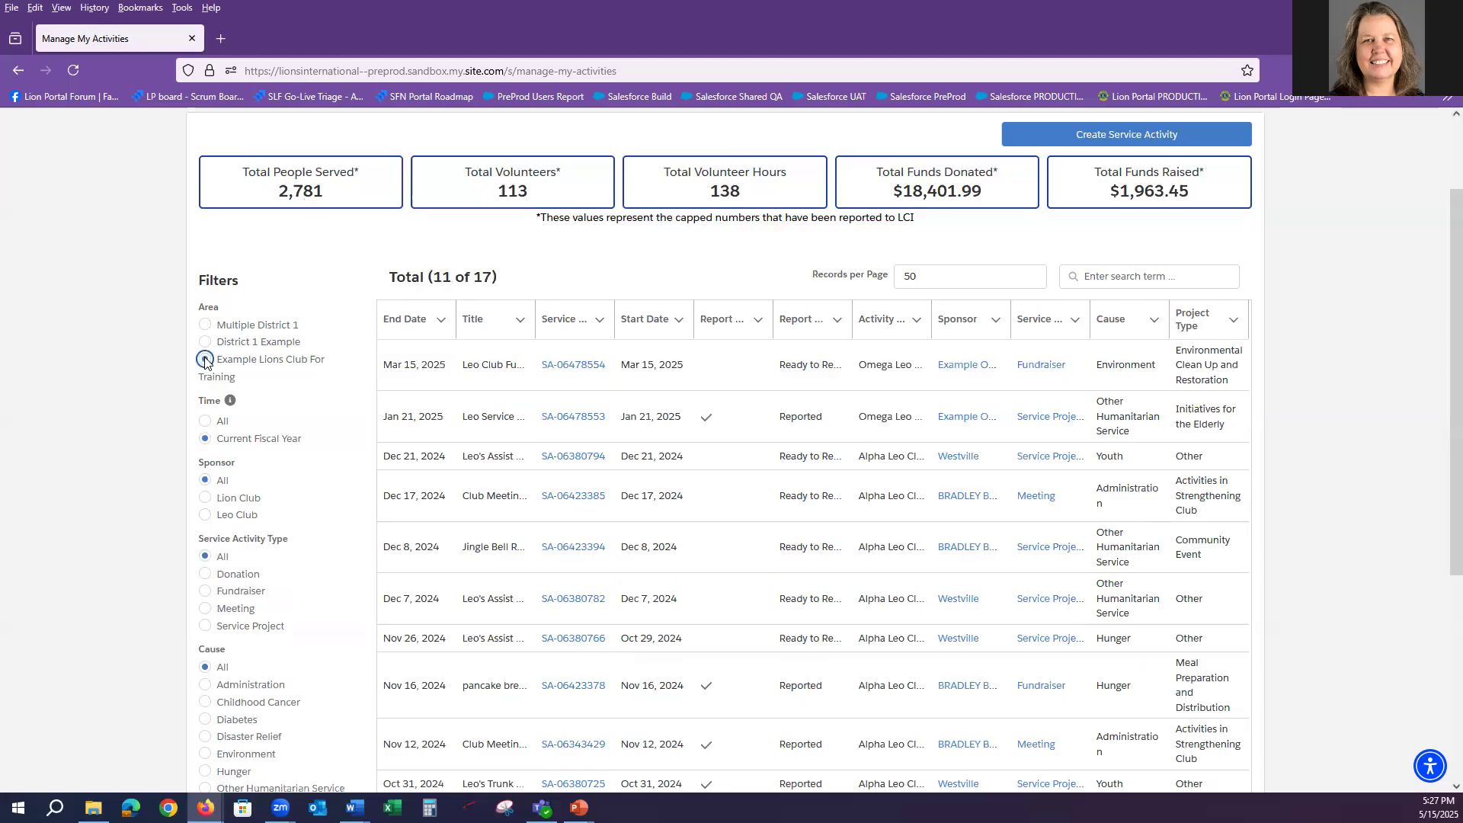
pyautogui.click(205, 358)
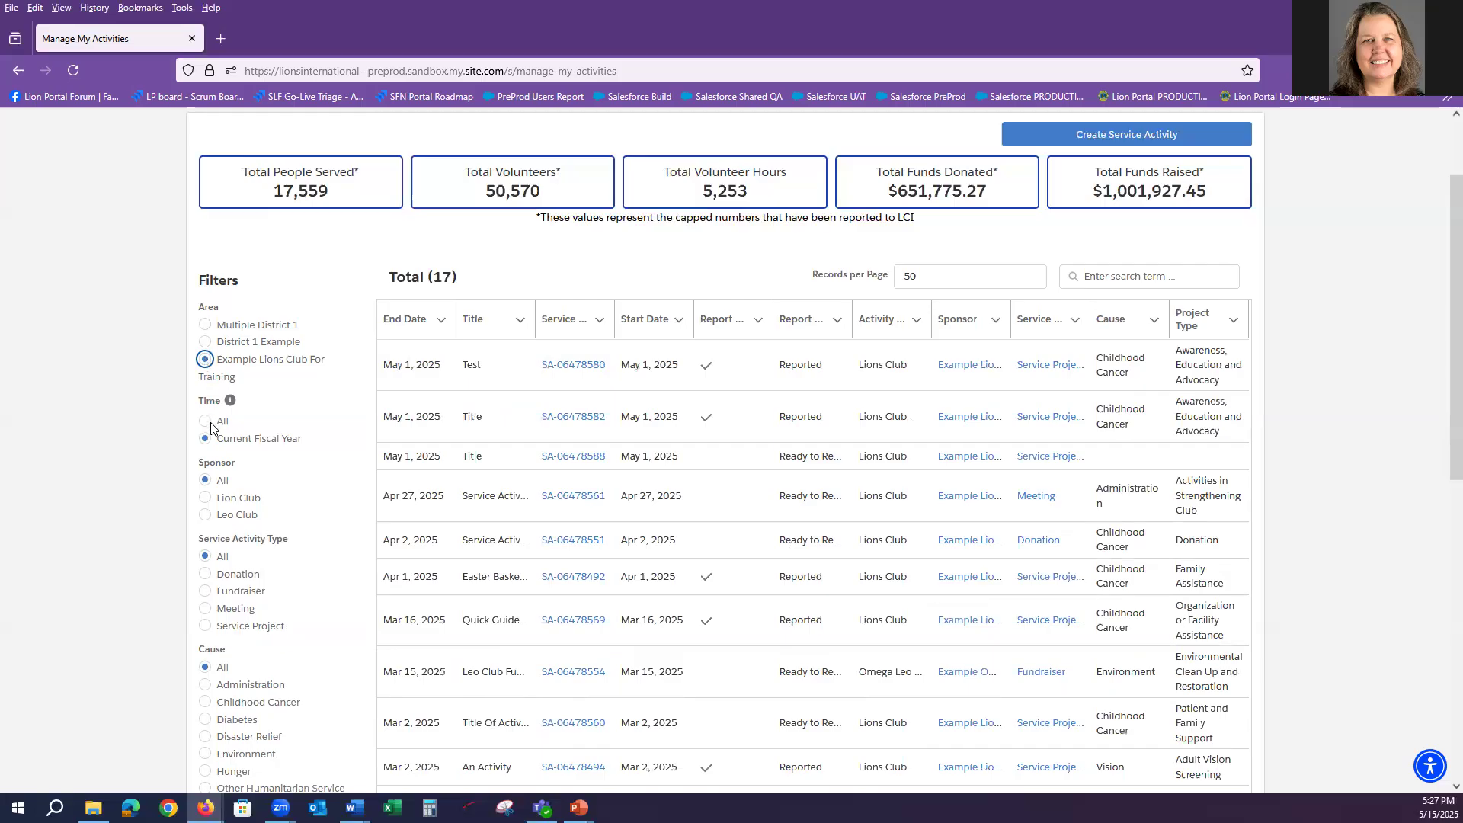
pyautogui.moveTo(274, 445)
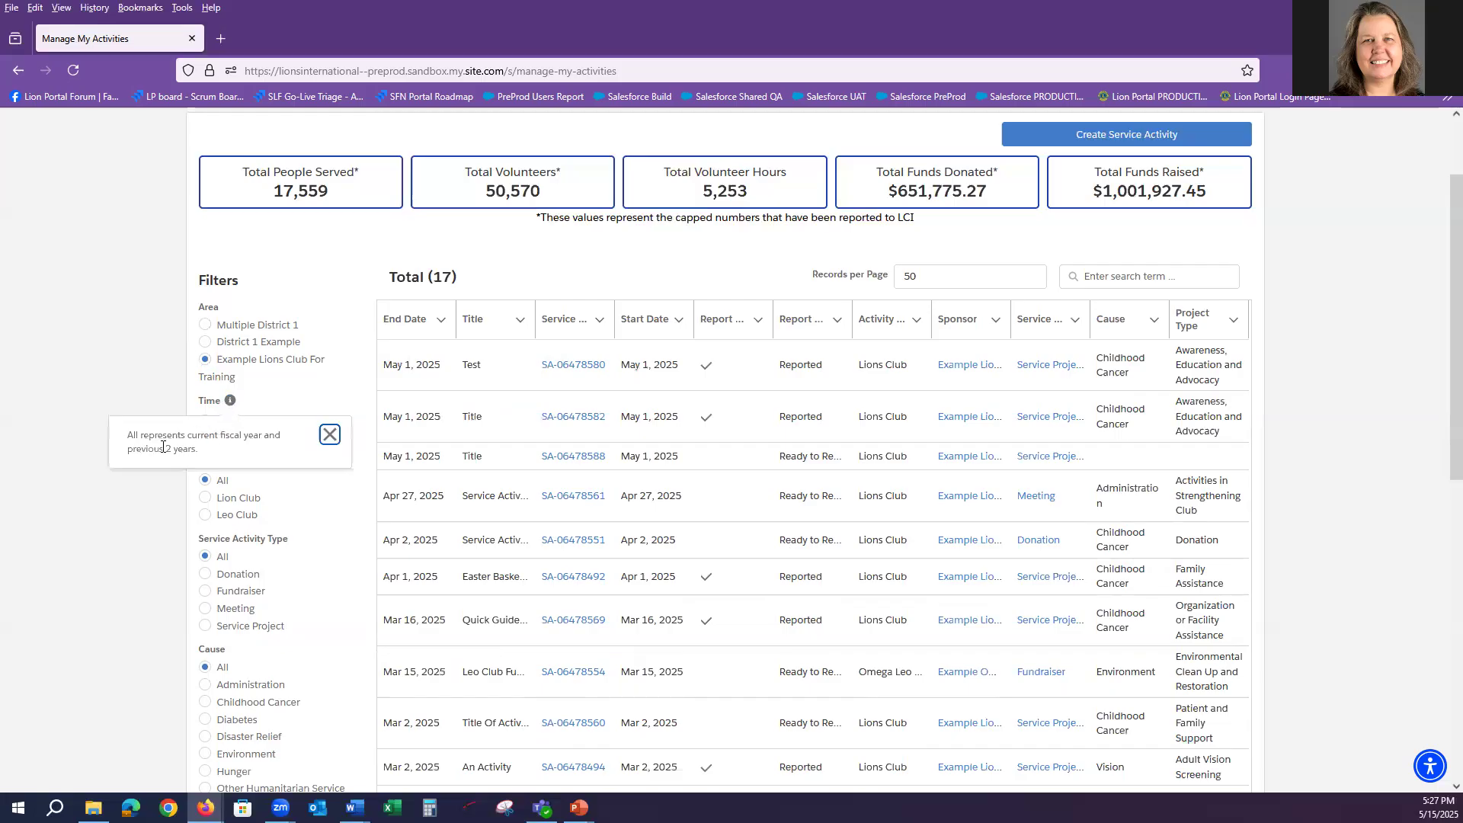
pyautogui.moveTo(286, 448)
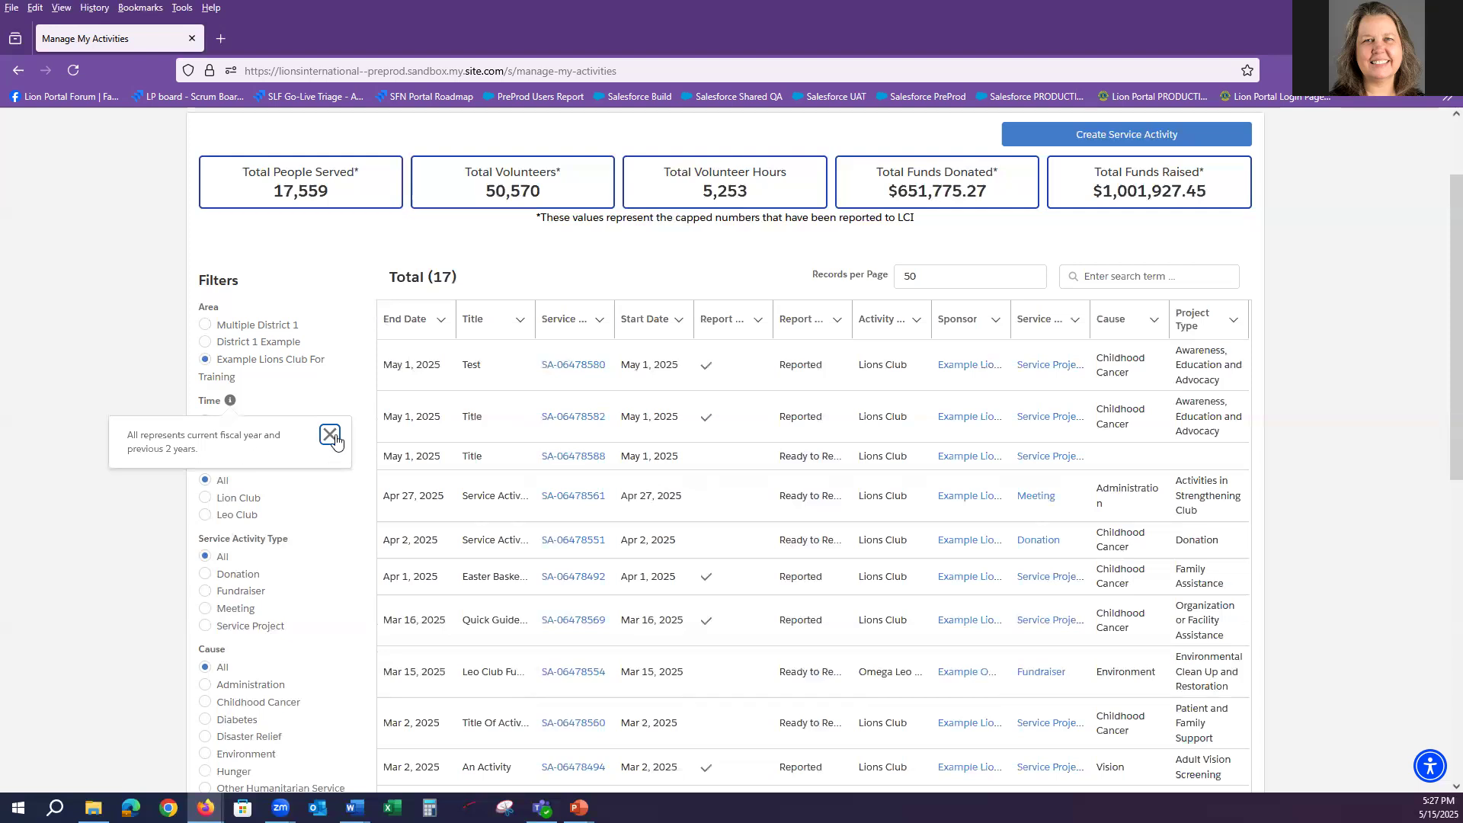
pyautogui.click(329, 435)
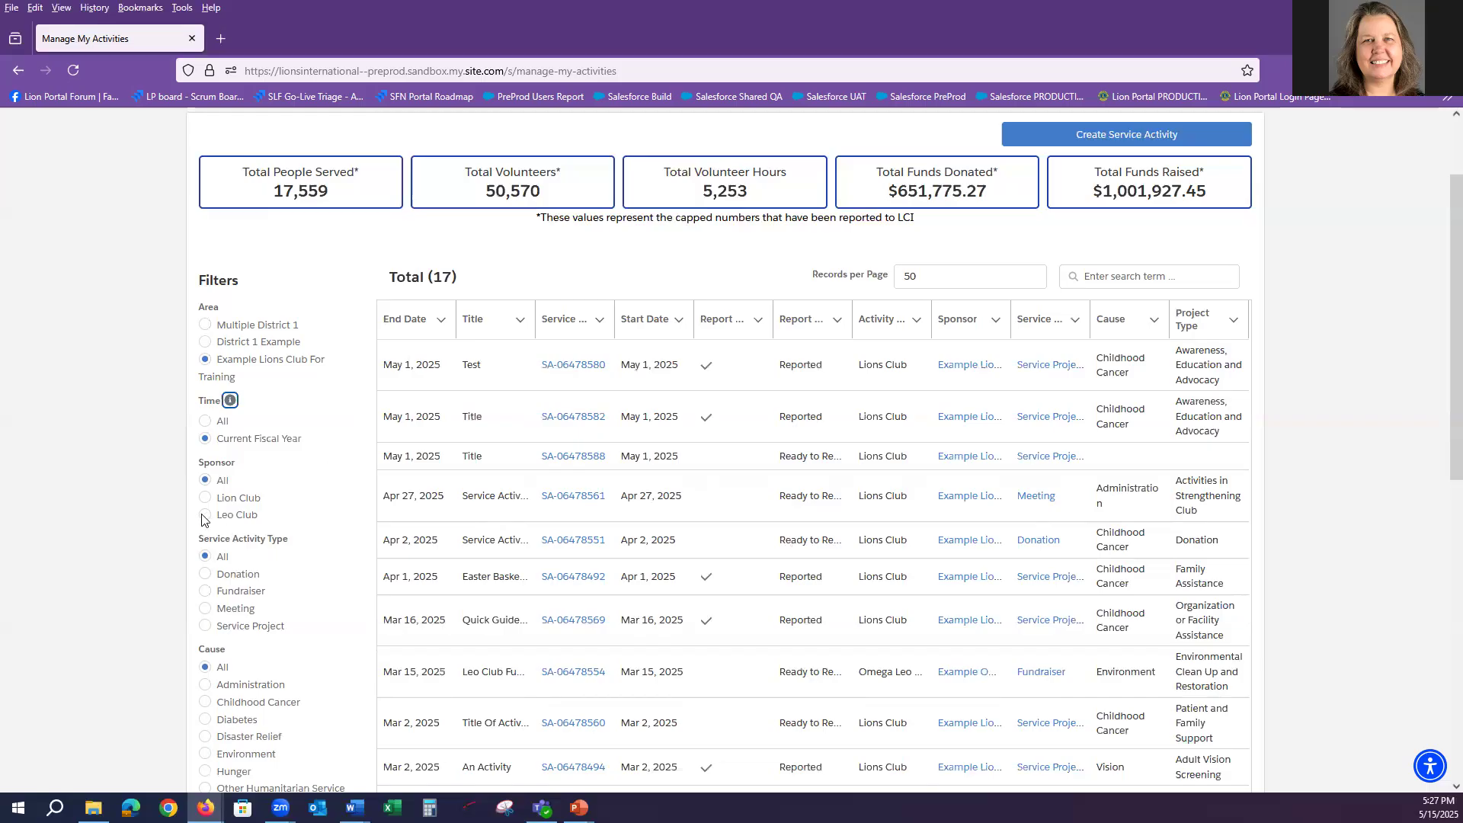
# Reset the sponsor to All and narrow the activity type to Service Project
pyautogui.click(204, 515)
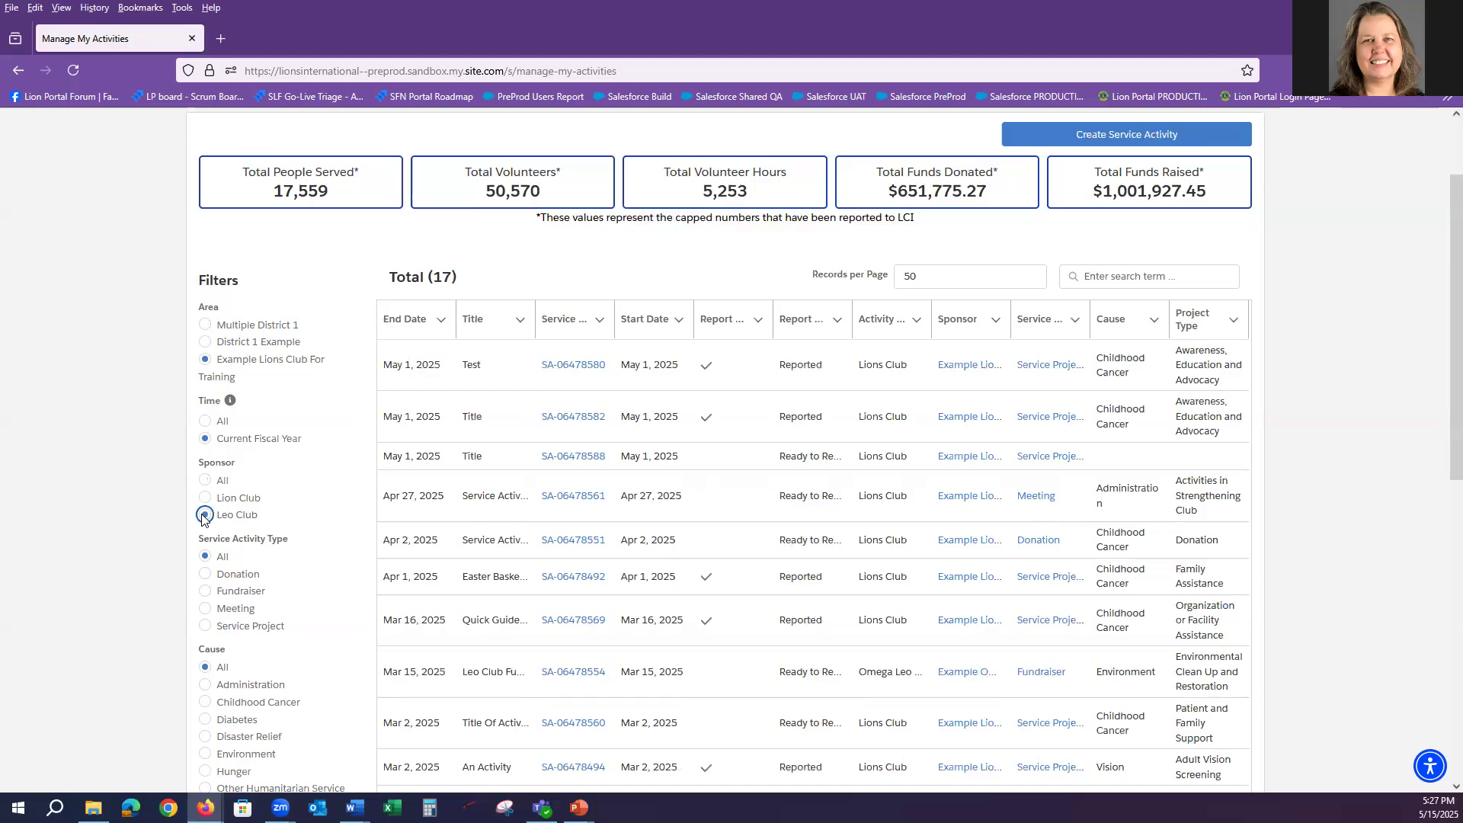
pyautogui.click(205, 515)
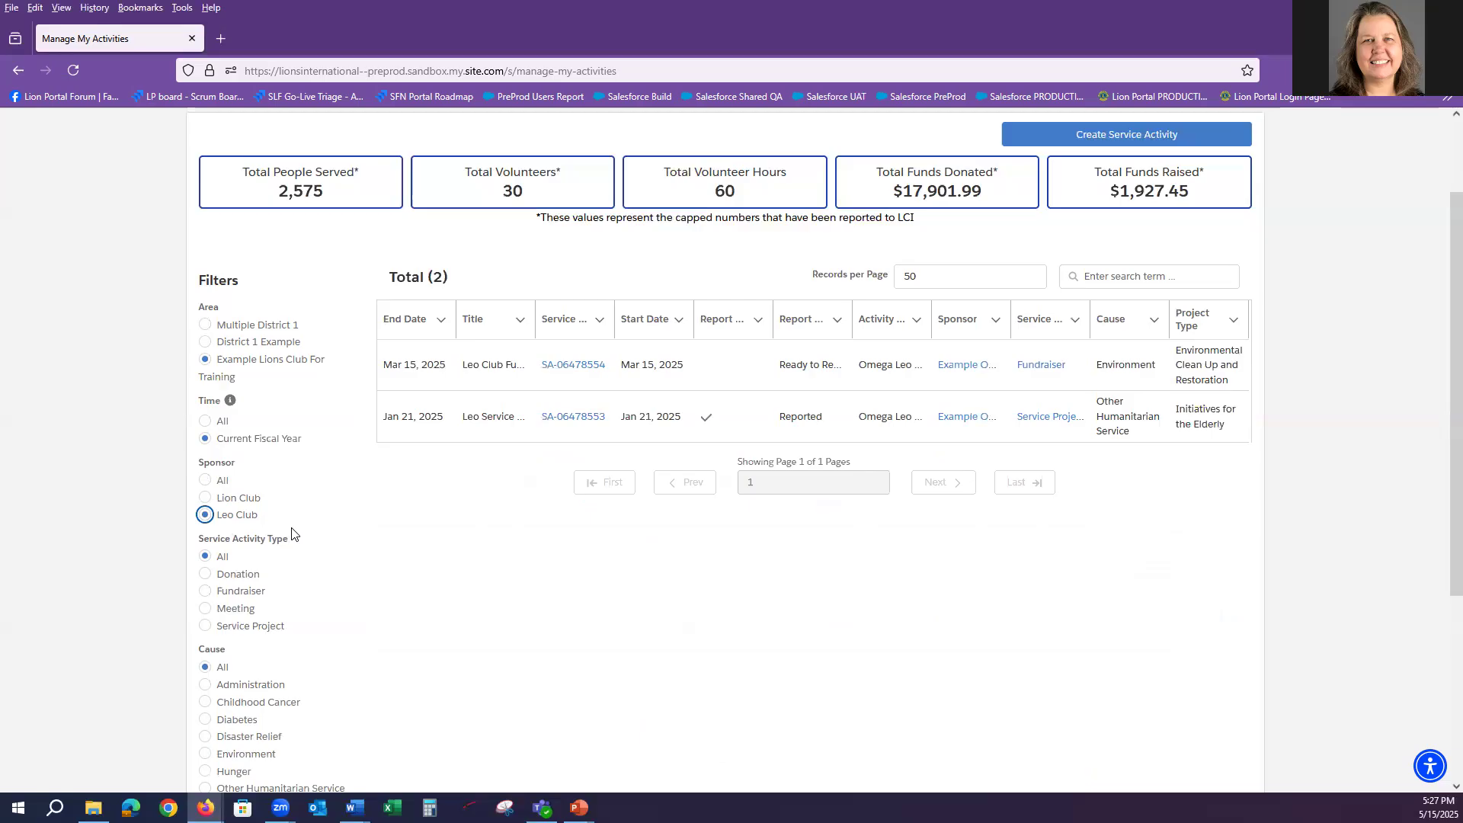
pyautogui.click(204, 480)
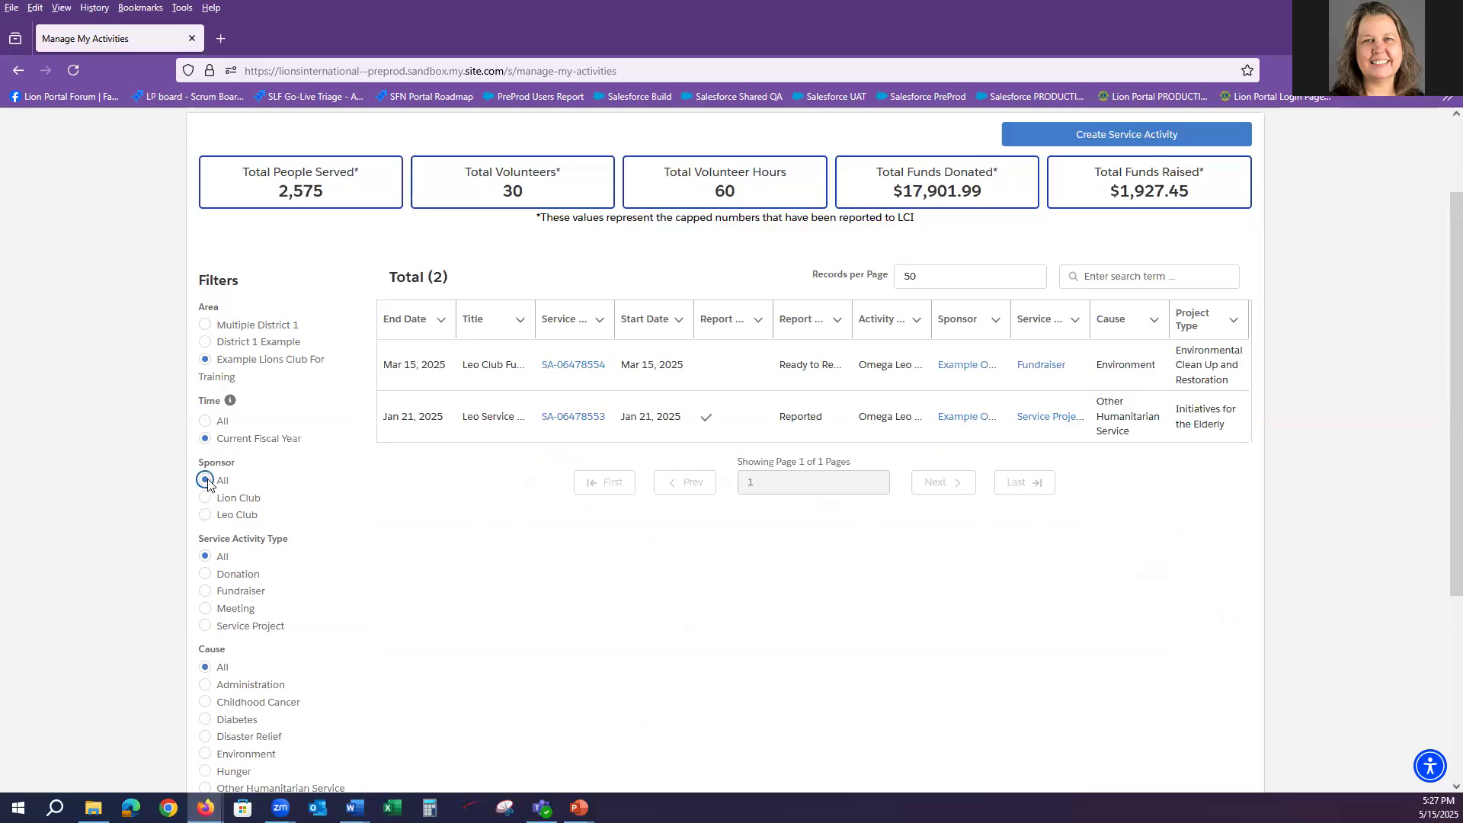
pyautogui.click(204, 480)
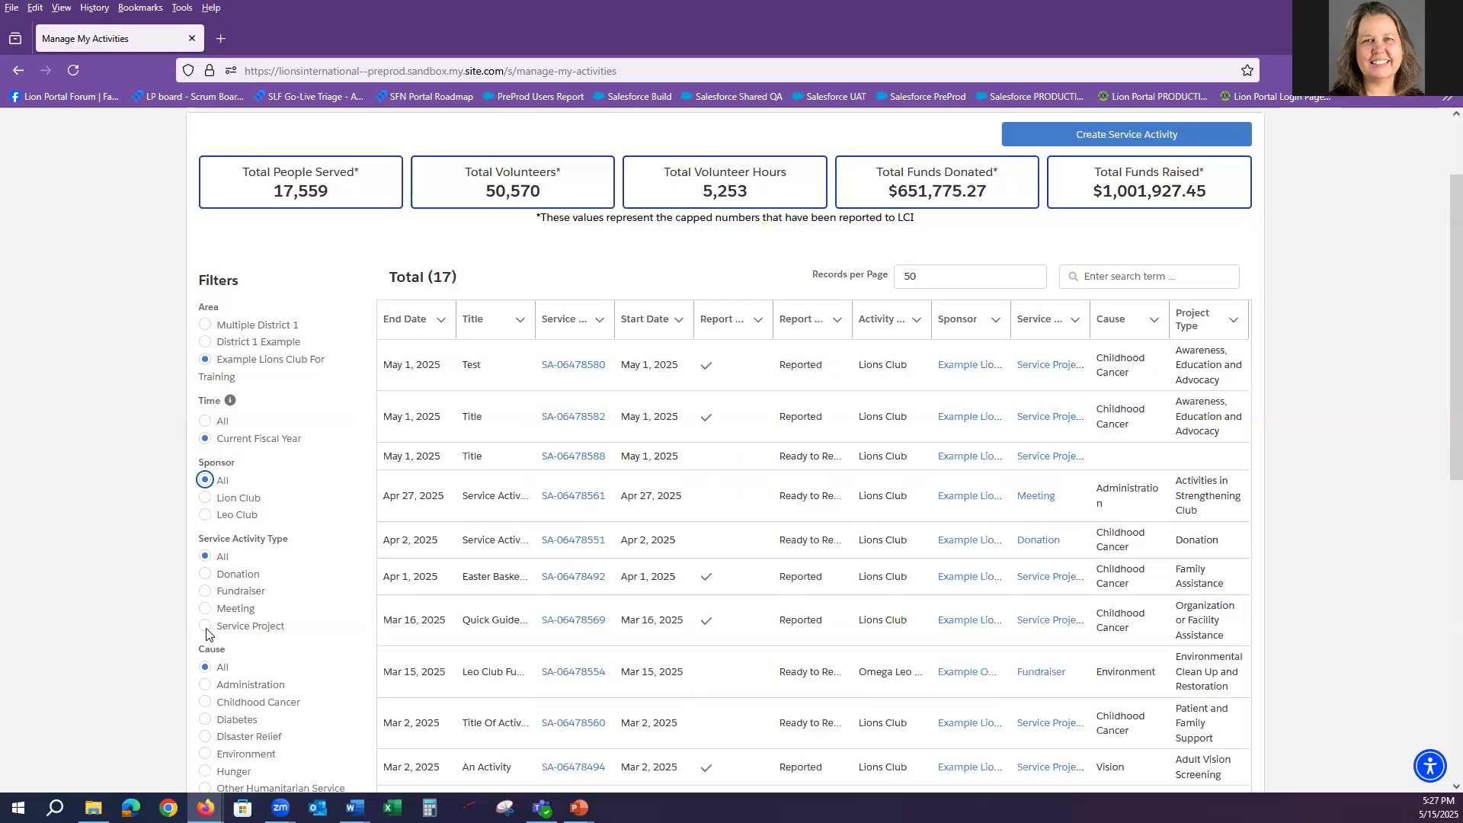
pyautogui.click(204, 624)
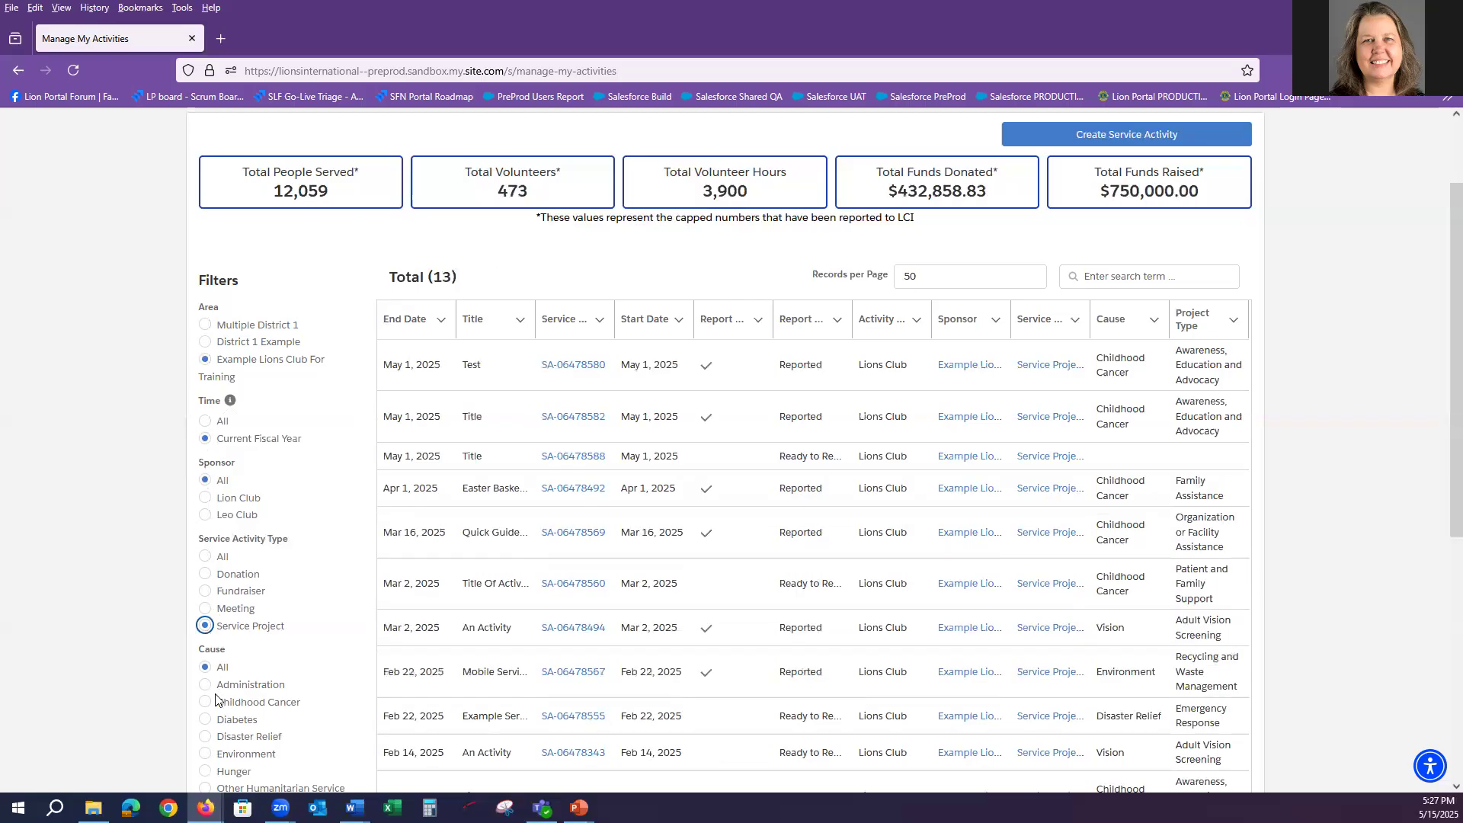
# Try the Childhood Cancer cause, then set Cause and Service Activity Type back to All
pyautogui.click(204, 701)
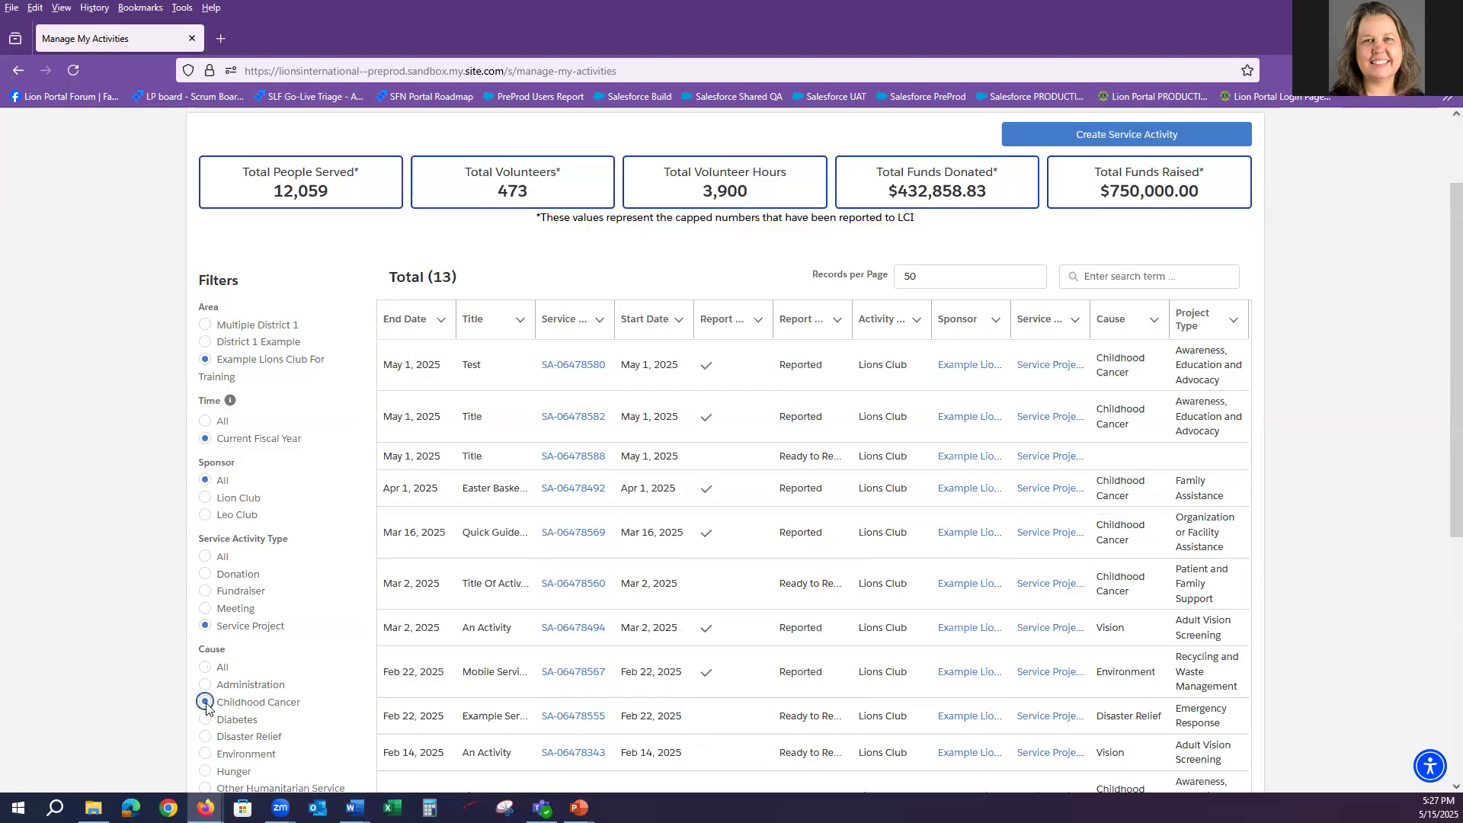
pyautogui.click(204, 701)
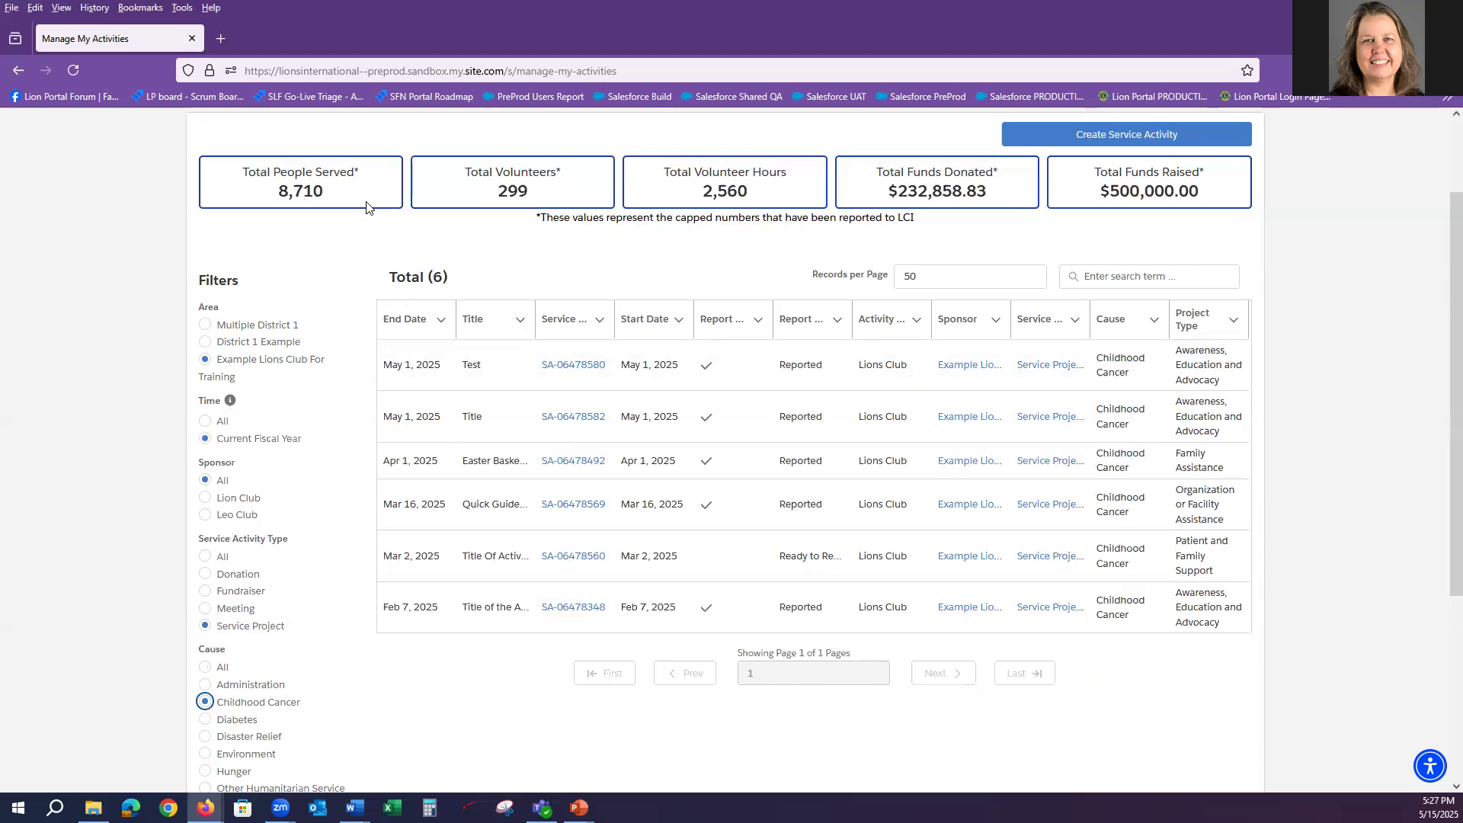
pyautogui.moveTo(755, 204)
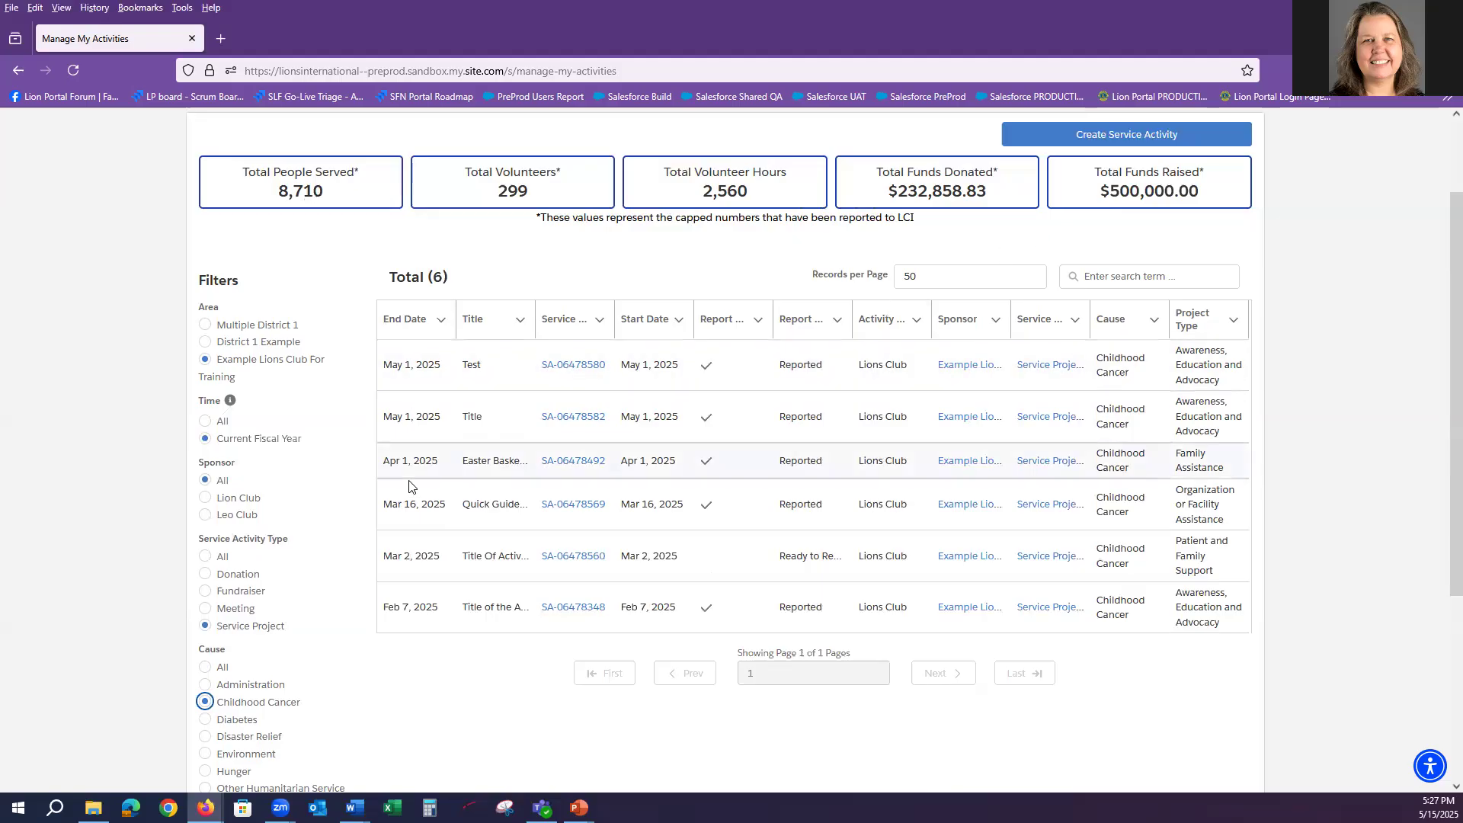
pyautogui.click(204, 668)
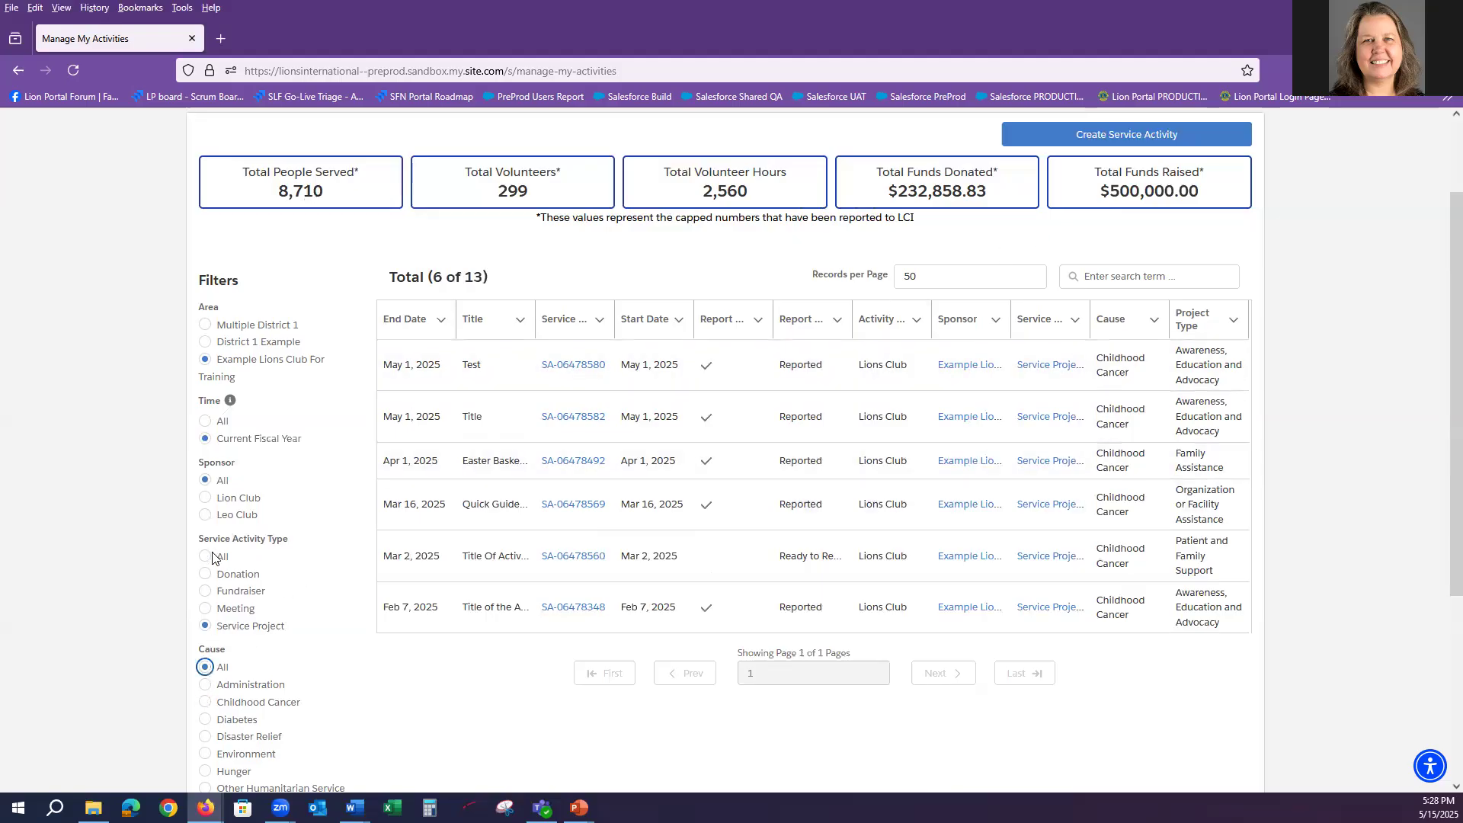
pyautogui.click(204, 557)
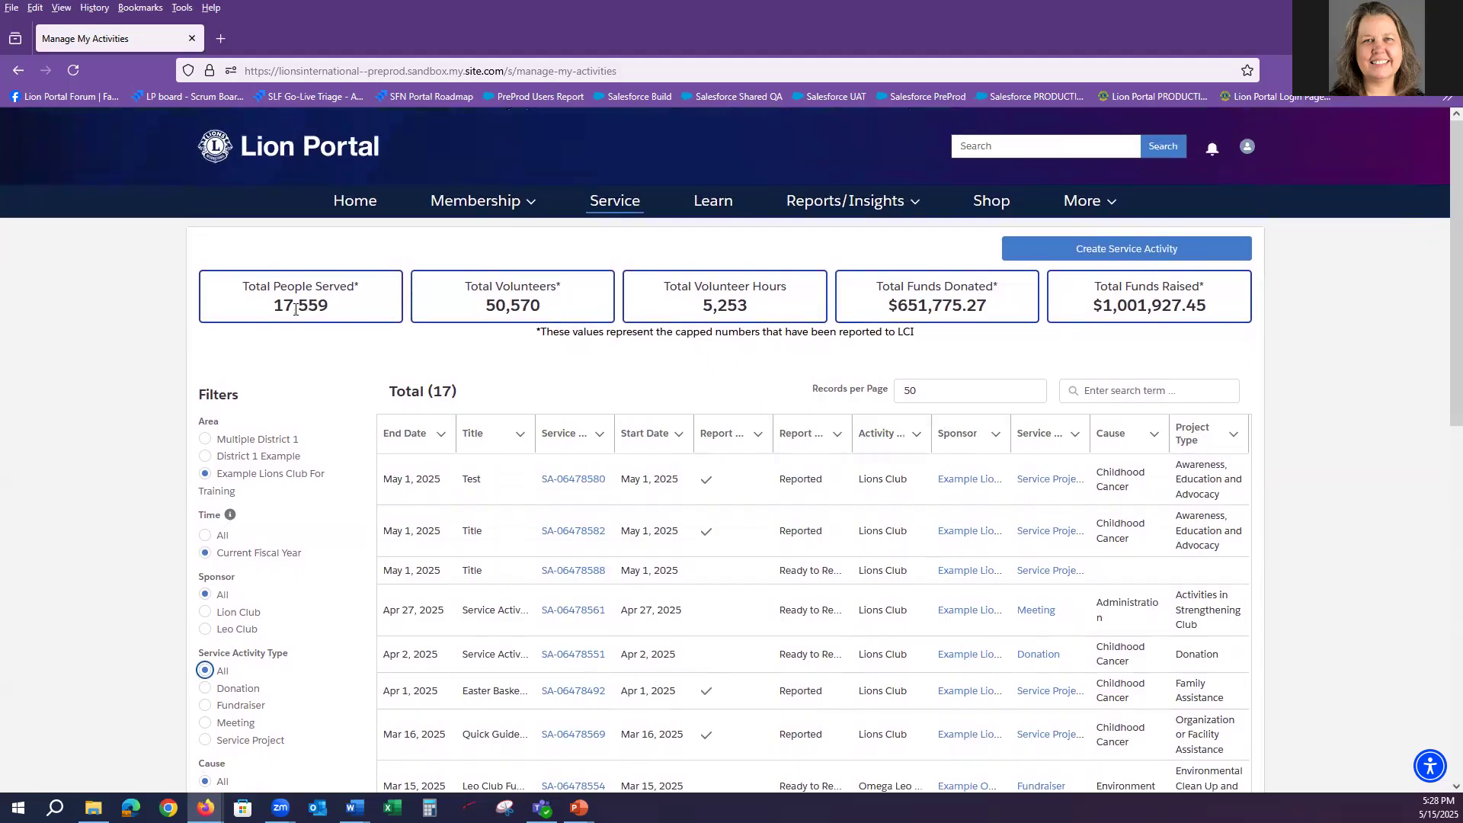
pyautogui.moveTo(341, 311)
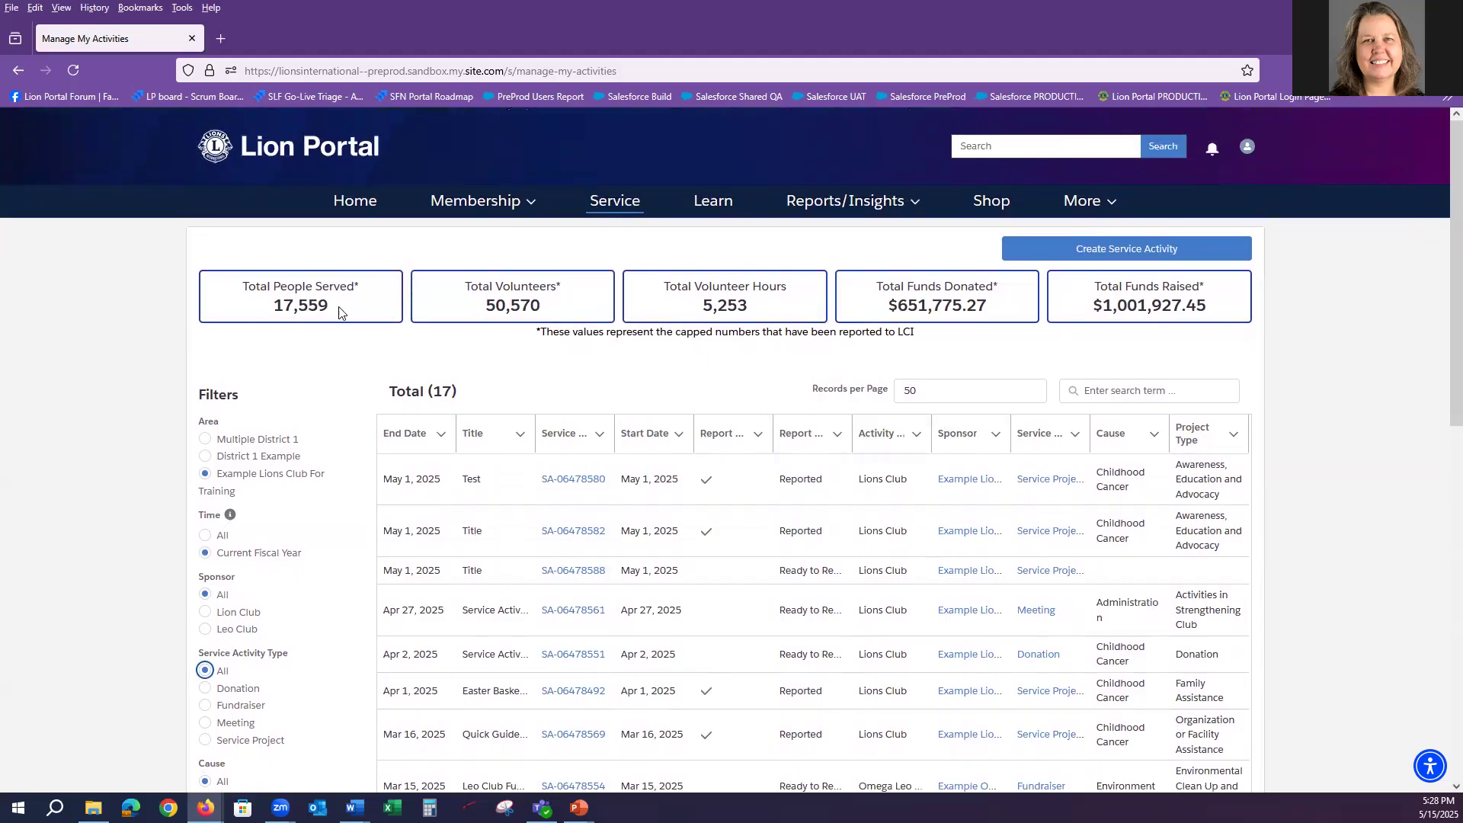
pyautogui.moveTo(765, 301)
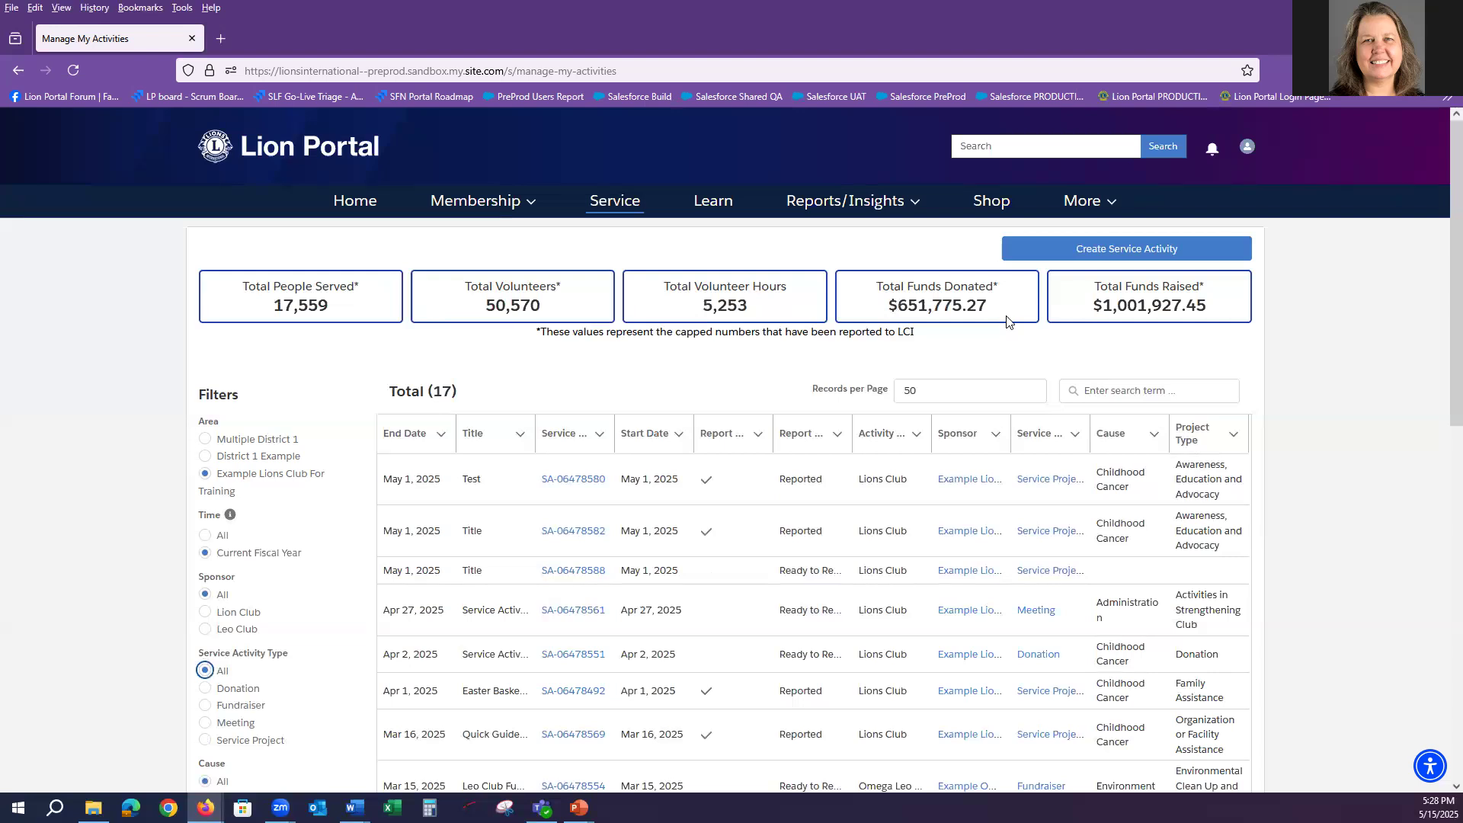
pyautogui.moveTo(750, 354)
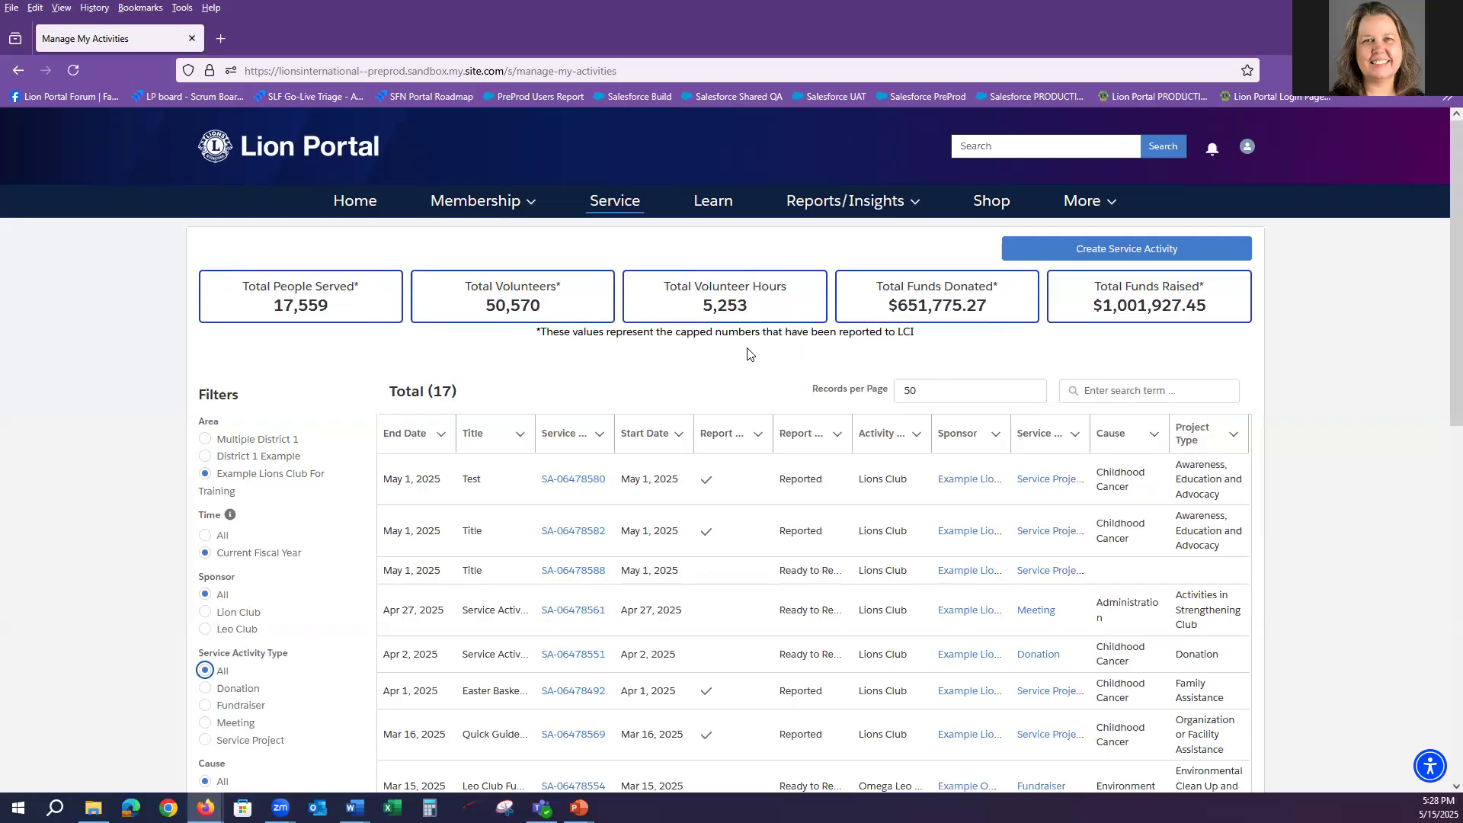
pyautogui.moveTo(609, 308)
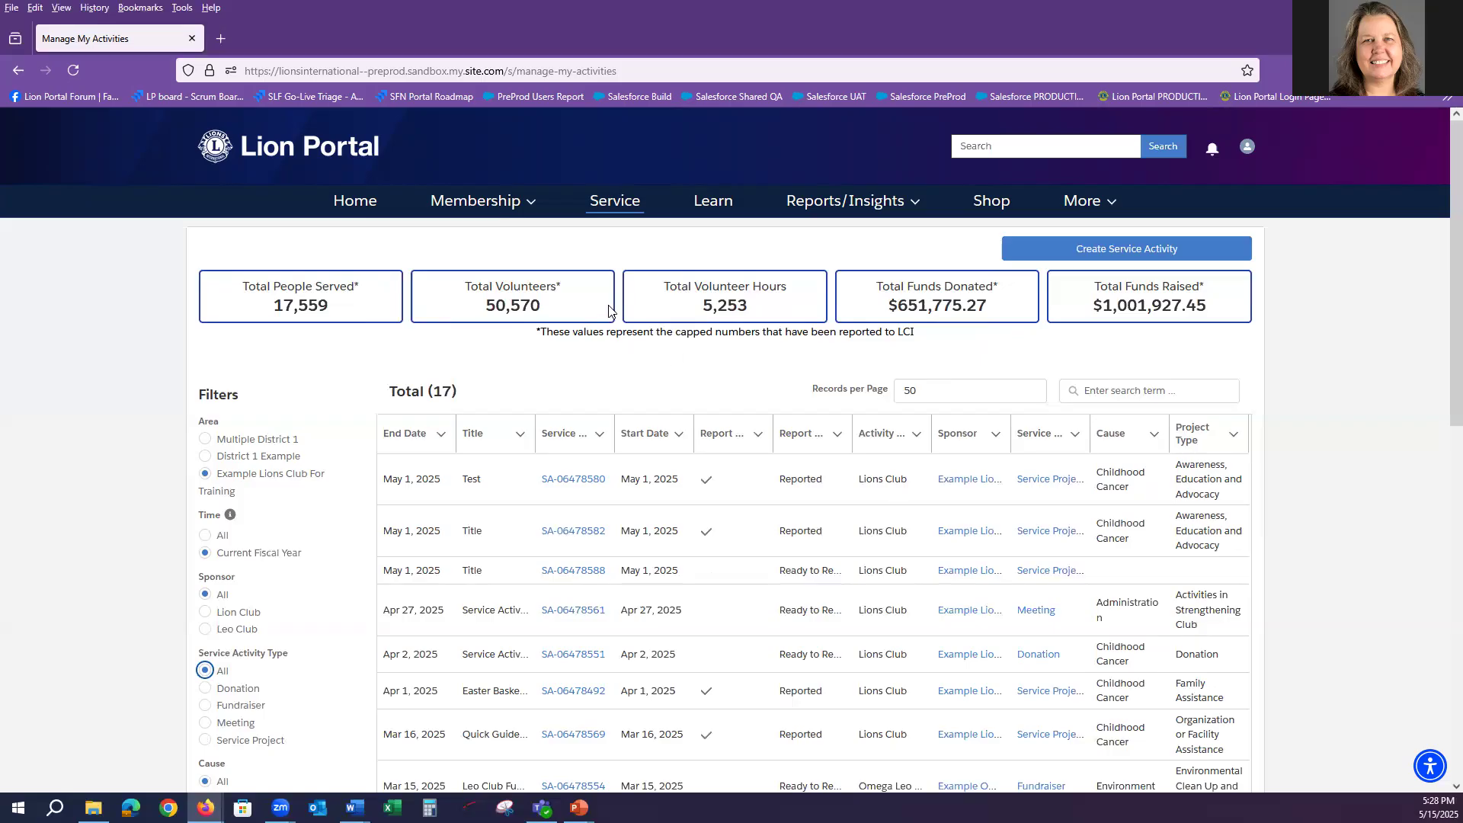
# From Home, open the Example Lions Club For Training account's Club Service Activities with 15 records
pyautogui.click(353, 201)
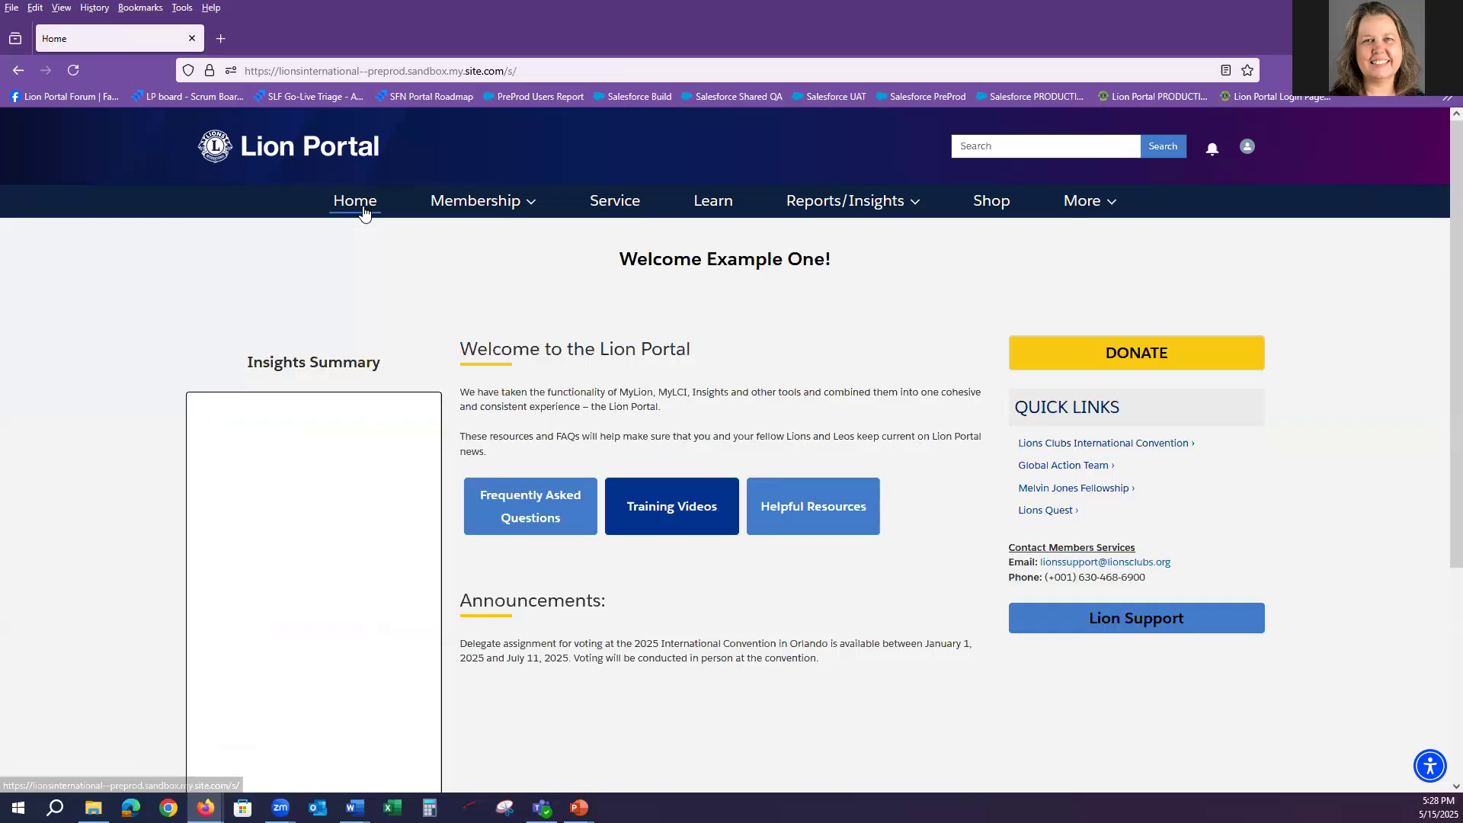
pyautogui.click(353, 201)
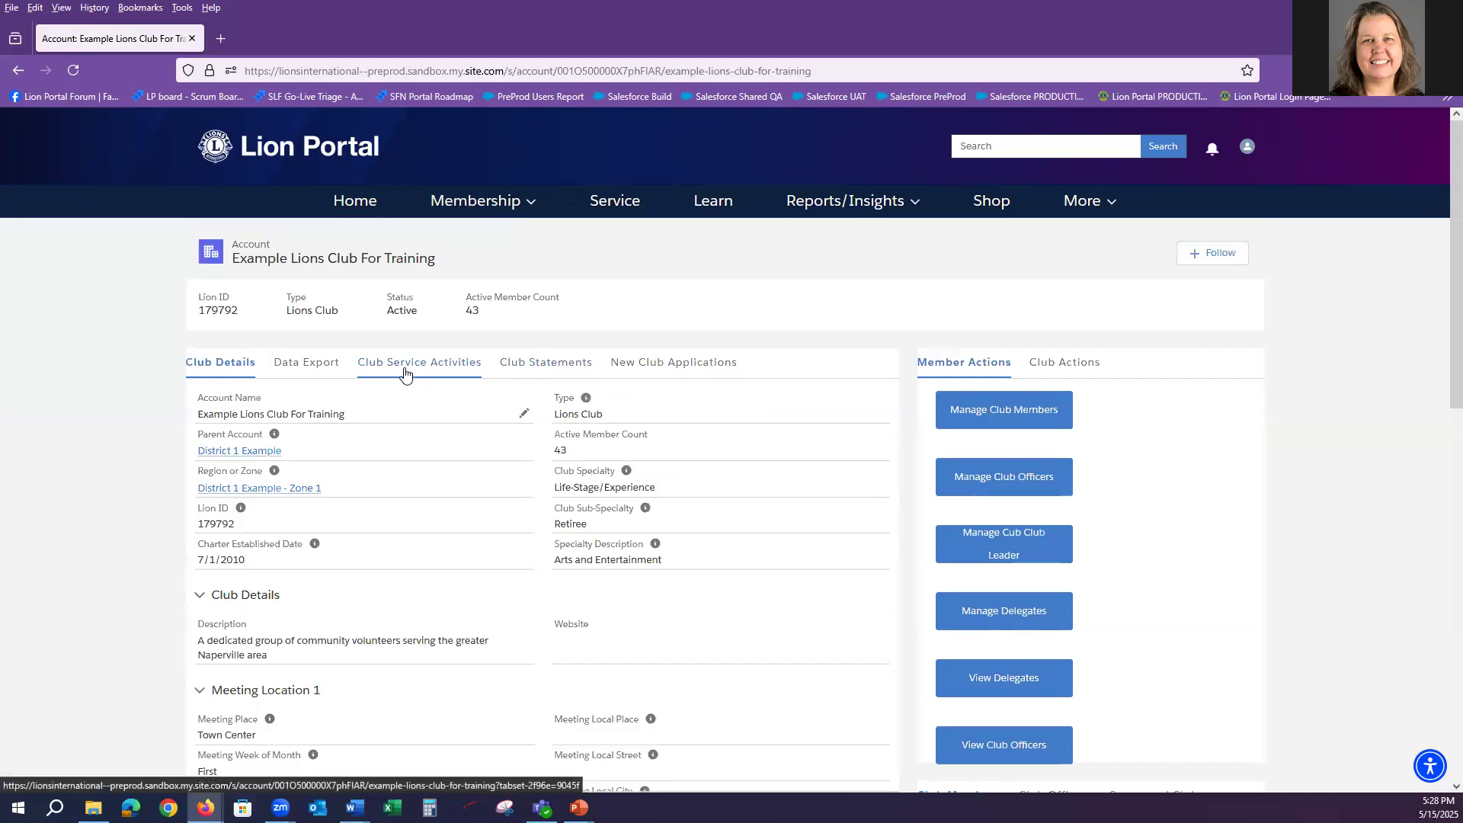
pyautogui.click(419, 362)
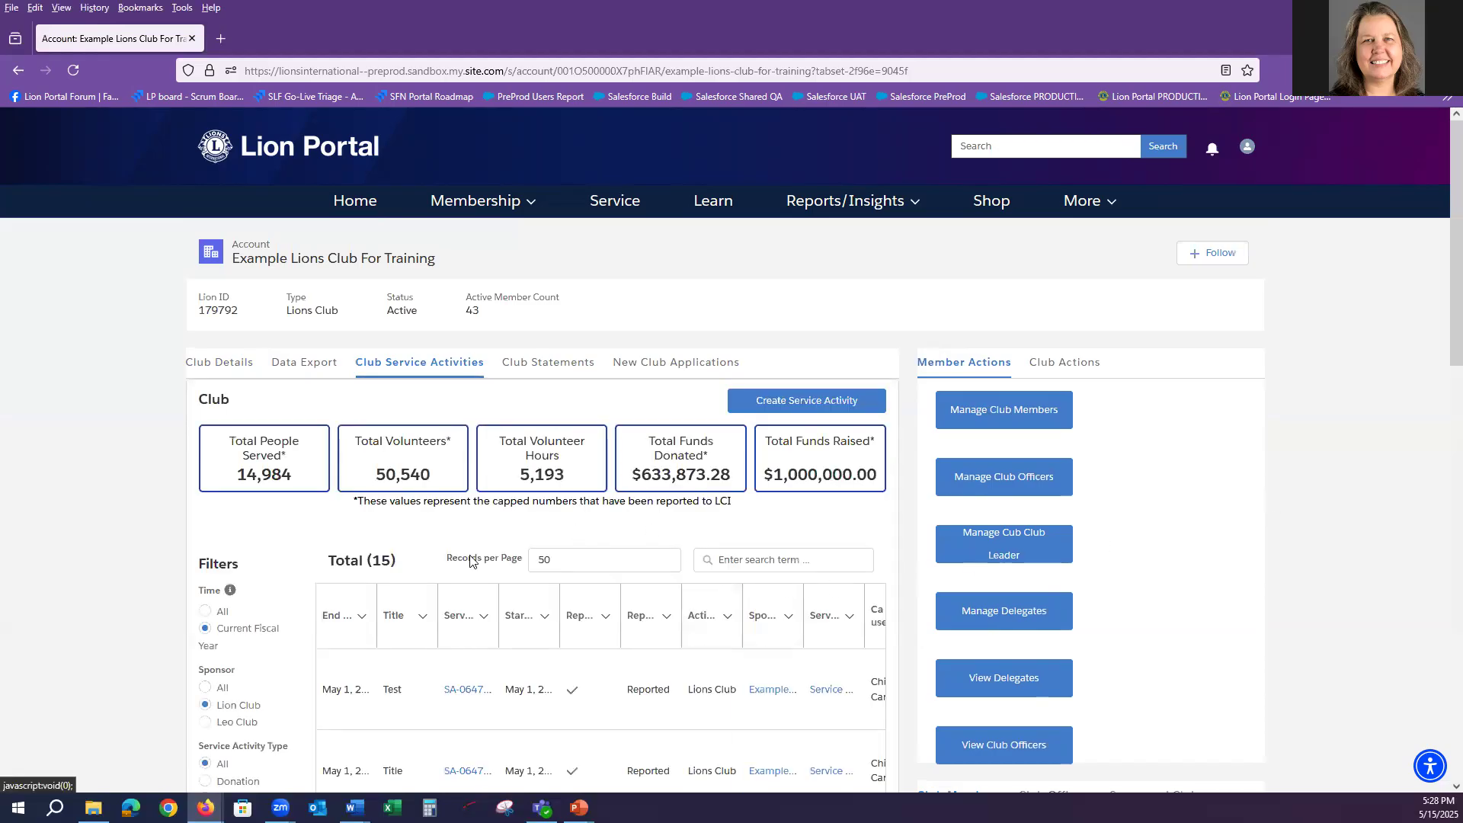
pyautogui.moveTo(667, 640)
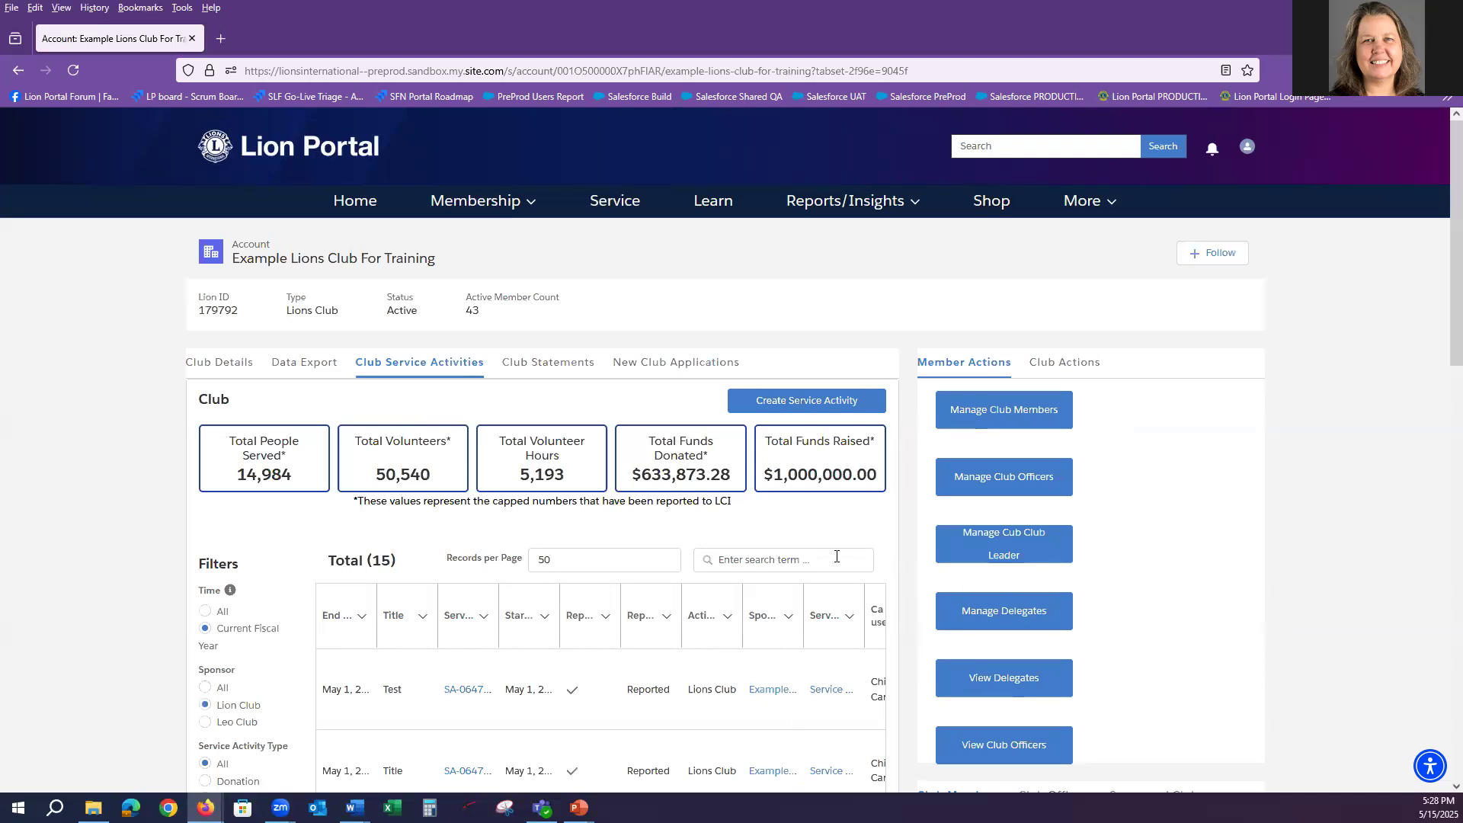
pyautogui.moveTo(1398, 350)
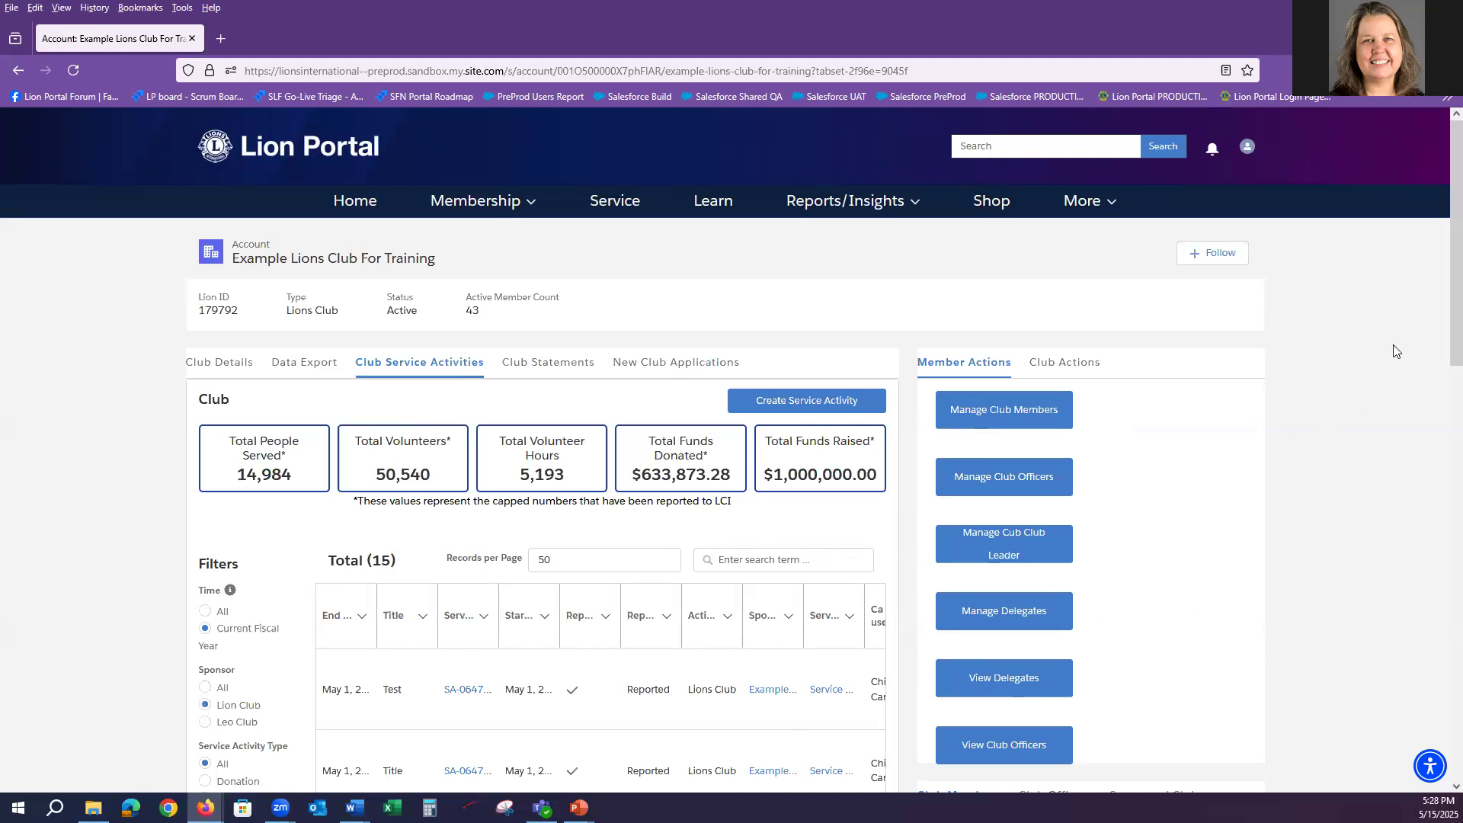
pyautogui.scroll(-3)
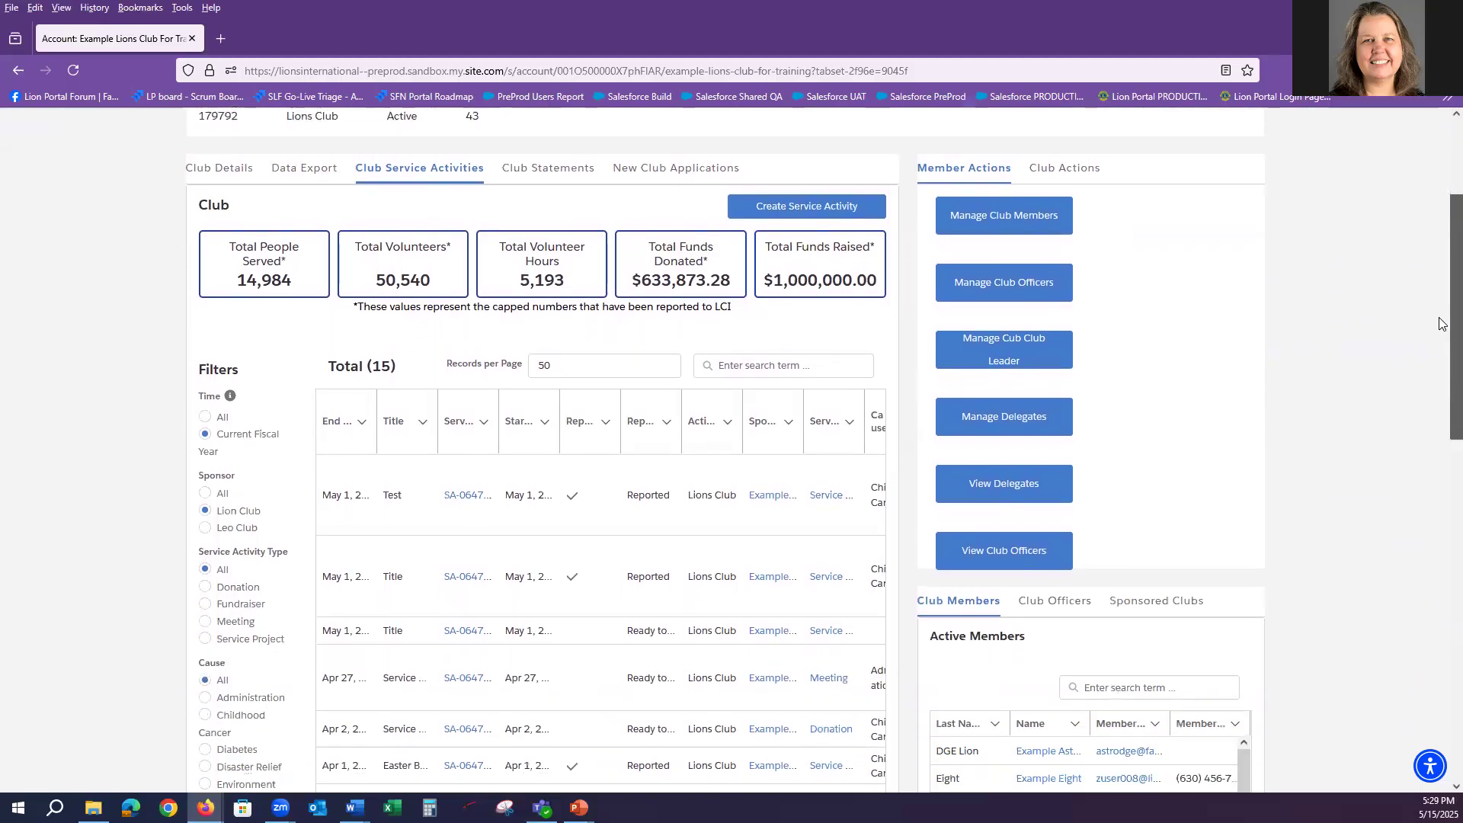
pyautogui.scroll(-3)
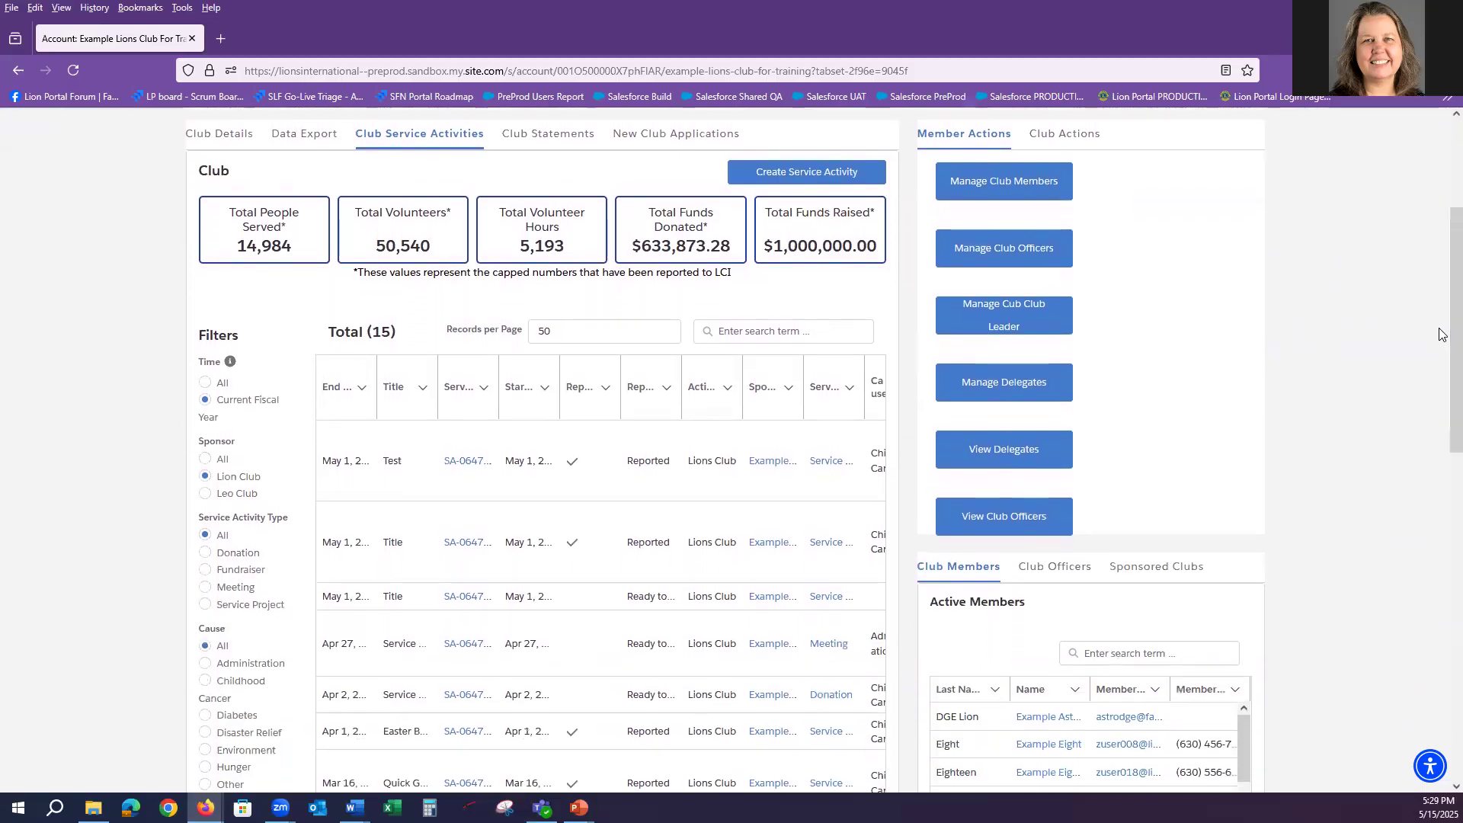
pyautogui.moveTo(245, 582)
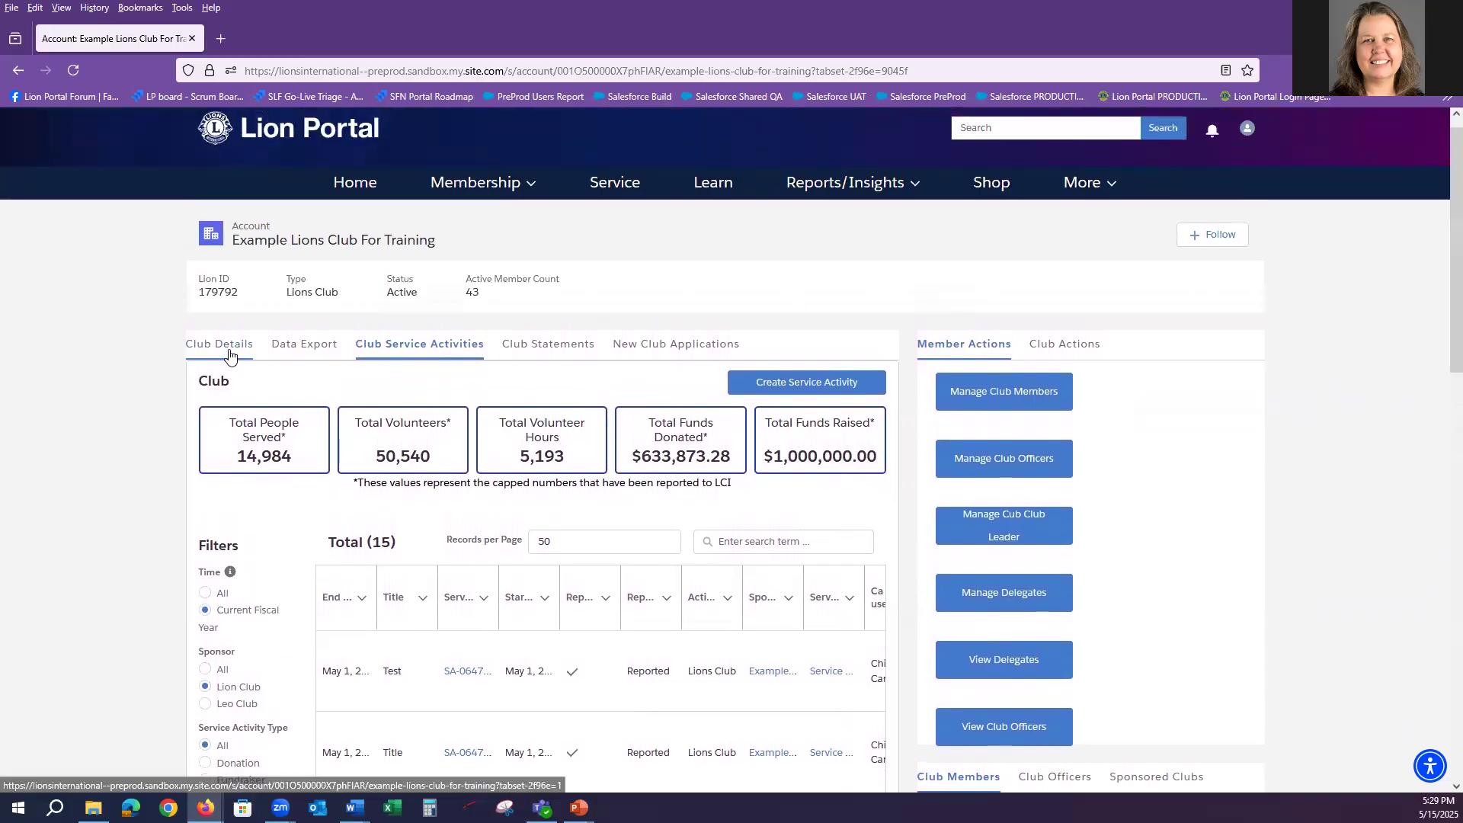
# Via Club Details, open parent account District 1 Example and its District Service Activities with 18 records
pyautogui.click(220, 344)
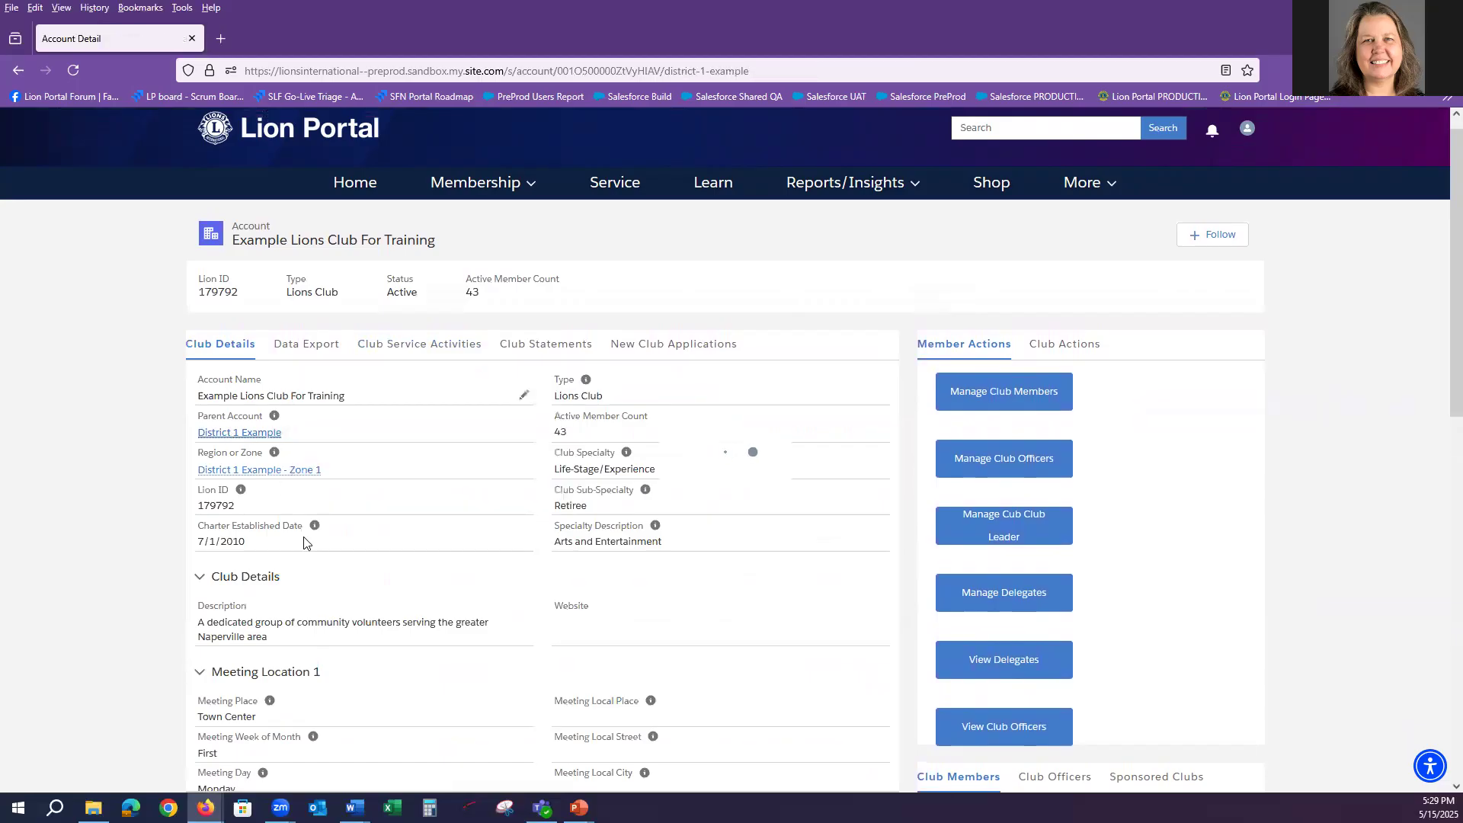
pyautogui.click(239, 433)
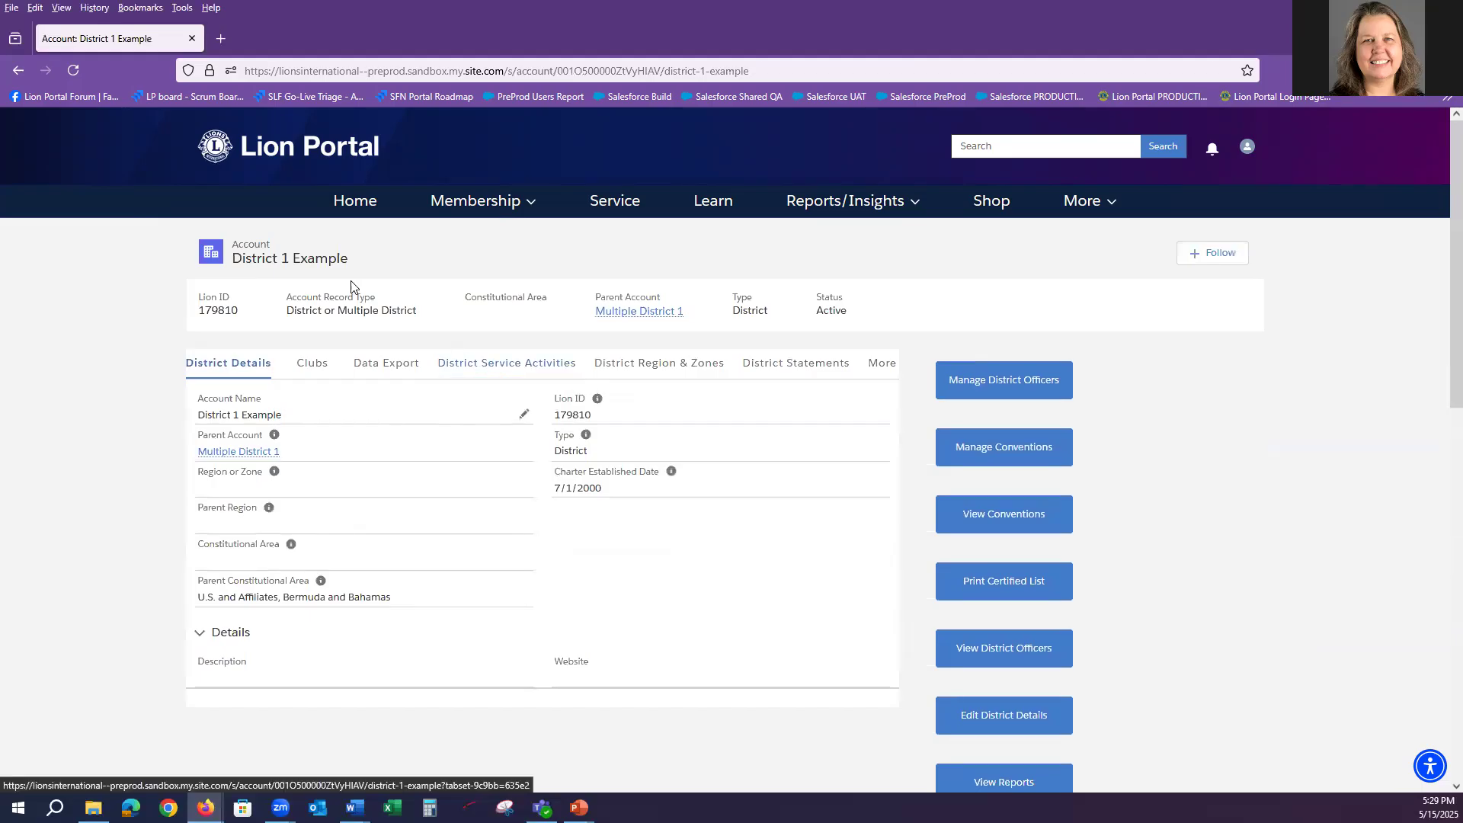
pyautogui.click(506, 363)
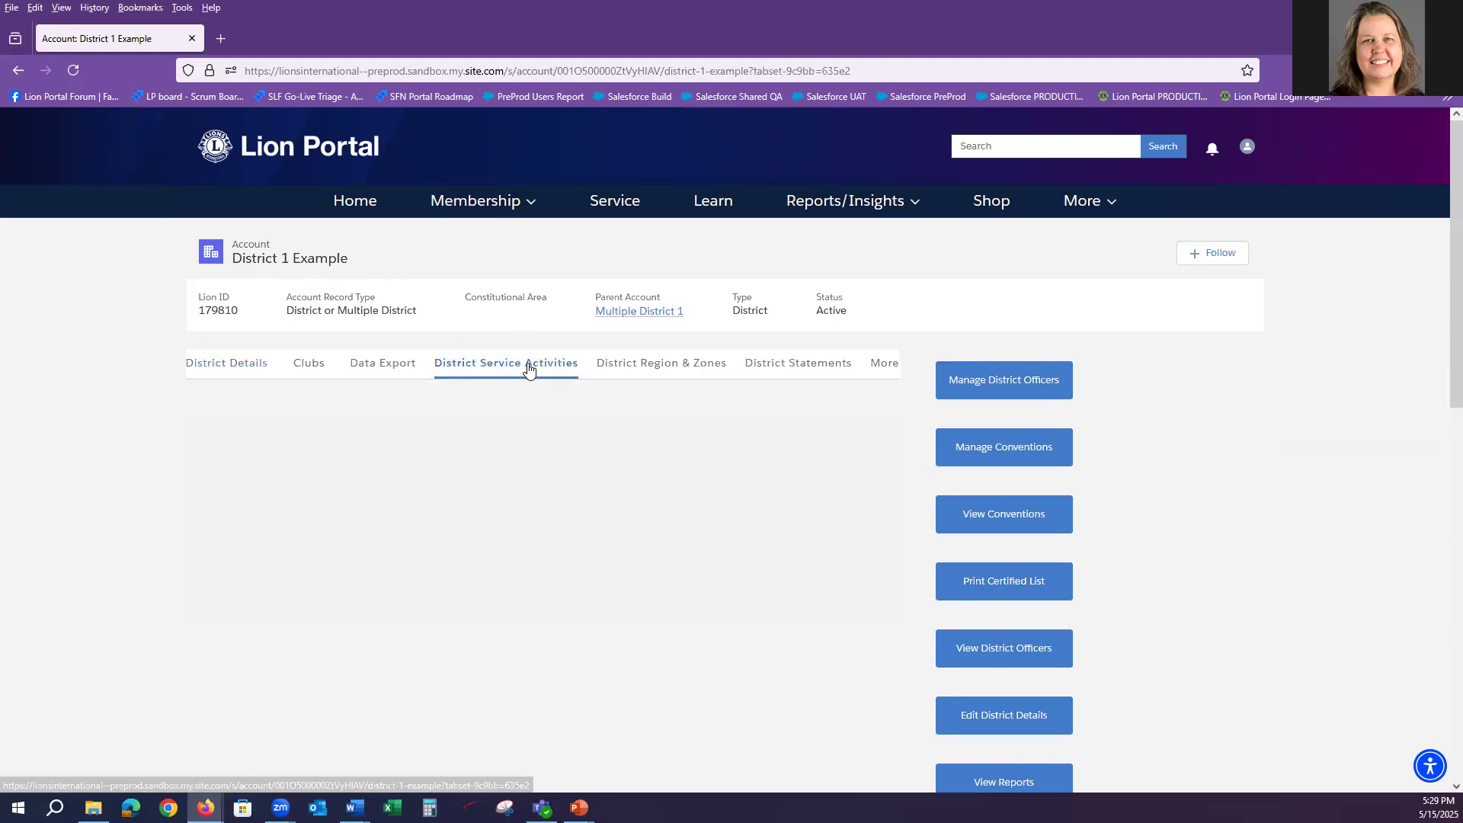
pyautogui.click(506, 363)
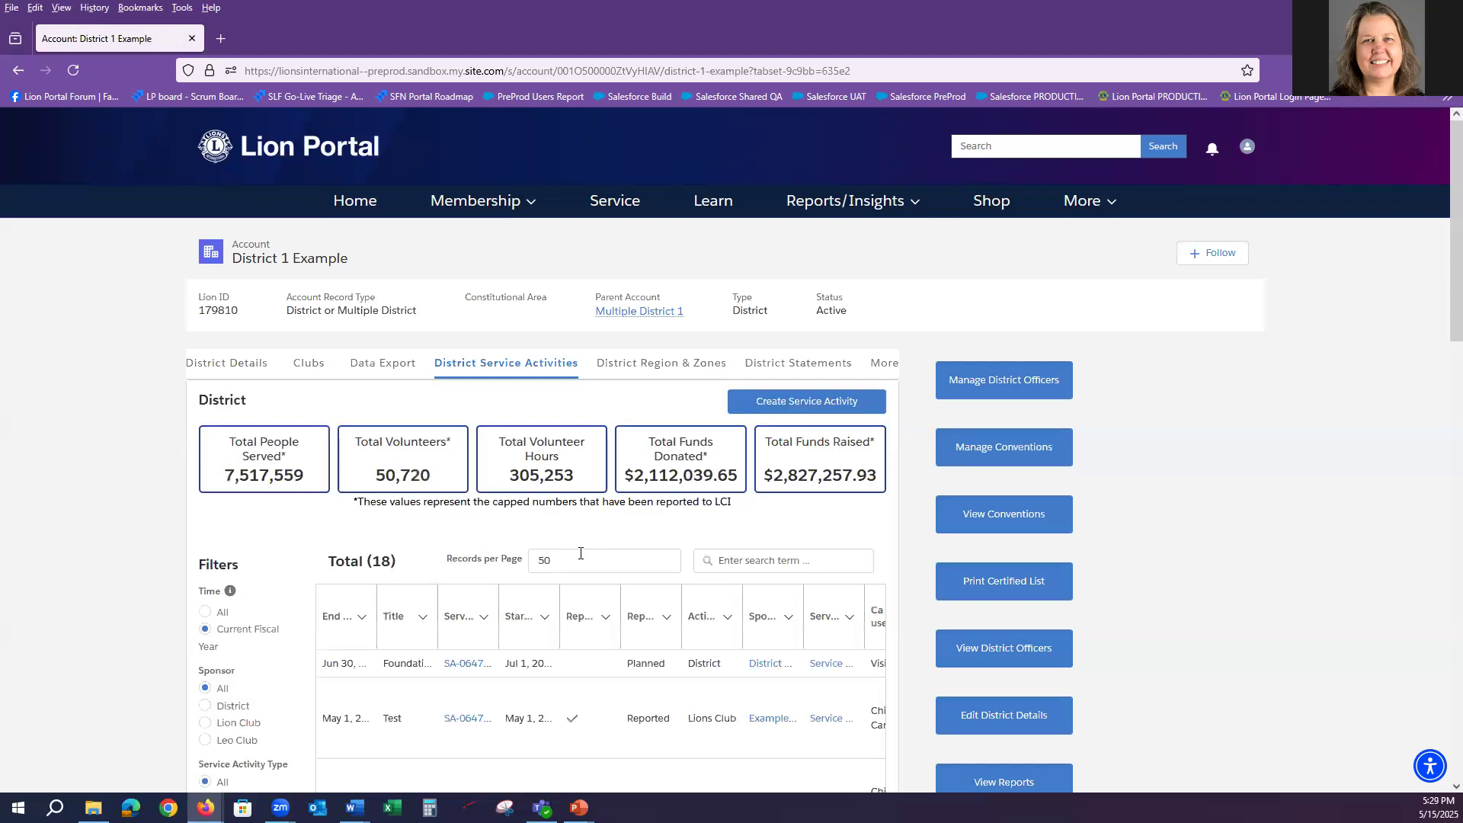
pyautogui.scroll(-3)
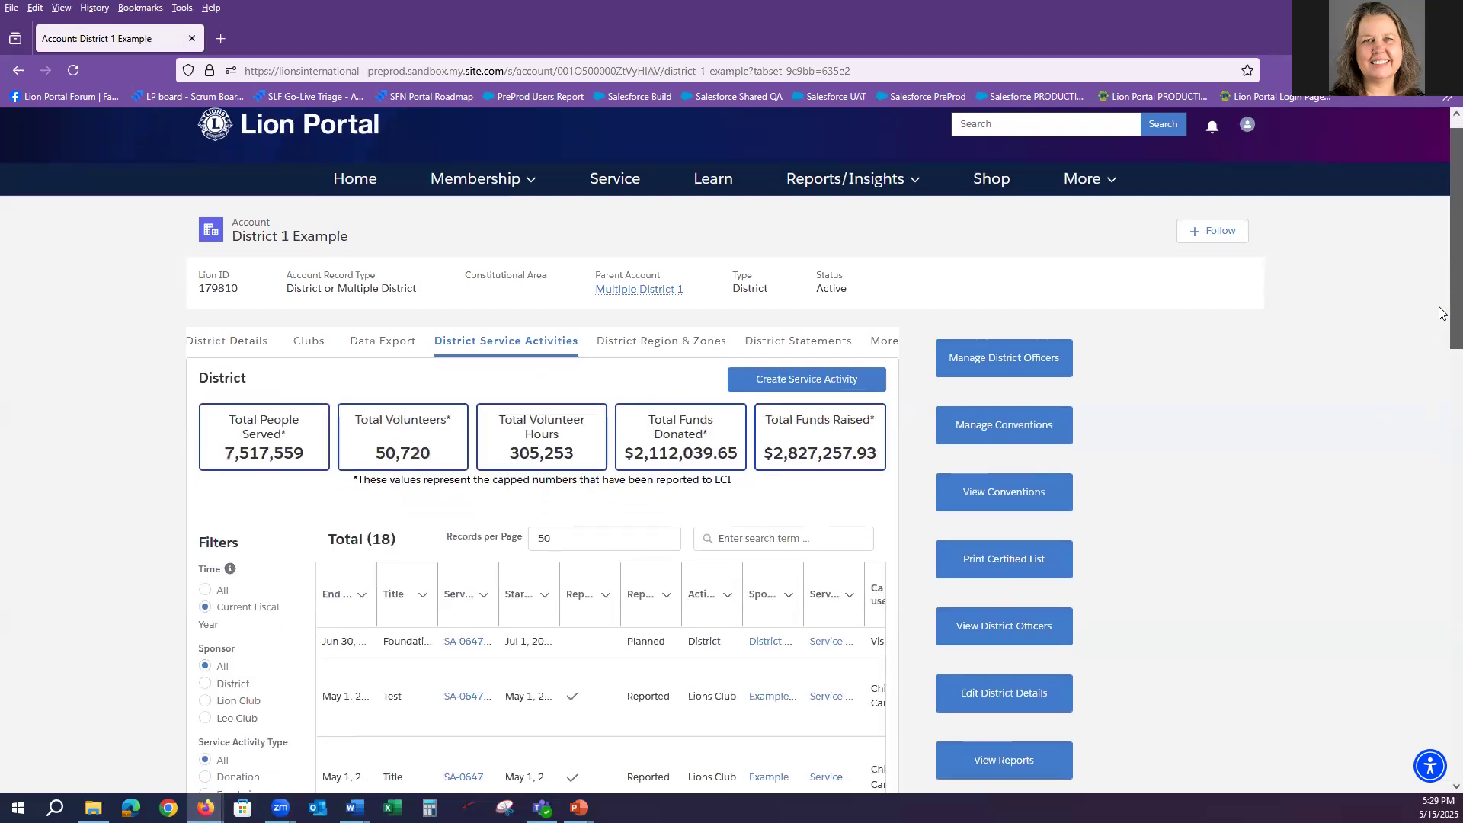
pyautogui.scroll(-3)
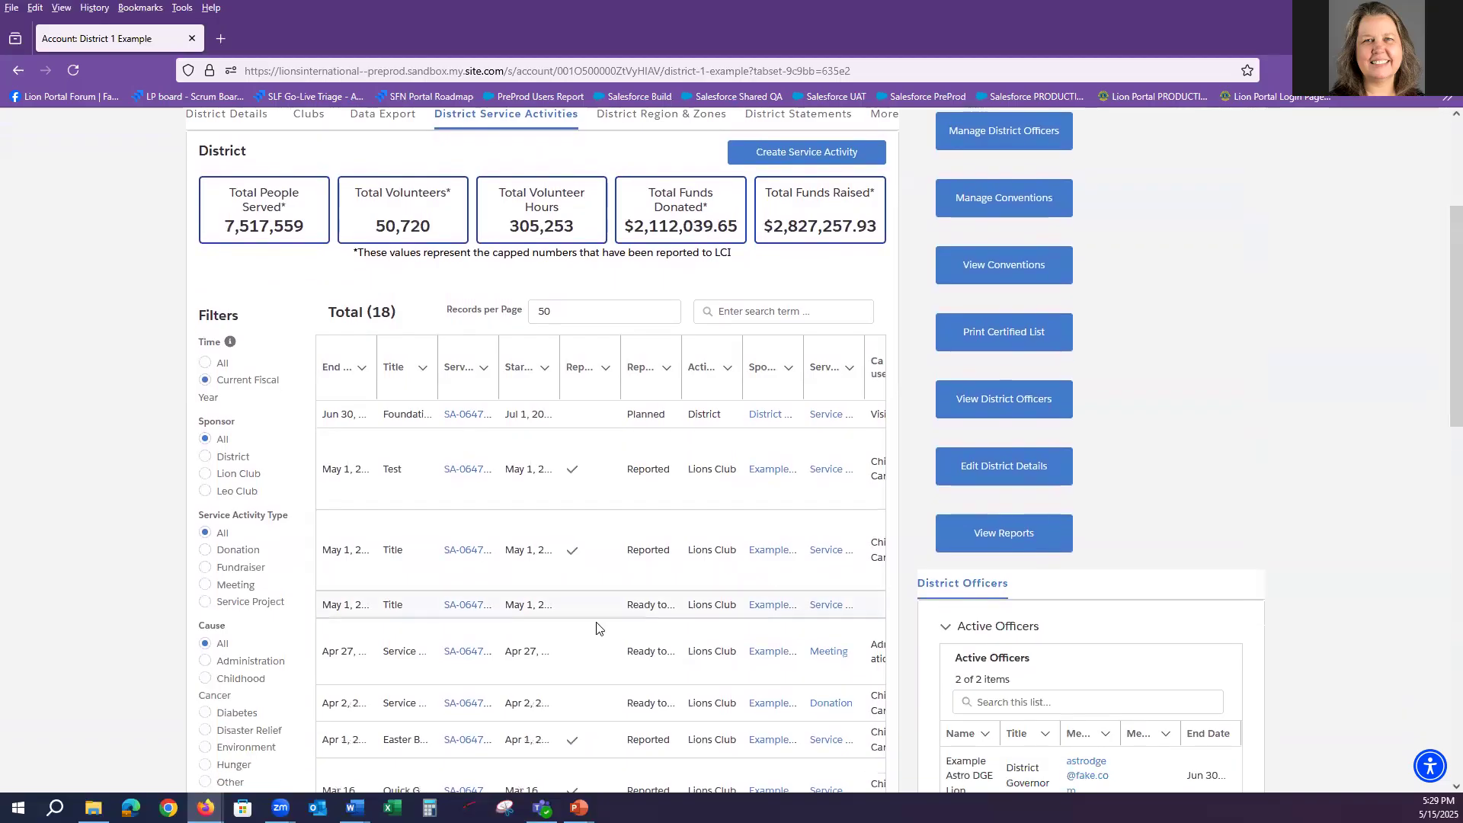